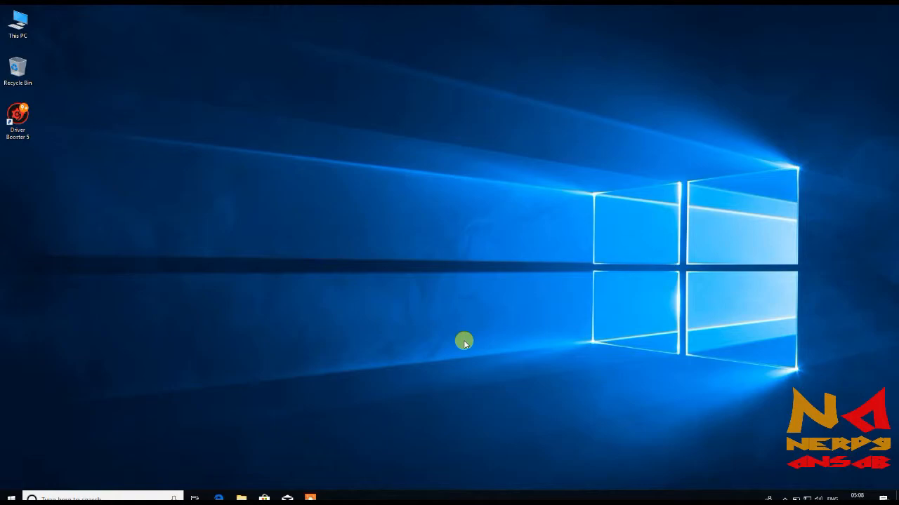
{"action": "mouse_move", "coordinate": [328, 360]}
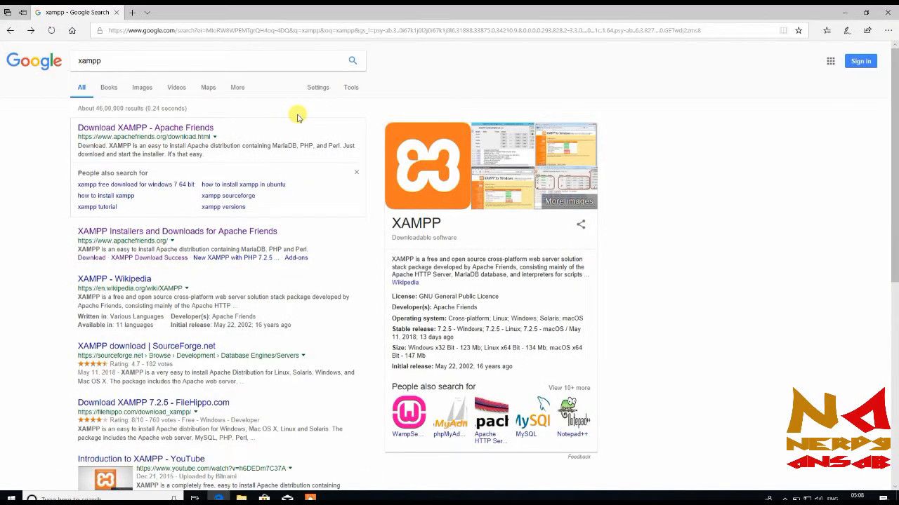
{"action": "mouse_move", "coordinate": [116, 104]}
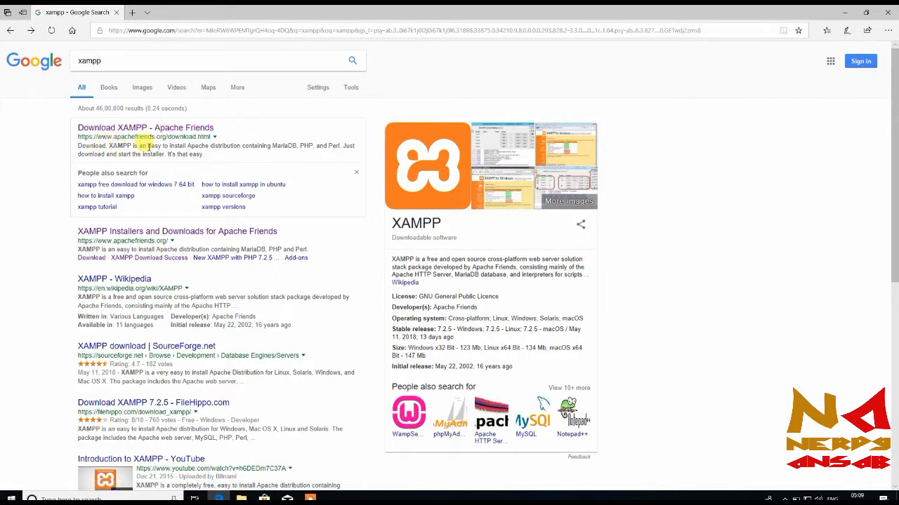
{"action": "mouse_move", "coordinate": [102, 127]}
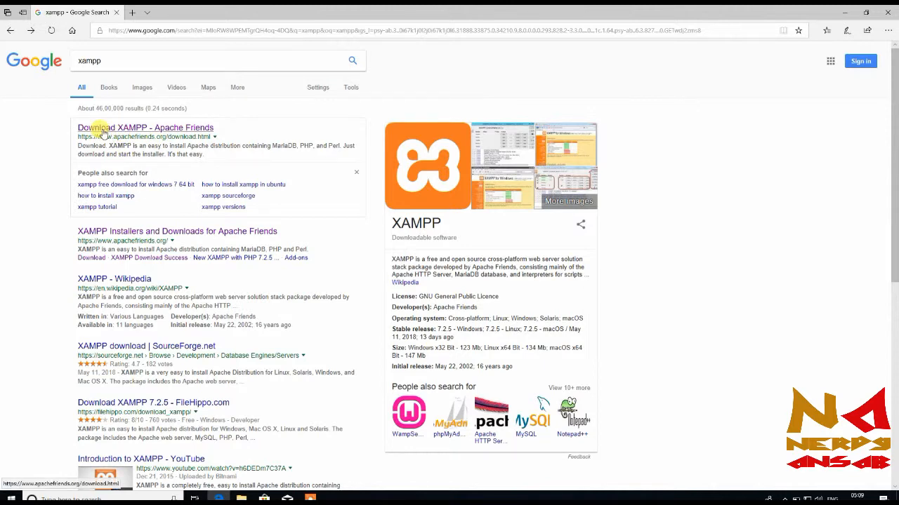
Step: Open the 'Download XAMPP - Apache Friends' result from the Google search
{"action": "left_click", "coordinate": [144, 128]}
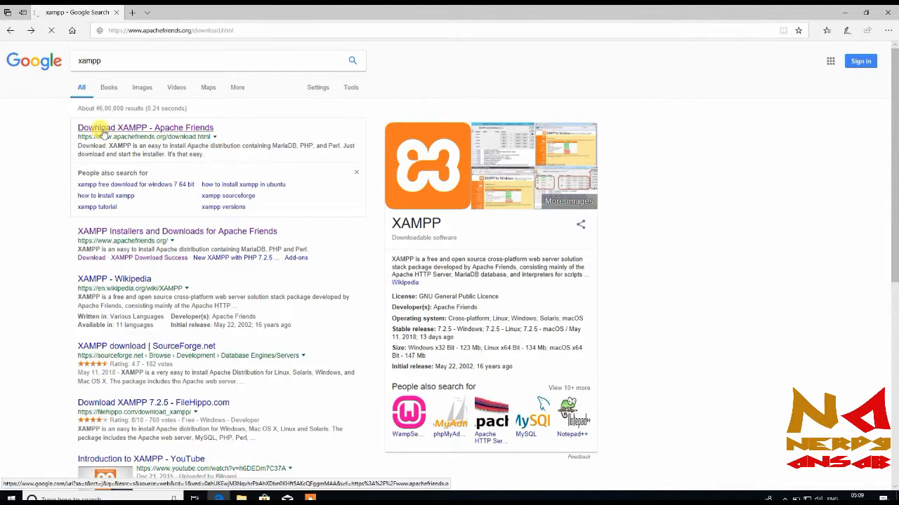
Step: Request the XAMPP 7.2.5 (PHP 7.2.5) 32-bit Windows installer download from Apache Friends
{"action": "left_click", "coordinate": [143, 127]}
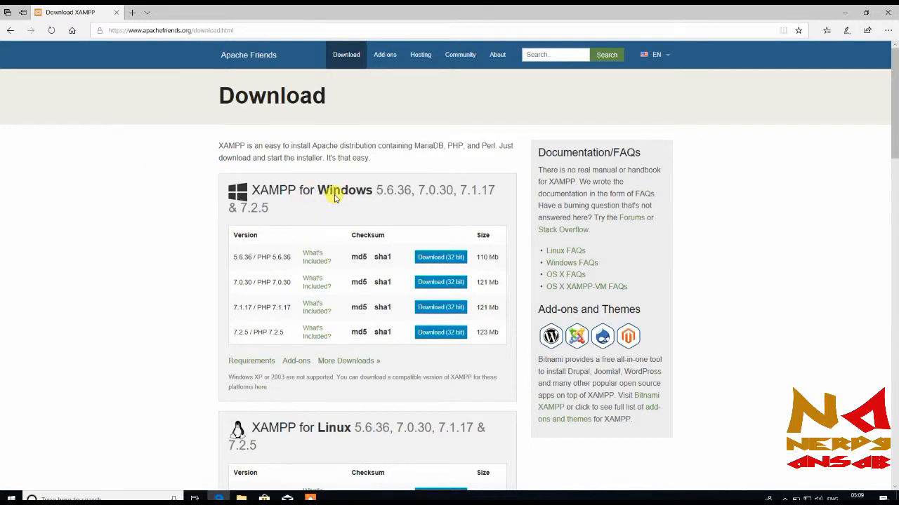
{"action": "mouse_move", "coordinate": [340, 211]}
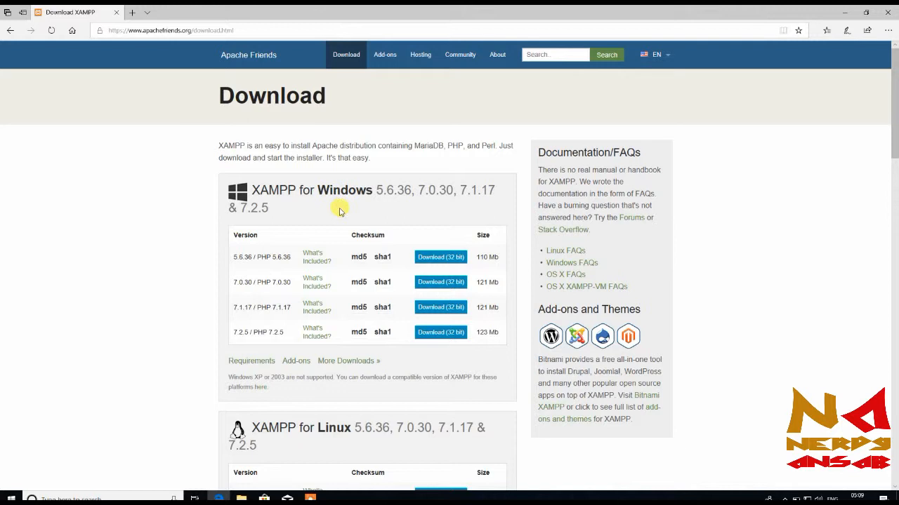
{"action": "mouse_move", "coordinate": [224, 342]}
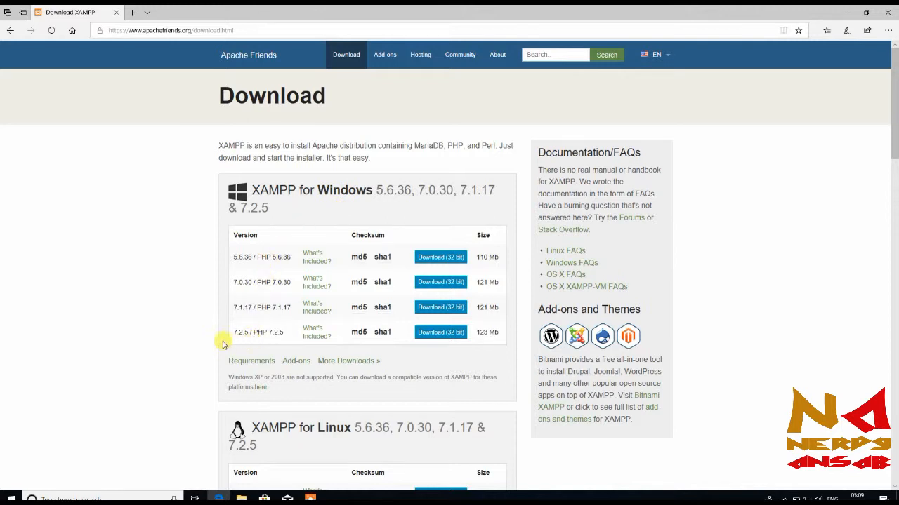
{"action": "mouse_move", "coordinate": [237, 343]}
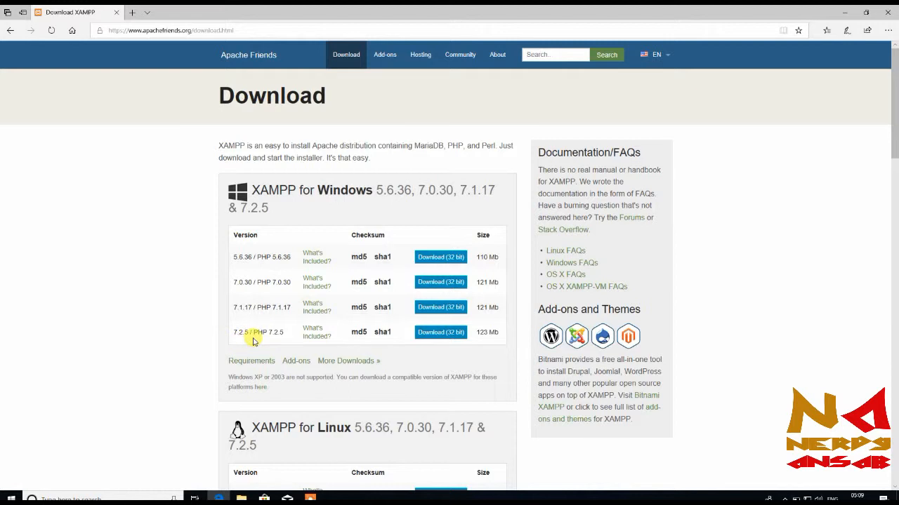
{"action": "mouse_move", "coordinate": [272, 349]}
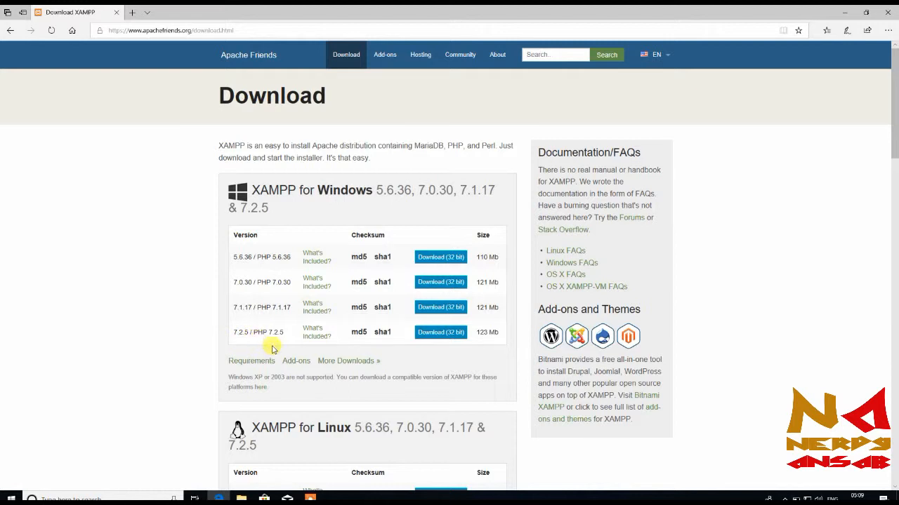
{"action": "mouse_move", "coordinate": [463, 355]}
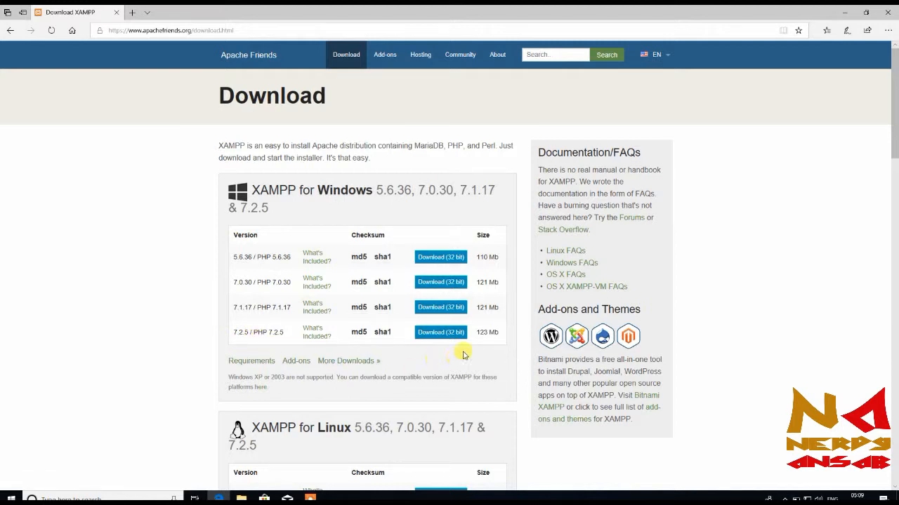
{"action": "left_click", "coordinate": [441, 332]}
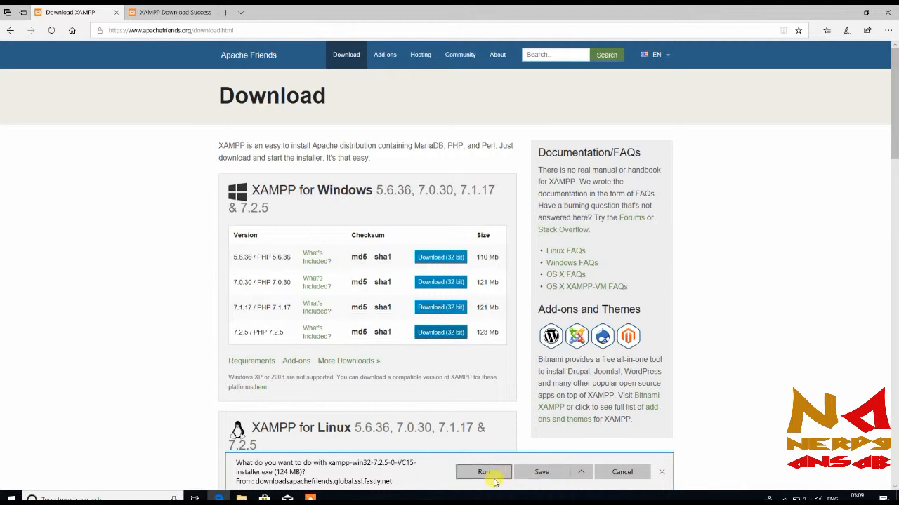
{"action": "mouse_move", "coordinate": [570, 472]}
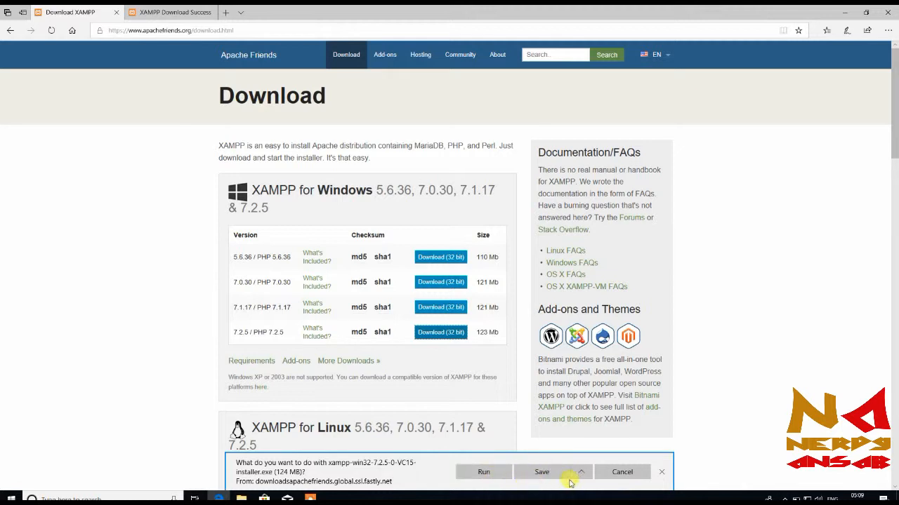
{"action": "mouse_move", "coordinate": [482, 472]}
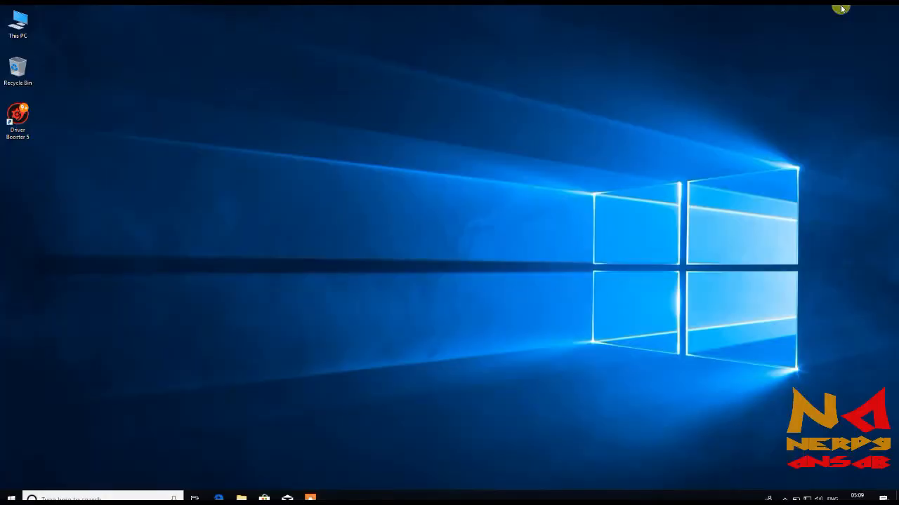
{"action": "mouse_move", "coordinate": [56, 50]}
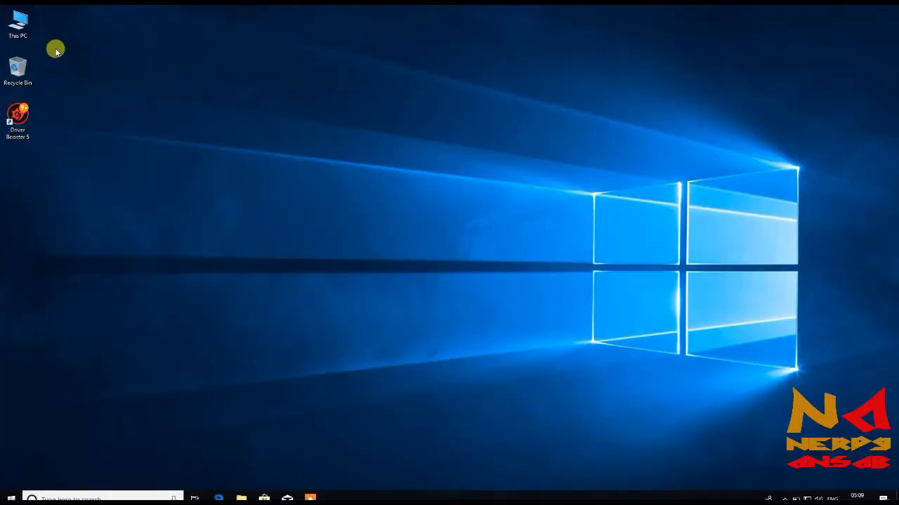
Step: Run the downloaded XAMPP installer .exe from This PC's Downloads folder
{"action": "double_click", "coordinate": [18, 21]}
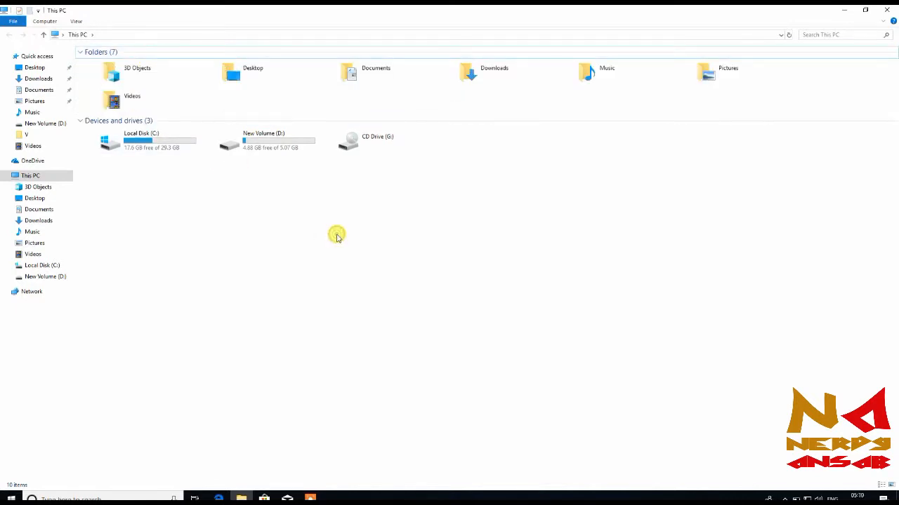
{"action": "left_click", "coordinate": [494, 71]}
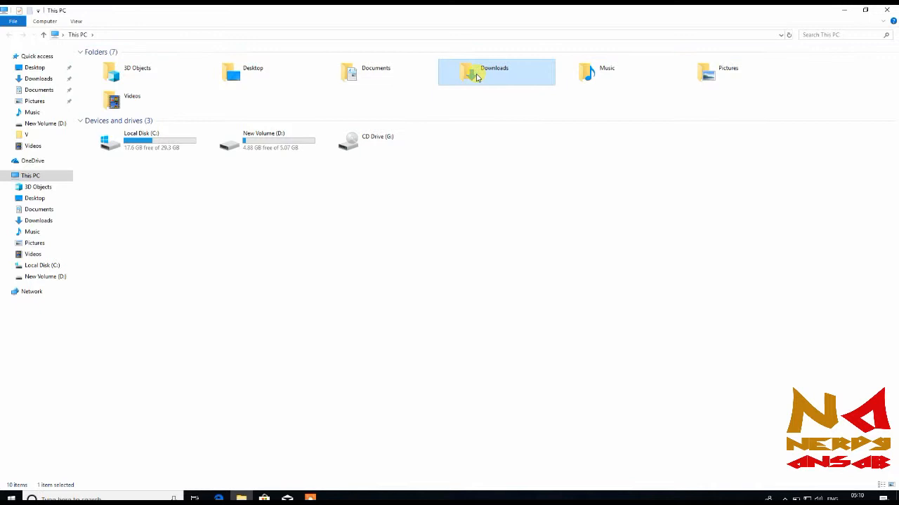
{"action": "double_click", "coordinate": [493, 71]}
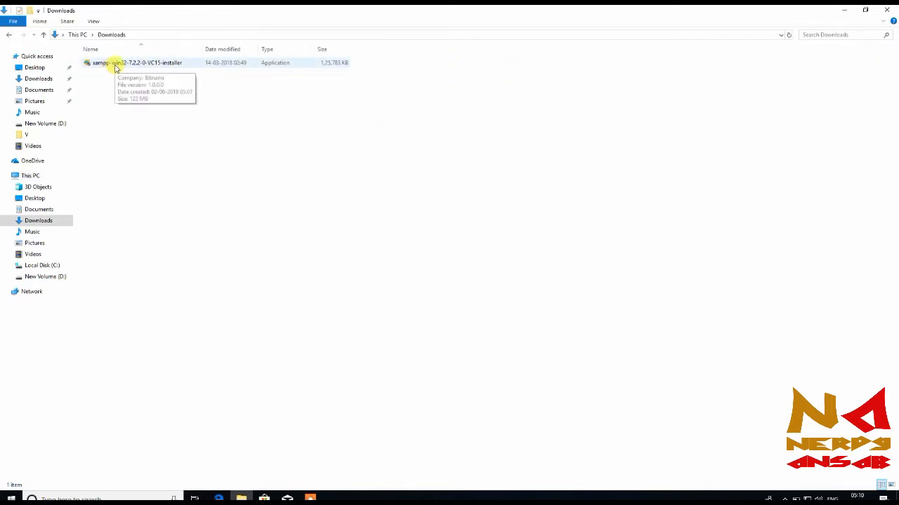
{"action": "mouse_move", "coordinate": [286, 85]}
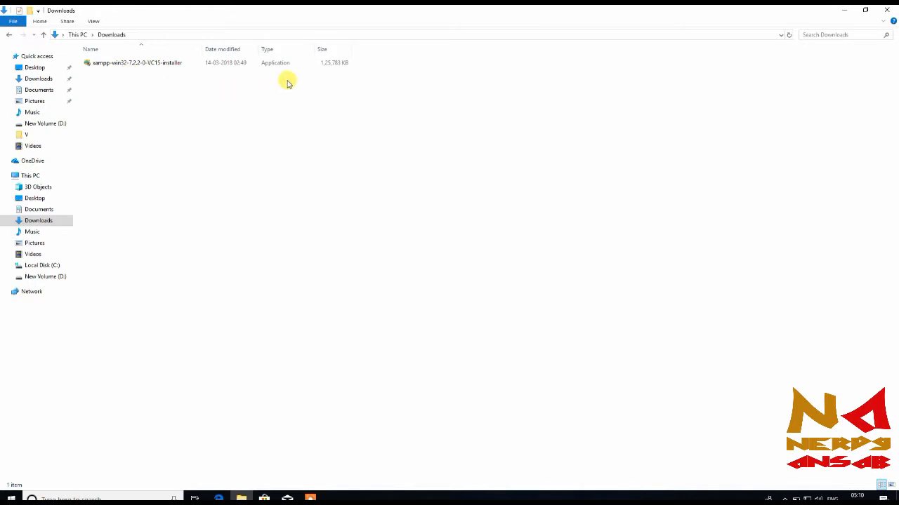
{"action": "left_click", "coordinate": [137, 62]}
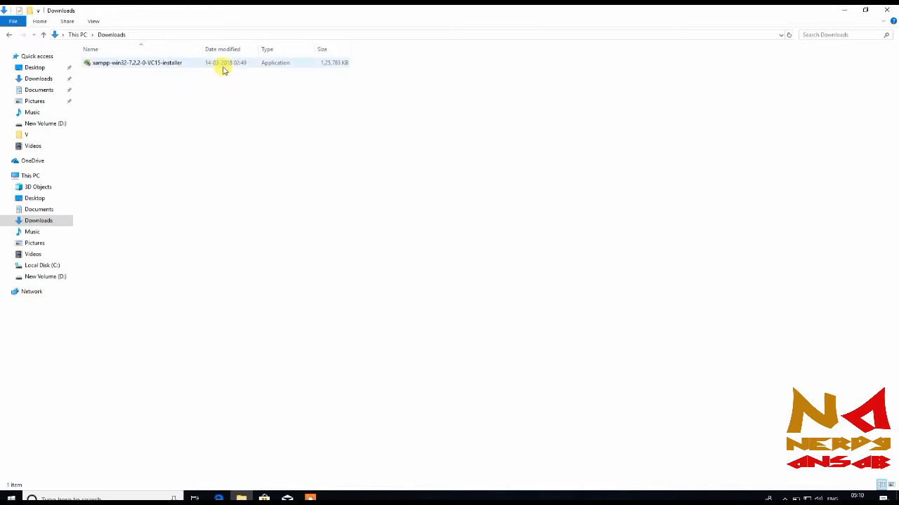
{"action": "mouse_move", "coordinate": [237, 66]}
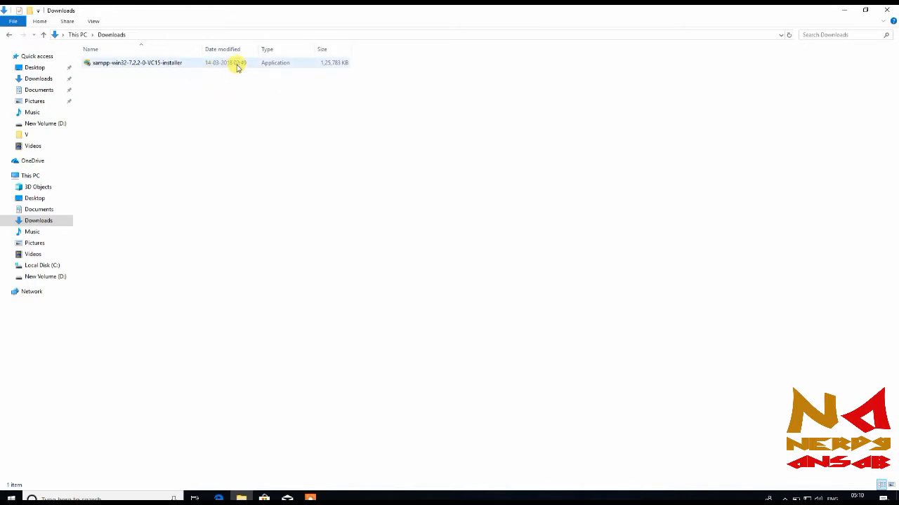
{"action": "left_click", "coordinate": [137, 62]}
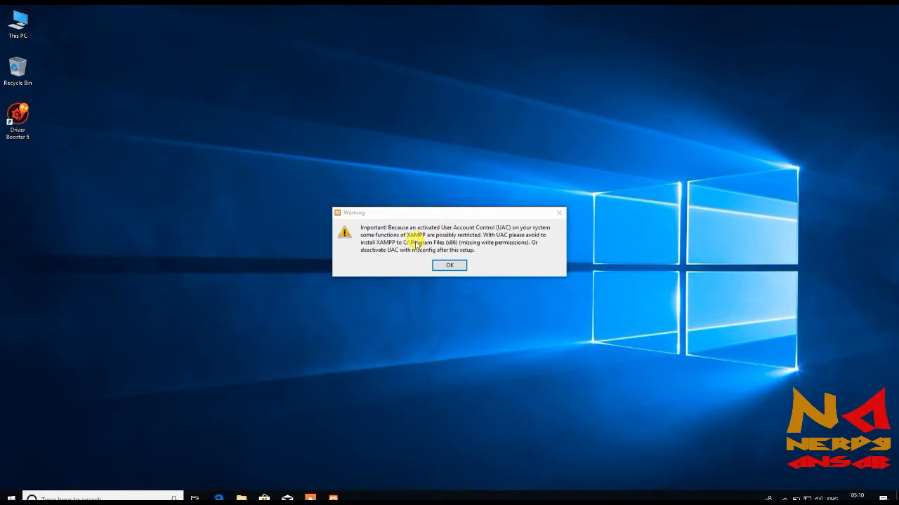
{"action": "mouse_move", "coordinate": [483, 251]}
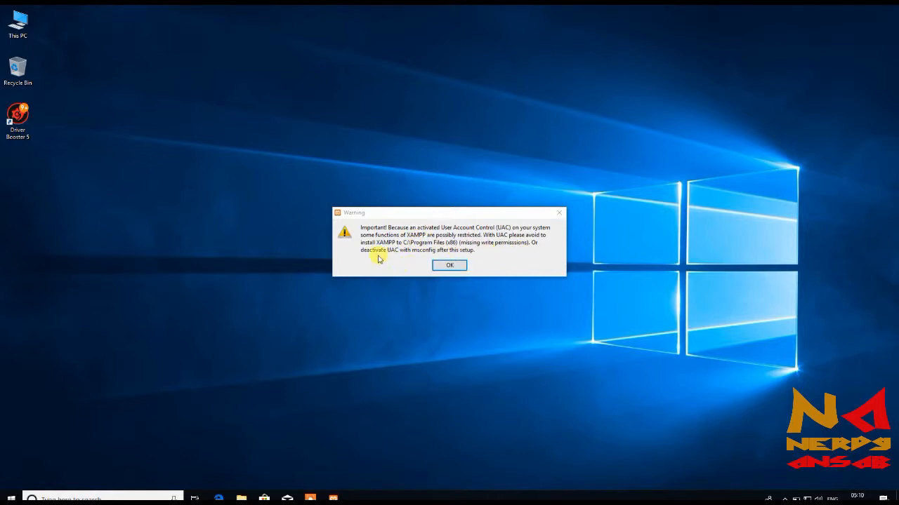
{"action": "mouse_move", "coordinate": [429, 255]}
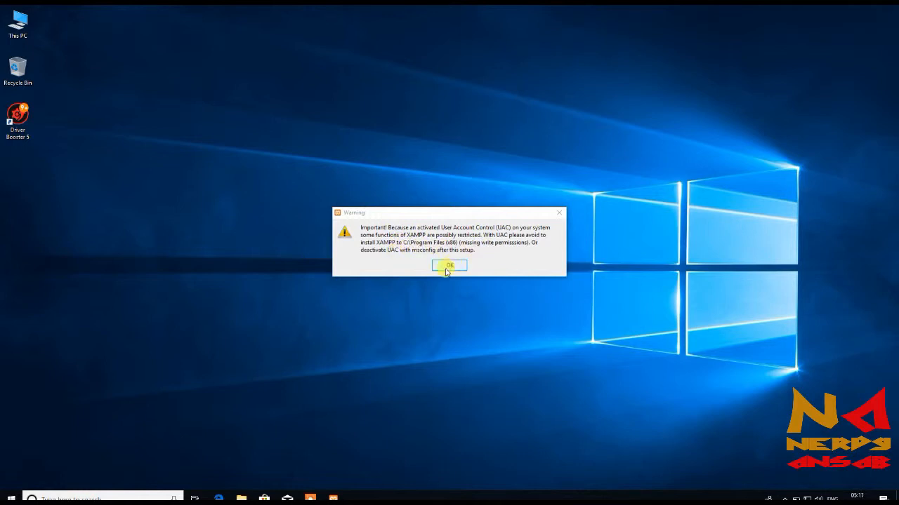
Step: Dismiss the UAC warning and install with all components, C:\xampp, and no Bitnami
{"action": "left_click", "coordinate": [449, 266]}
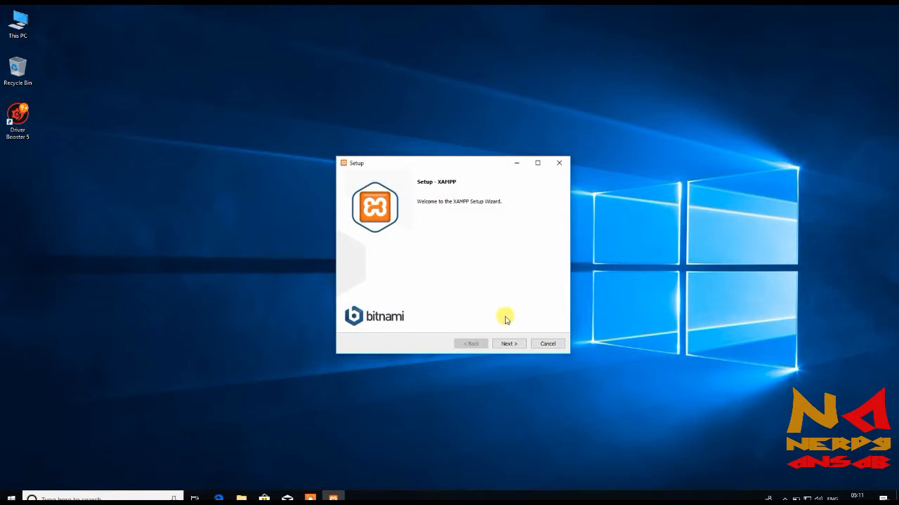
{"action": "left_click", "coordinate": [508, 344]}
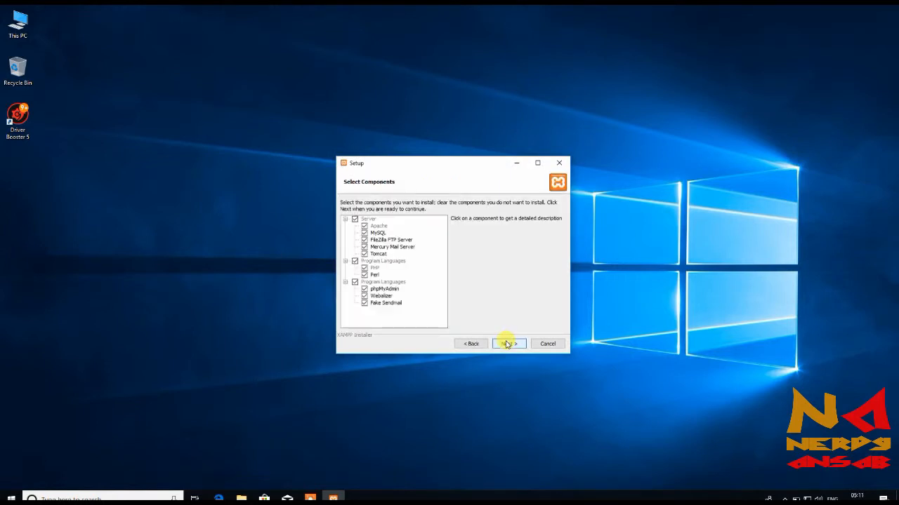
{"action": "left_click", "coordinate": [508, 343]}
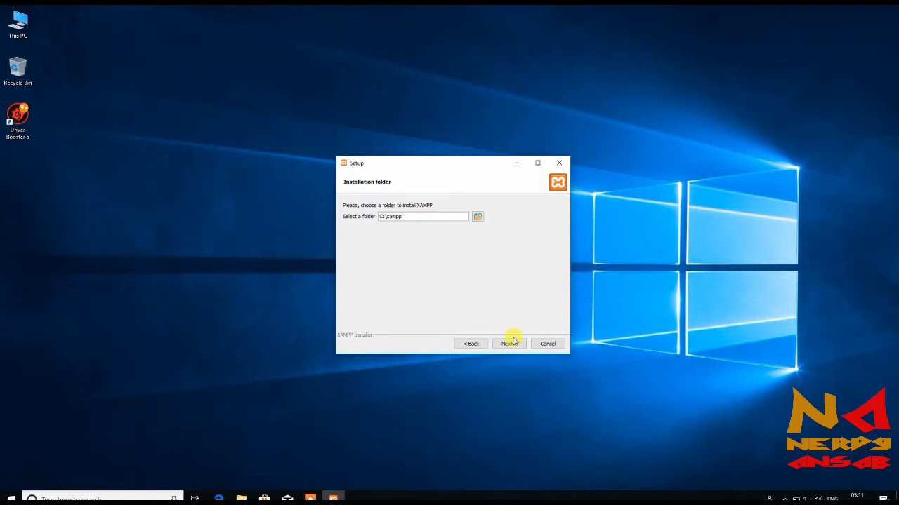
{"action": "left_click", "coordinate": [508, 343]}
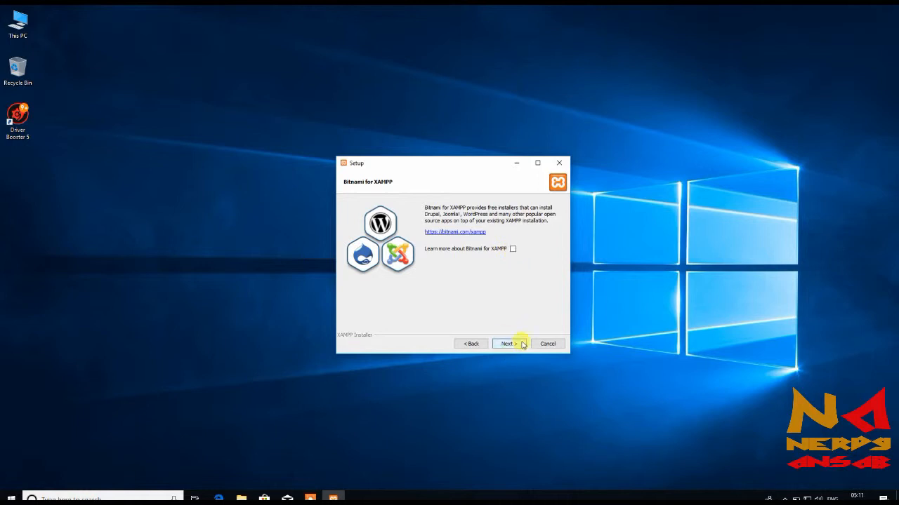
{"action": "left_click", "coordinate": [507, 344]}
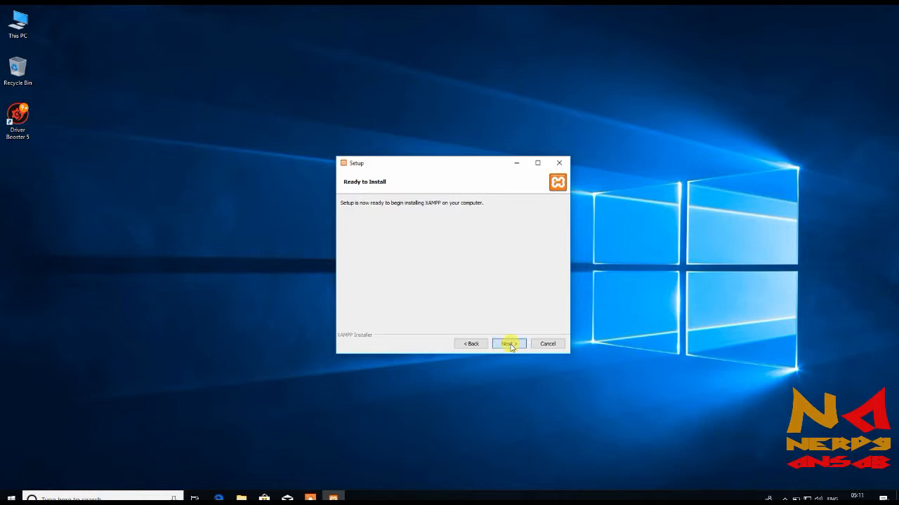
{"action": "left_click", "coordinate": [509, 344]}
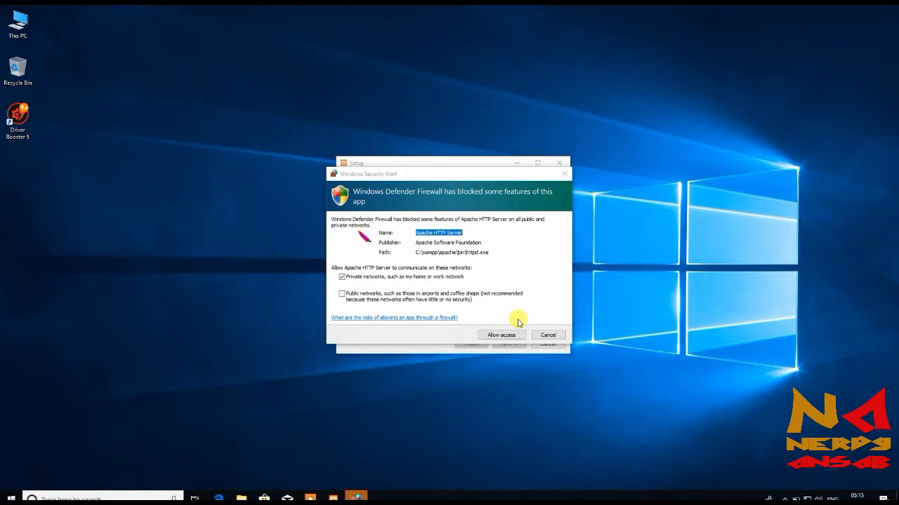
{"action": "mouse_move", "coordinate": [491, 231]}
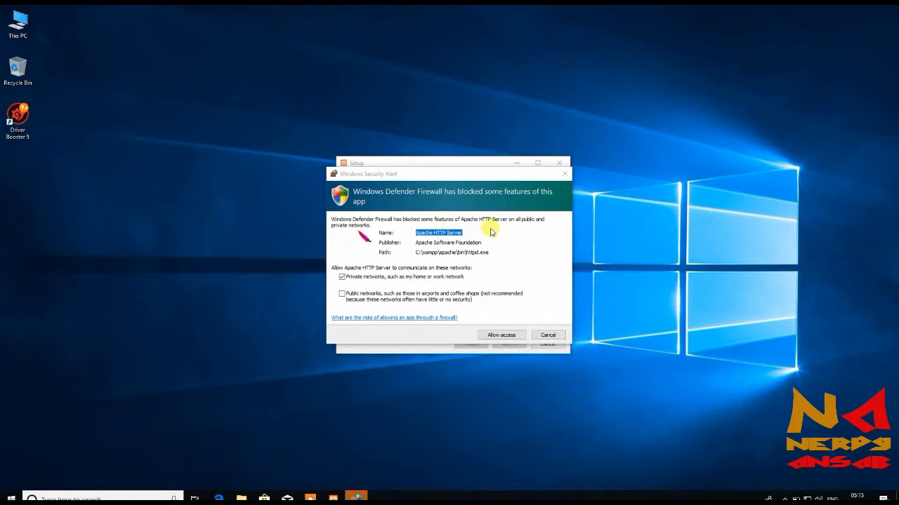
{"action": "mouse_move", "coordinate": [389, 231]}
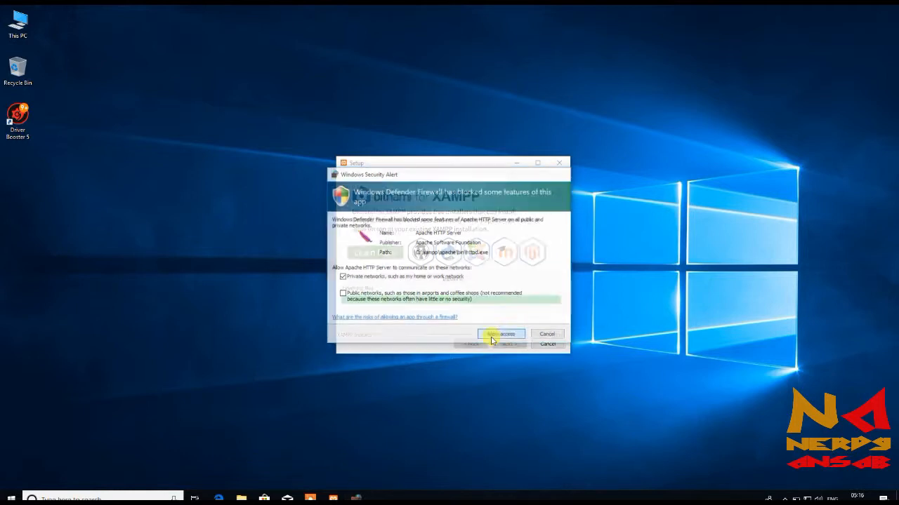
Step: Allow Apache through the firewall and finish setup without starting the Control Panel
{"action": "left_click", "coordinate": [500, 334]}
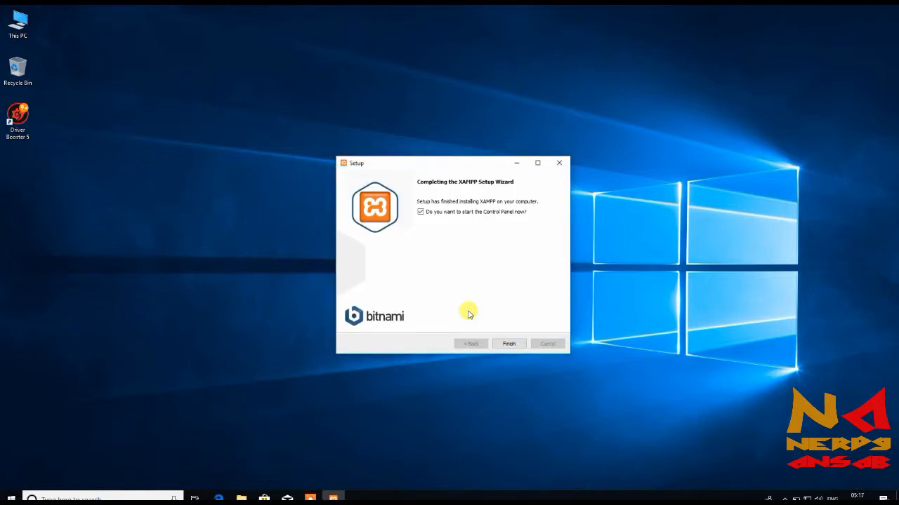
{"action": "mouse_move", "coordinate": [547, 205]}
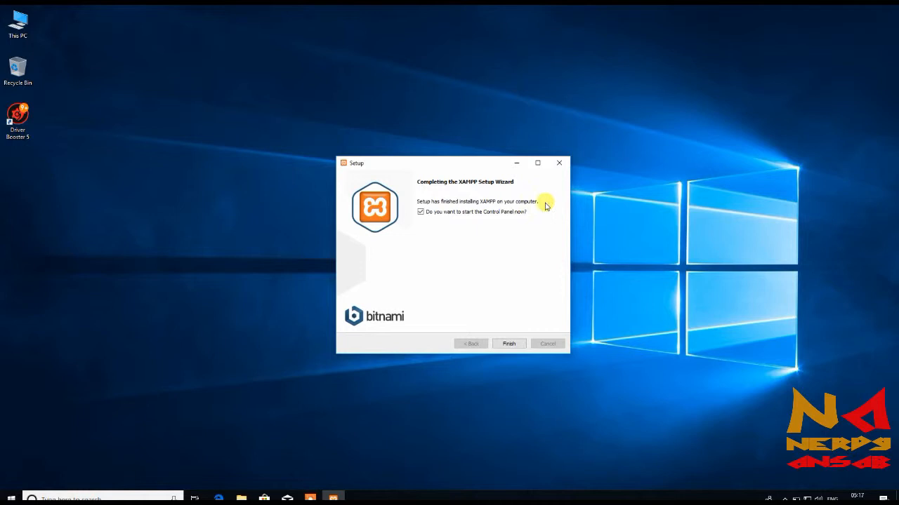
{"action": "mouse_move", "coordinate": [511, 216]}
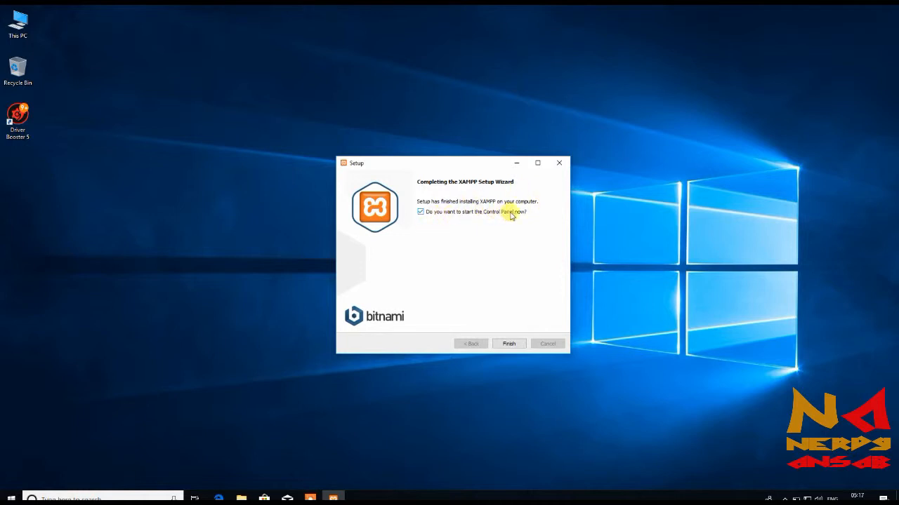
{"action": "left_click", "coordinate": [421, 211]}
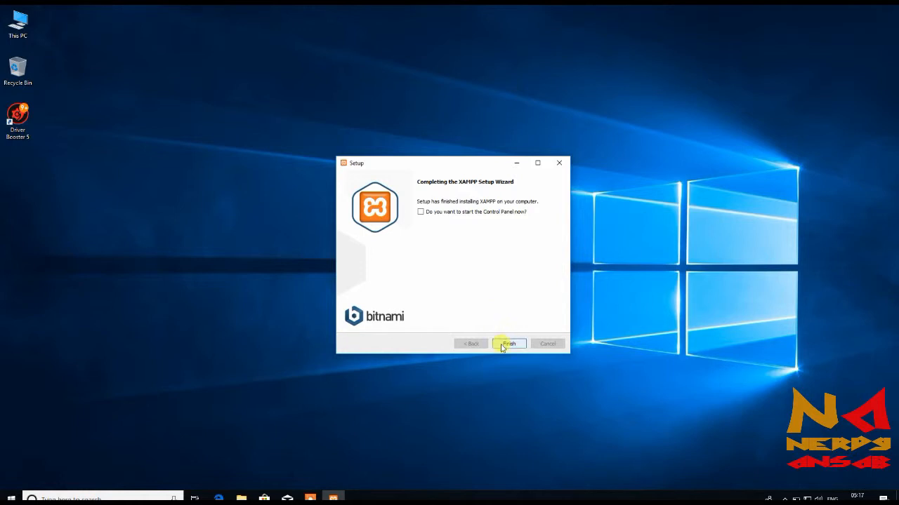
{"action": "left_click", "coordinate": [509, 344]}
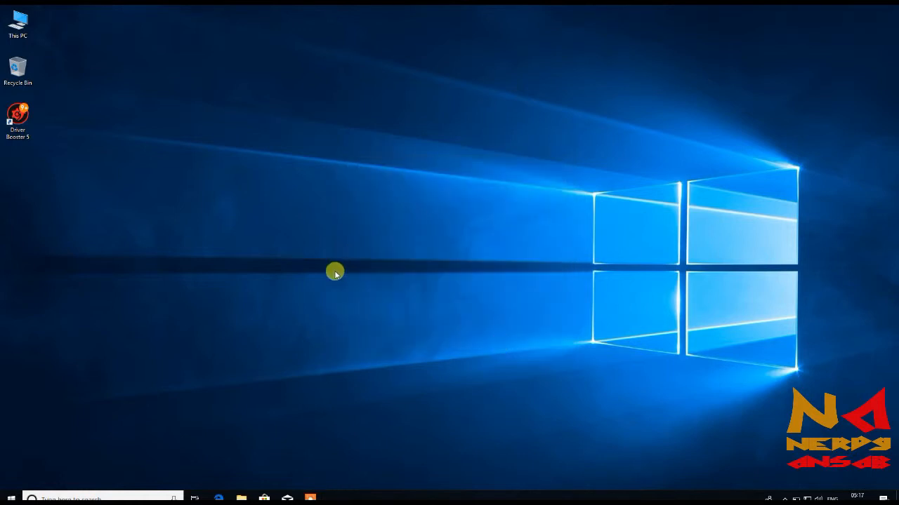
{"action": "mouse_move", "coordinate": [402, 270]}
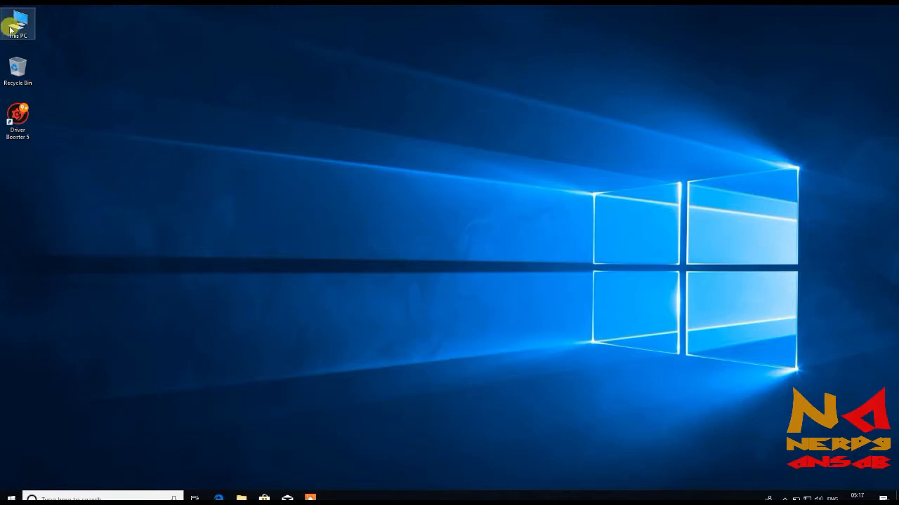
Step: Browse to C:\xampp and right-click xampp-control to make a desktop shortcut
{"action": "double_click", "coordinate": [18, 23]}
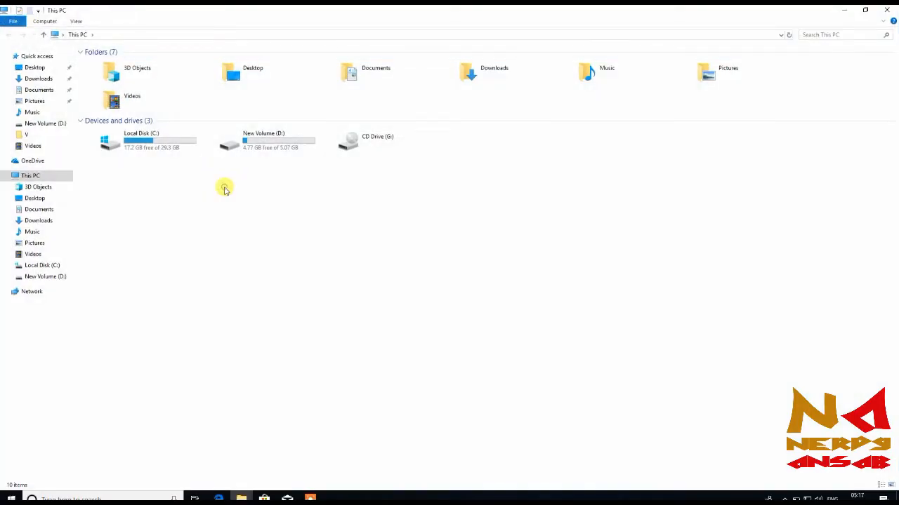
{"action": "double_click", "coordinate": [140, 141]}
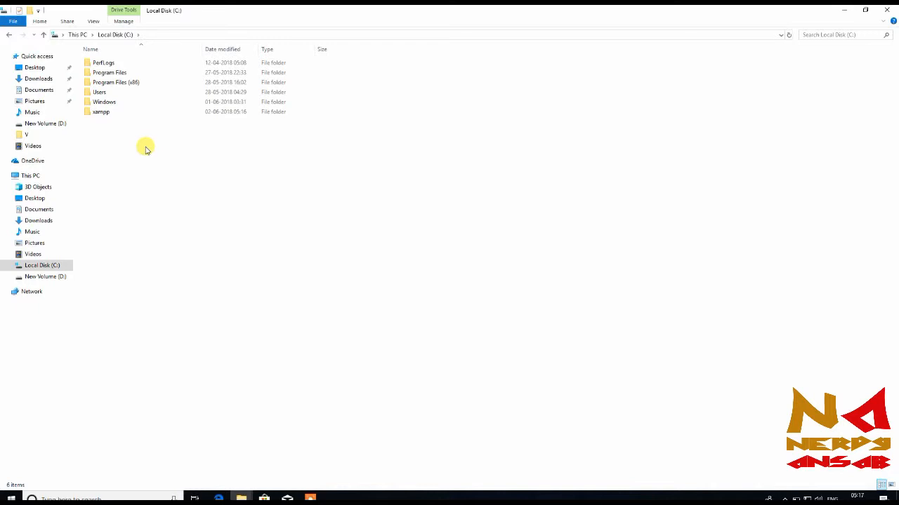
{"action": "left_click", "coordinate": [101, 112]}
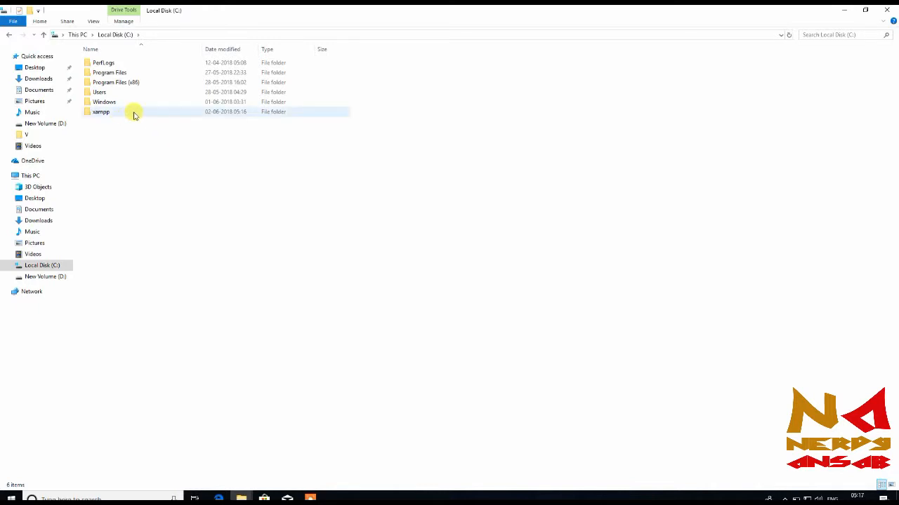
{"action": "double_click", "coordinate": [101, 111]}
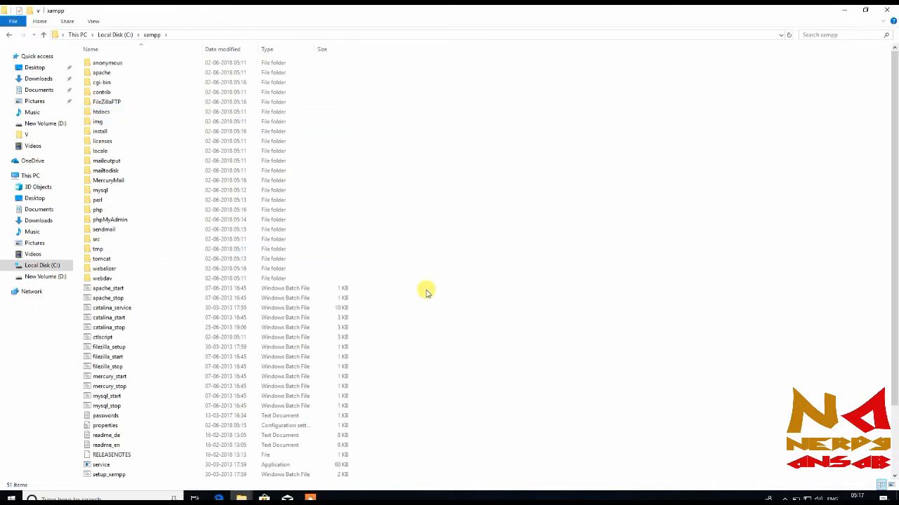
{"action": "scroll", "scroll_direction": "down", "scroll_amount": 3}
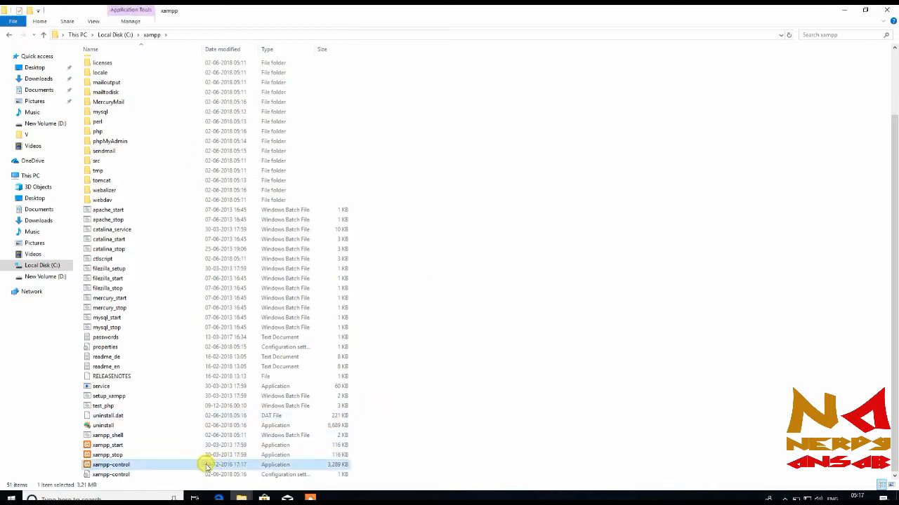
{"action": "right_click", "coordinate": [111, 465]}
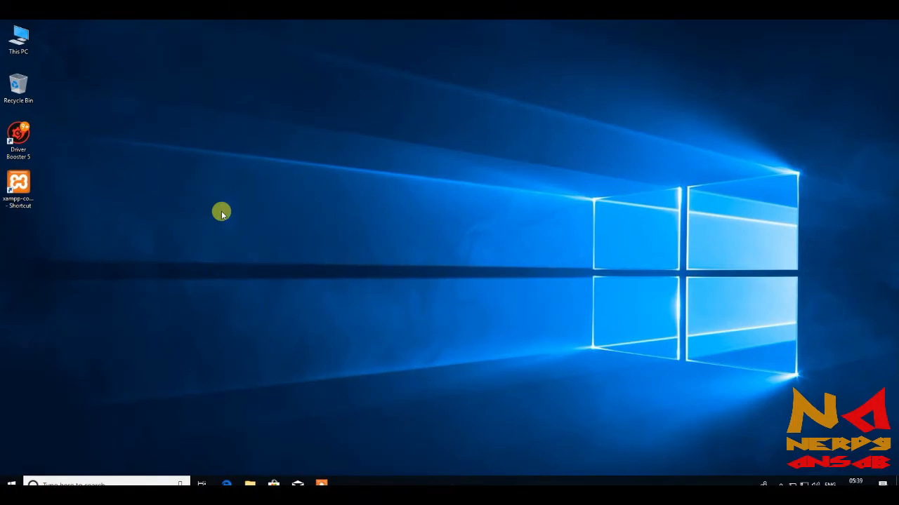
Step: Set the xampp-control desktop shortcut to run as administrator and launch it
{"action": "left_click", "coordinate": [18, 186]}
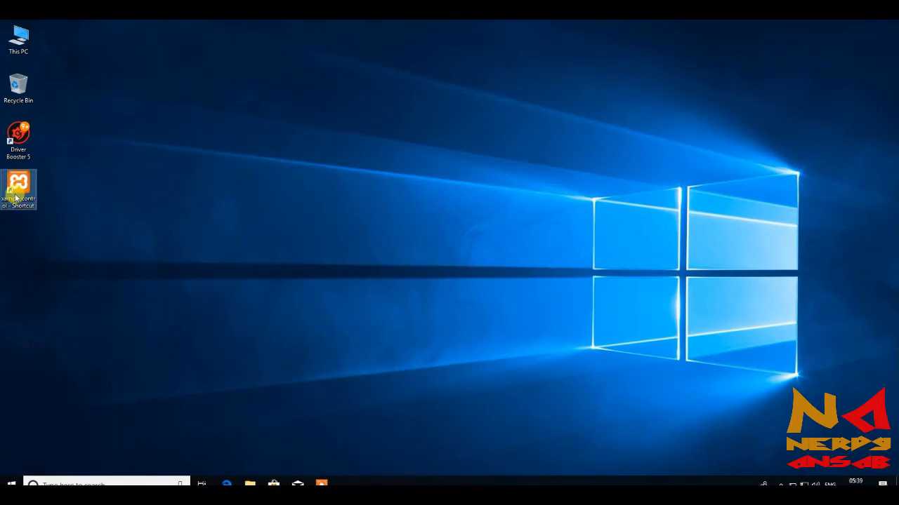
{"action": "right_click", "coordinate": [18, 189]}
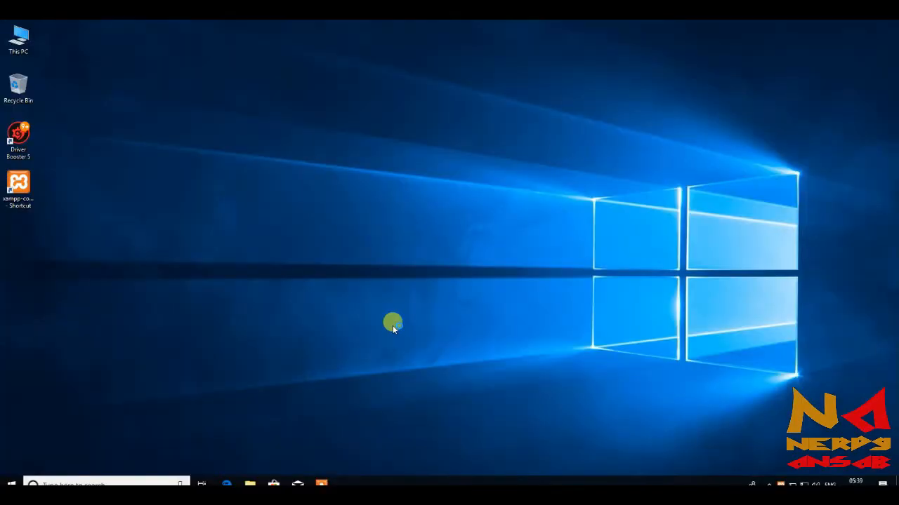
{"action": "double_click", "coordinate": [18, 182]}
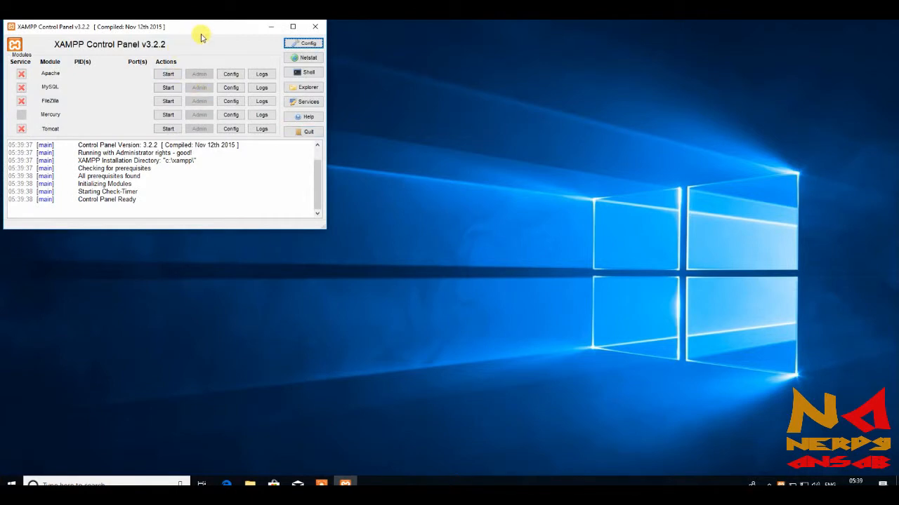
{"action": "mouse_move", "coordinate": [134, 31]}
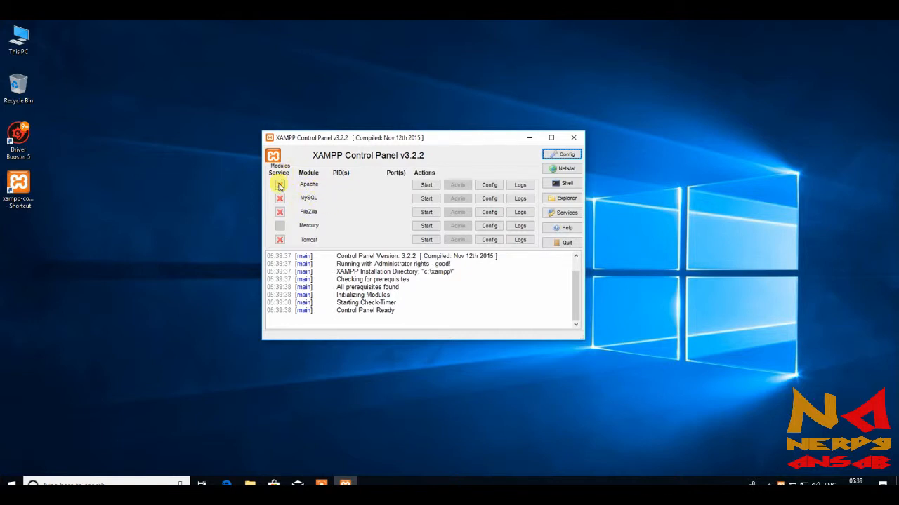
Step: Install Apache and MySQL as Windows services, confirming each prompt
{"action": "left_click", "coordinate": [280, 184]}
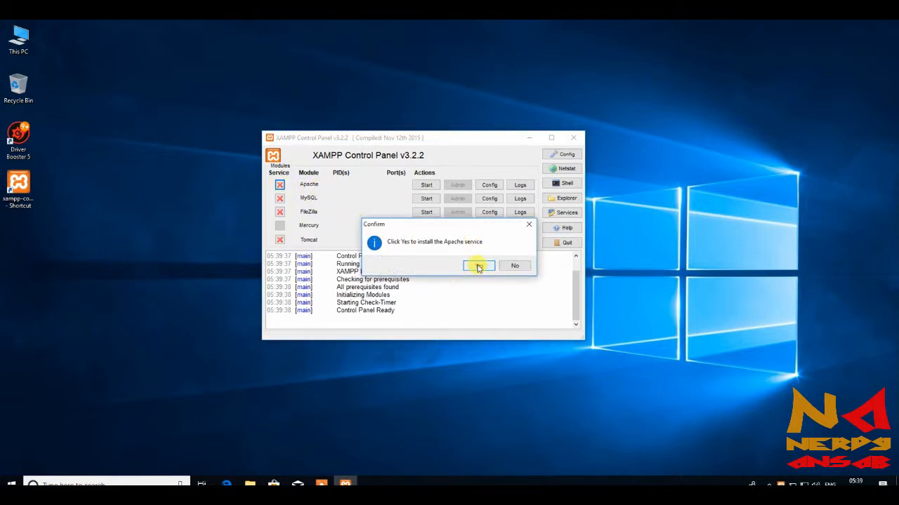
{"action": "left_click", "coordinate": [478, 266]}
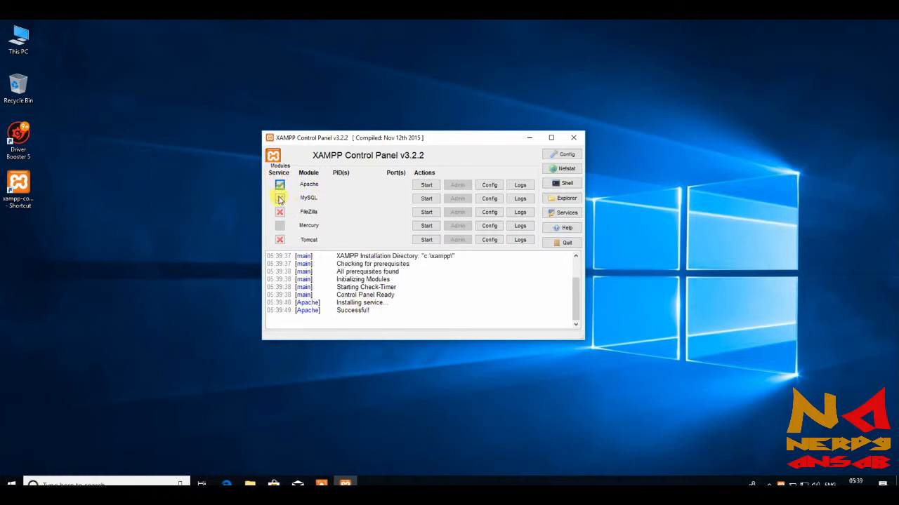
{"action": "left_click", "coordinate": [280, 197]}
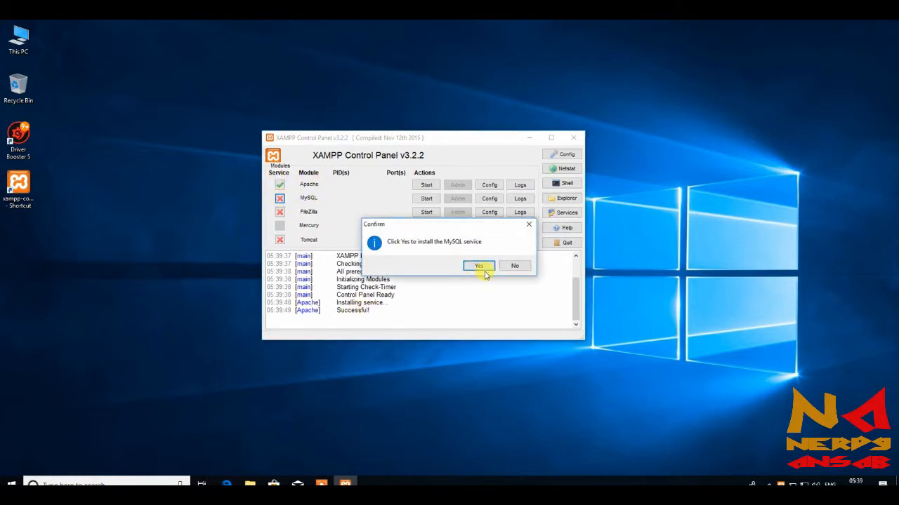
{"action": "left_click", "coordinate": [479, 266]}
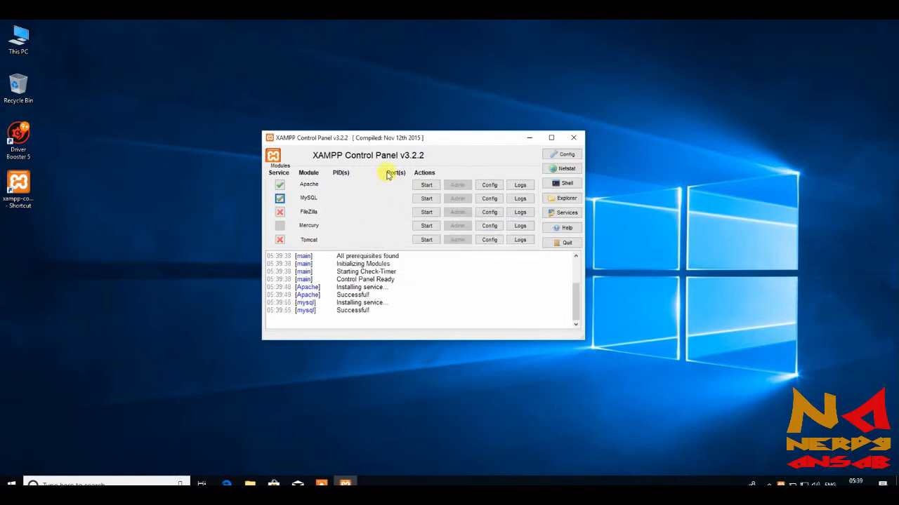
Step: Start Apache and MySQL and open the XAMPP dashboard through Apache's Admin button
{"action": "left_click", "coordinate": [426, 184]}
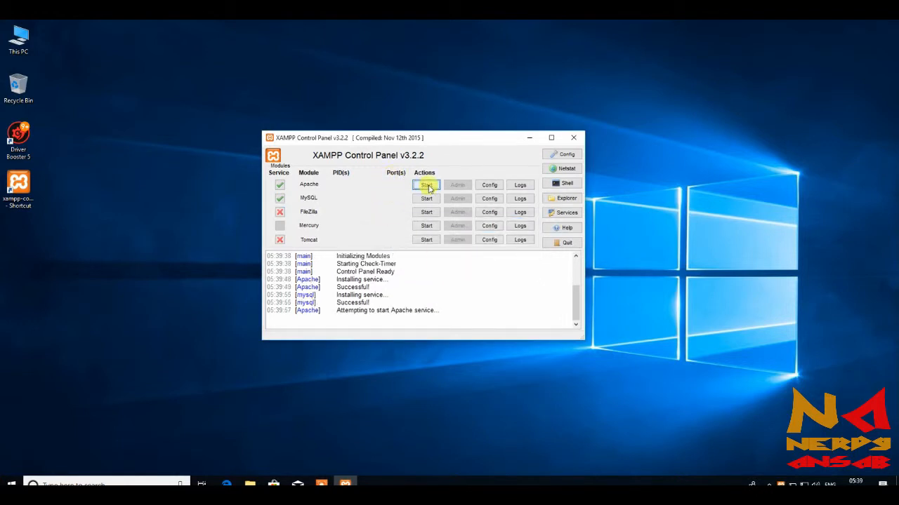
{"action": "left_click", "coordinate": [426, 185]}
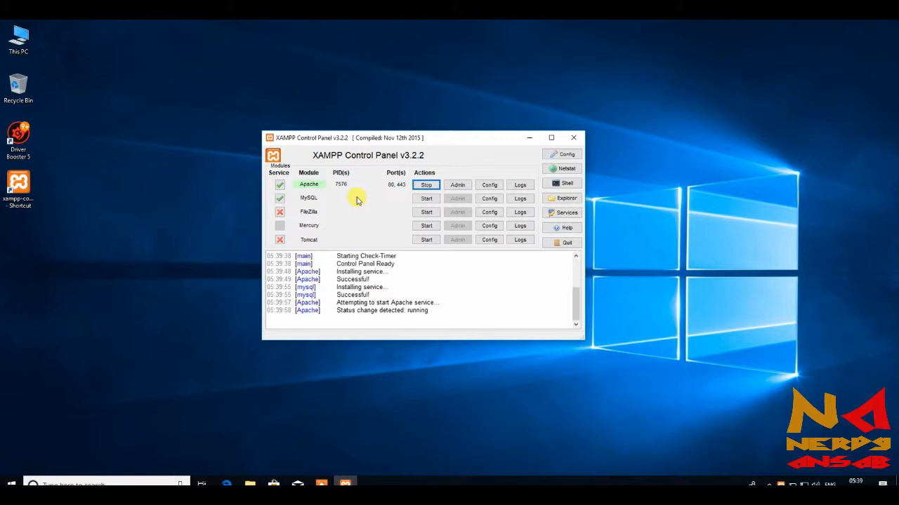
{"action": "left_click", "coordinate": [426, 198]}
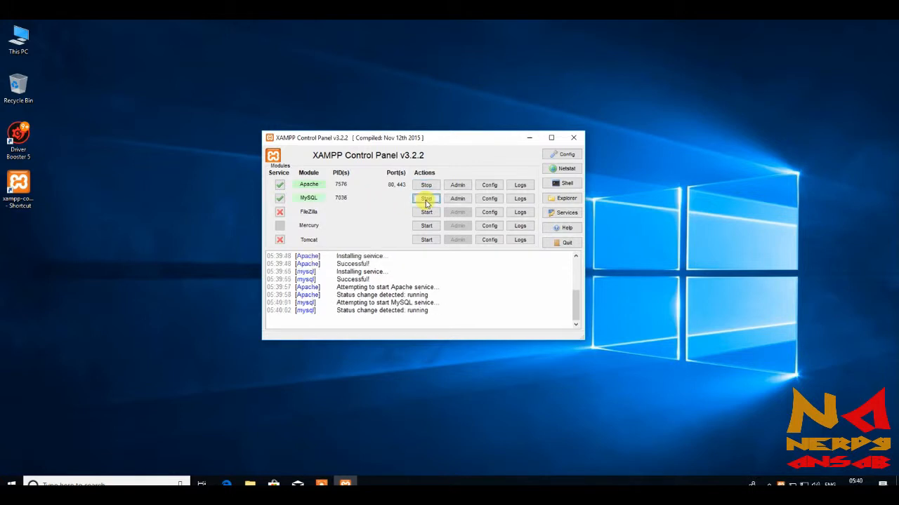
{"action": "left_click", "coordinate": [426, 198]}
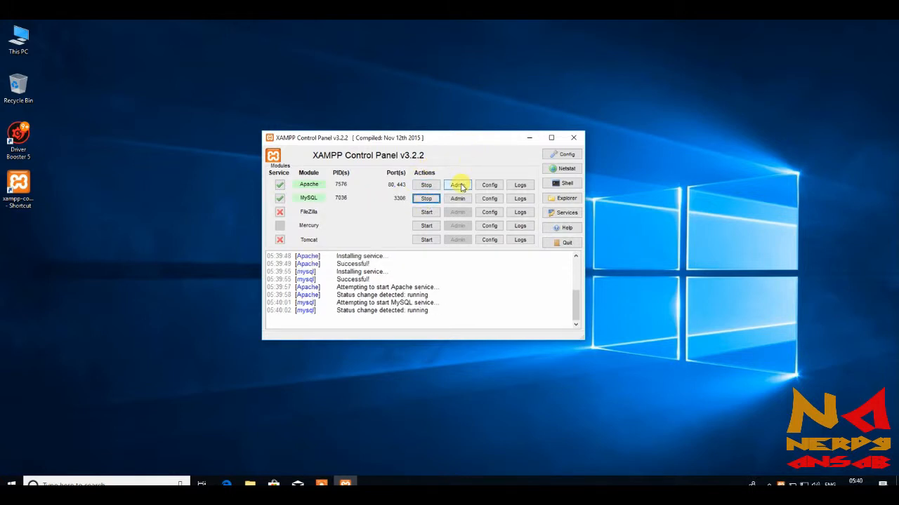
{"action": "left_click", "coordinate": [458, 185]}
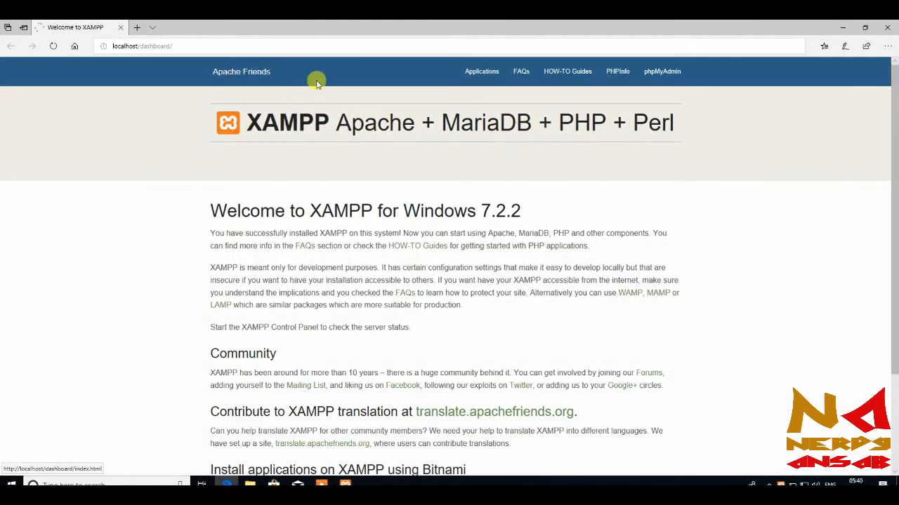
{"action": "mouse_move", "coordinate": [155, 134]}
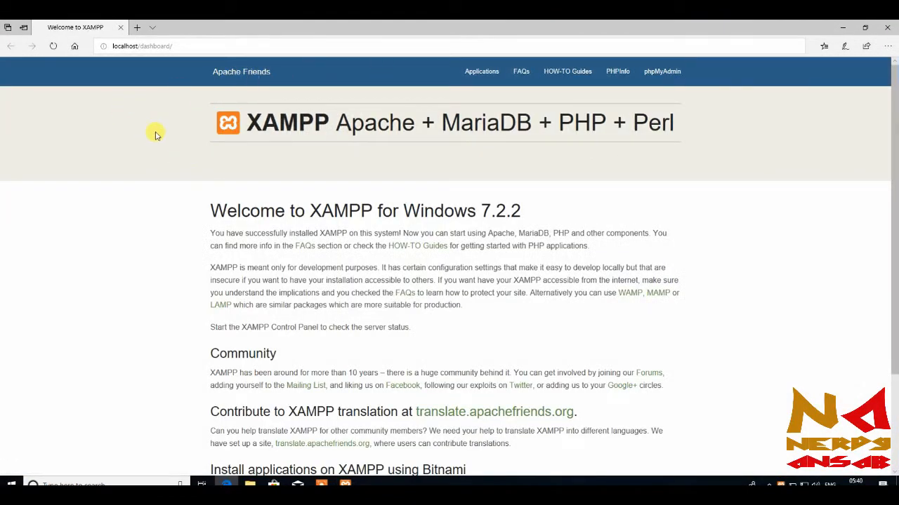
{"action": "mouse_move", "coordinate": [246, 115]}
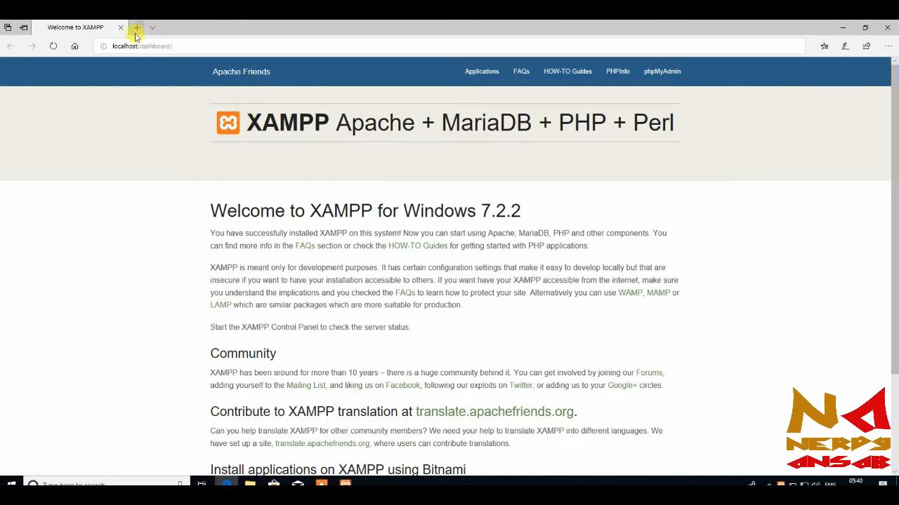
Step: Check the dashboard at 127.0.0.1 in a new tab, then open phpMyAdmin
{"action": "left_click", "coordinate": [135, 28]}
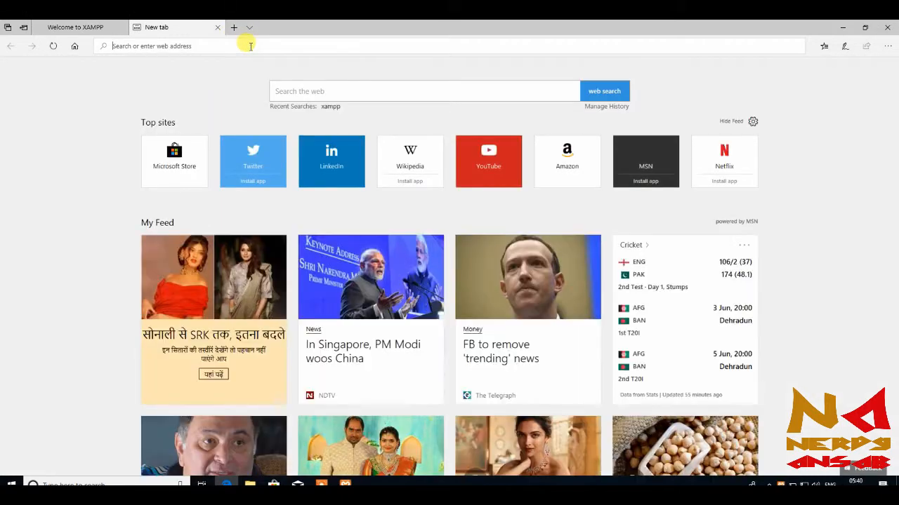
{"action": "type", "text": "local"}
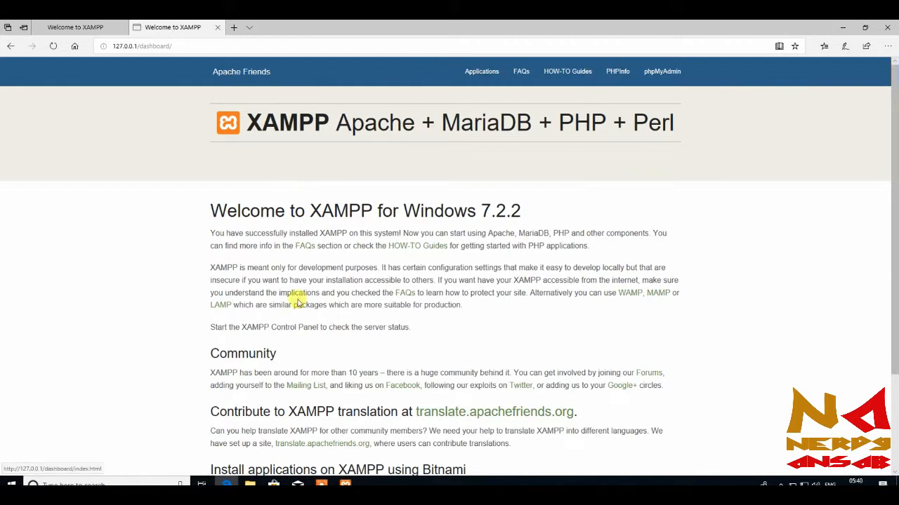
{"action": "mouse_move", "coordinate": [211, 194]}
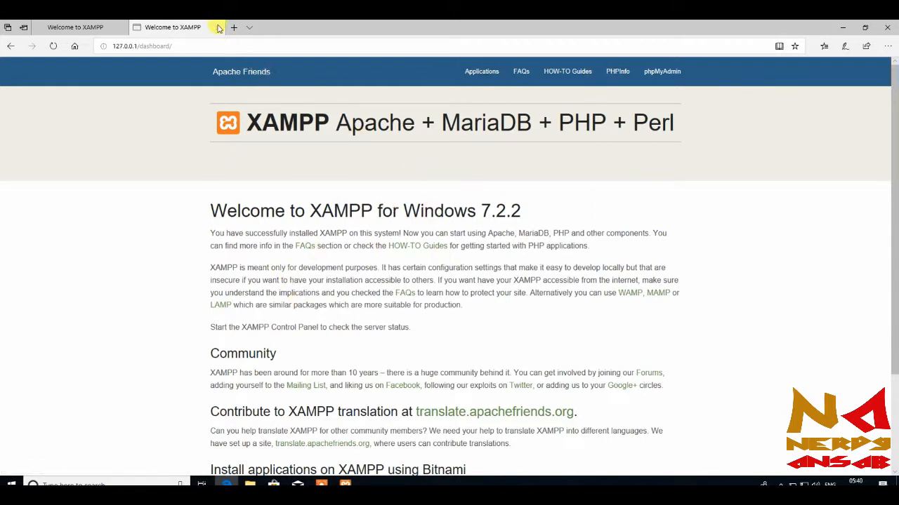
{"action": "left_click", "coordinate": [208, 27]}
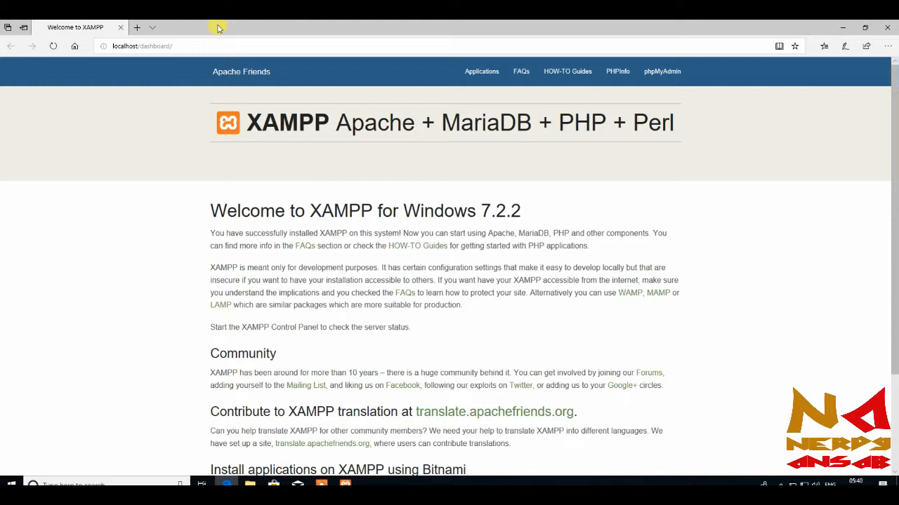
{"action": "mouse_move", "coordinate": [543, 31]}
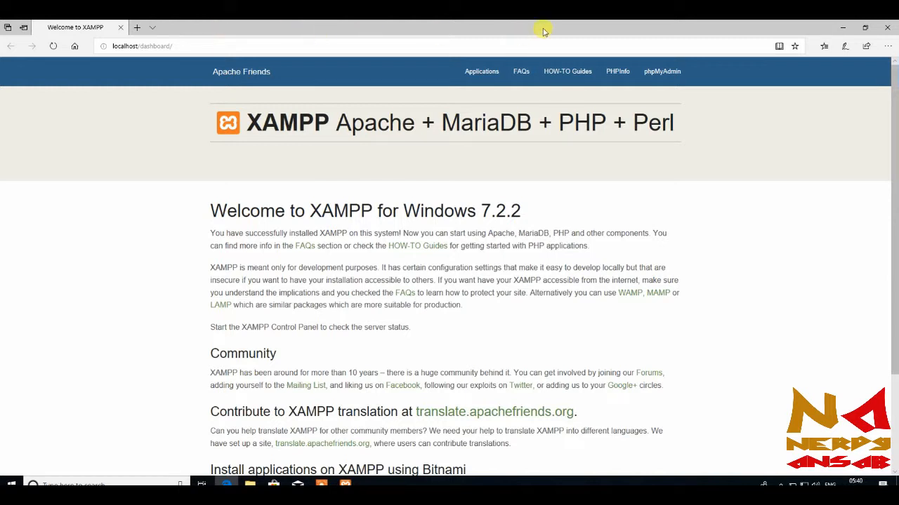
{"action": "mouse_move", "coordinate": [575, 24]}
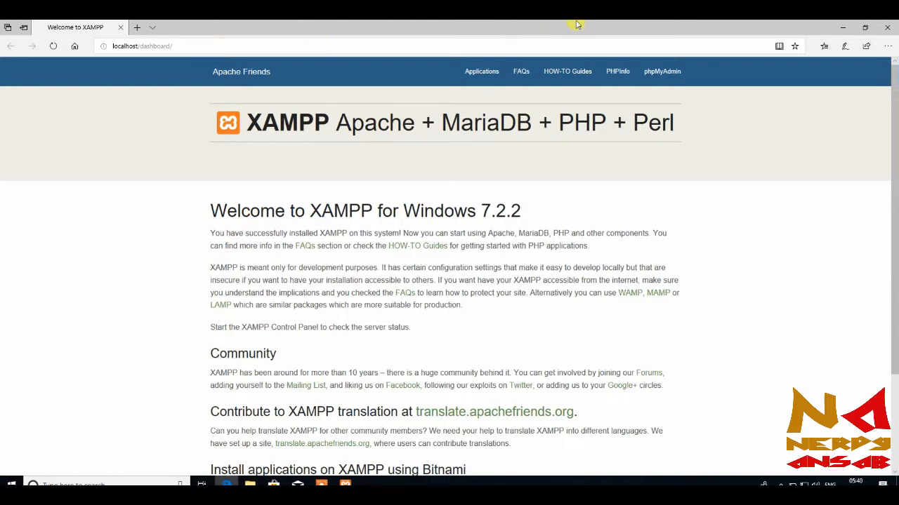
{"action": "mouse_move", "coordinate": [661, 71]}
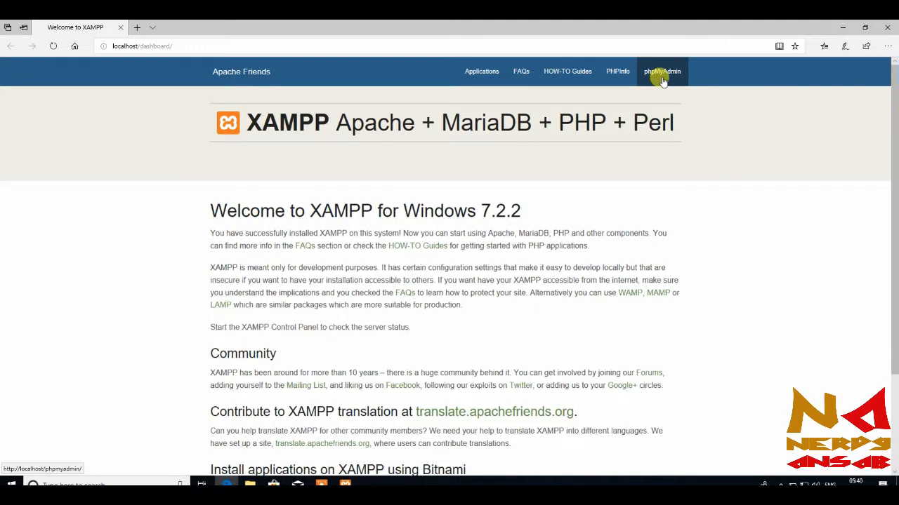
{"action": "left_click", "coordinate": [661, 71]}
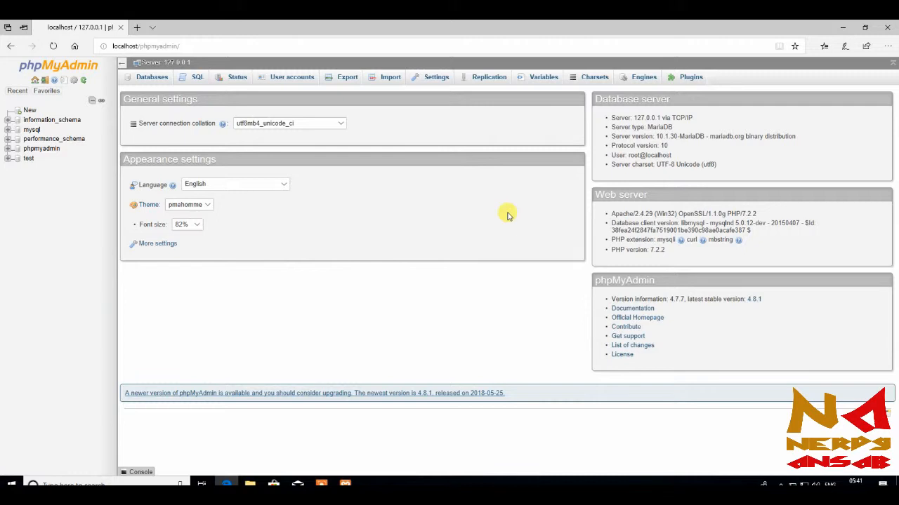
{"action": "mouse_move", "coordinate": [595, 151]}
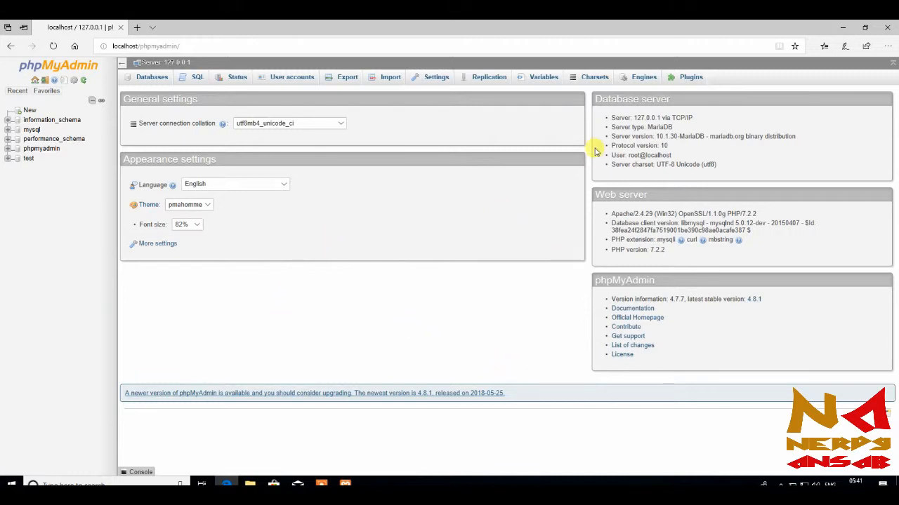
{"action": "mouse_move", "coordinate": [443, 266]}
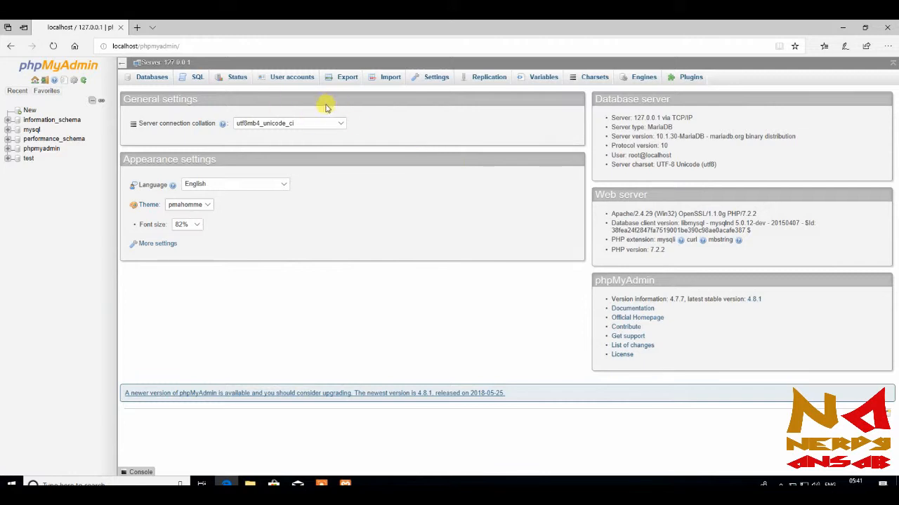
{"action": "mouse_move", "coordinate": [337, 108]}
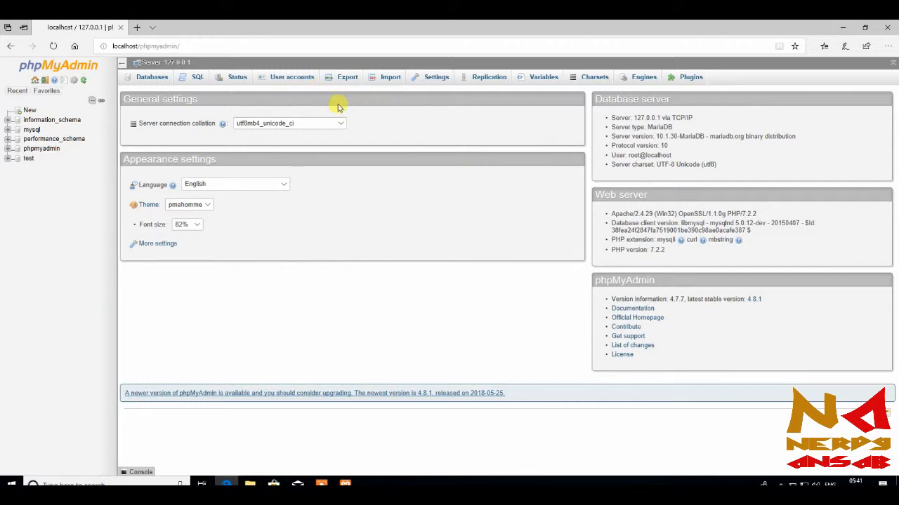
Step: Open the Change password form for root@localhost from User accounts
{"action": "left_click", "coordinate": [291, 77]}
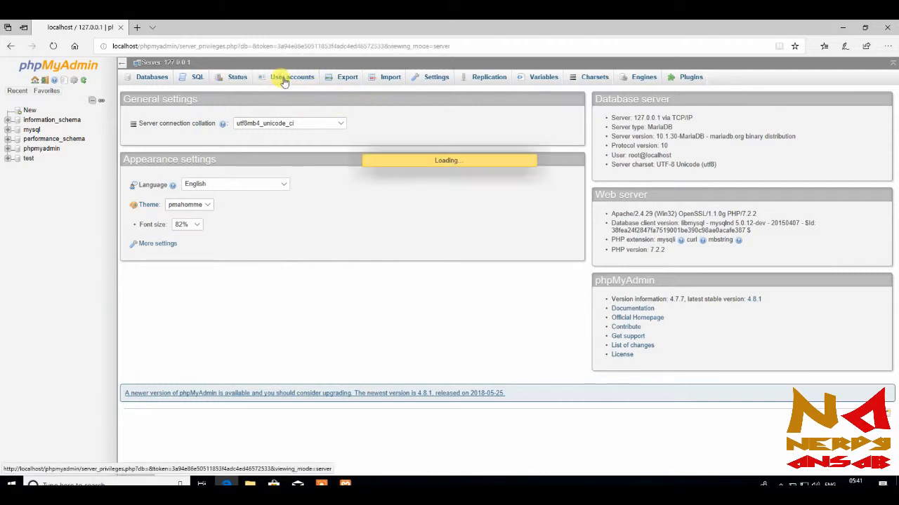
{"action": "left_click", "coordinate": [292, 76]}
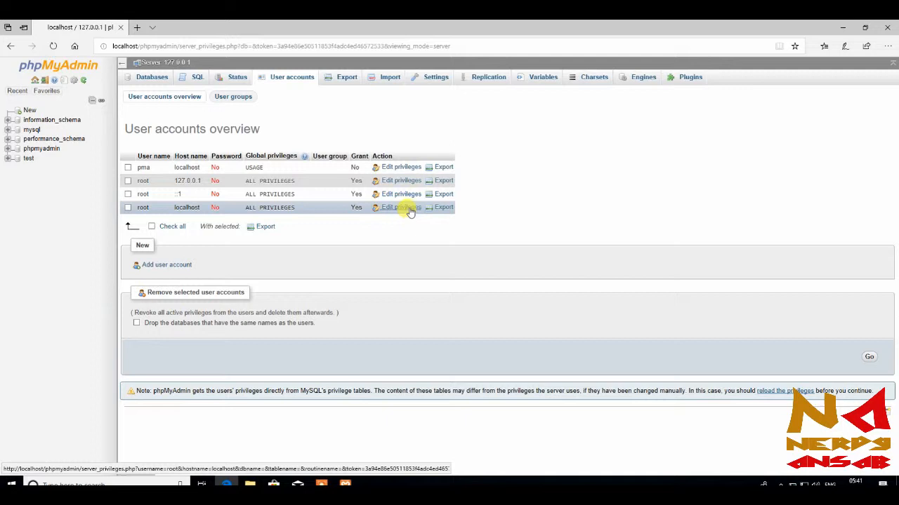
{"action": "left_click", "coordinate": [401, 207]}
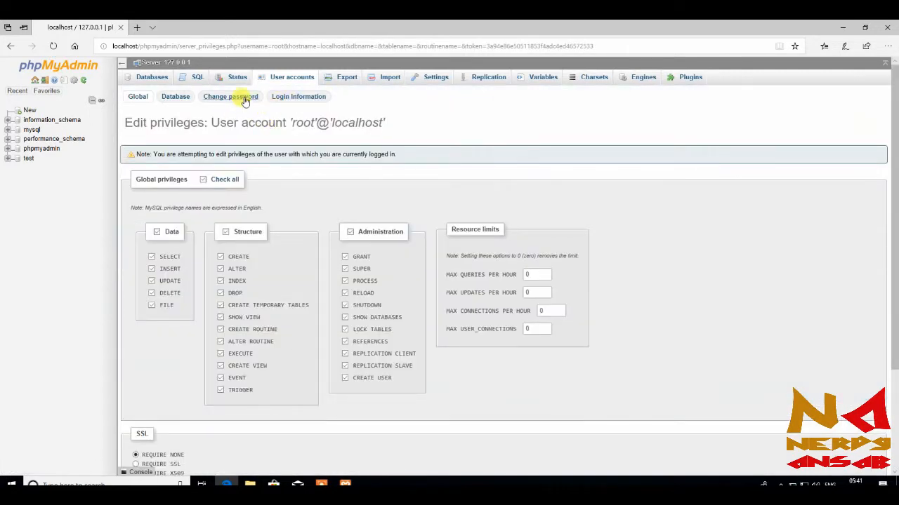
{"action": "left_click", "coordinate": [230, 96]}
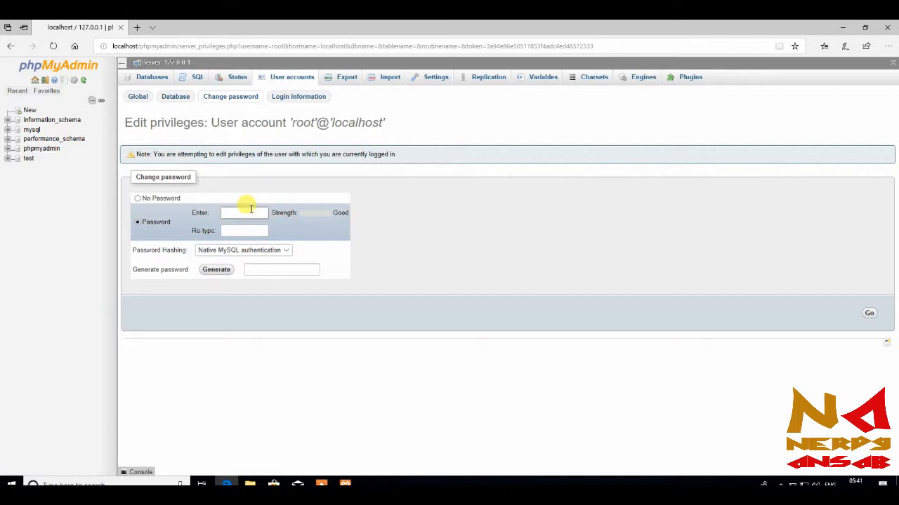
{"action": "mouse_move", "coordinate": [492, 239]}
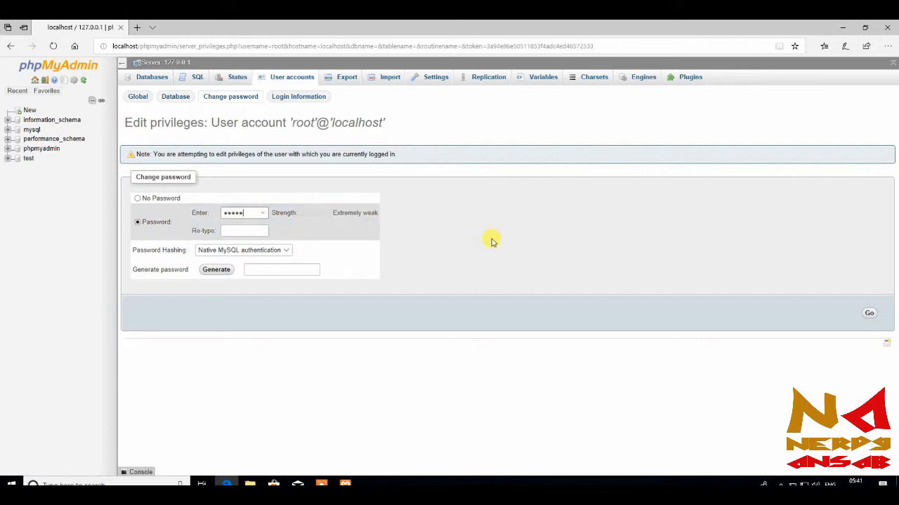
Step: Enter and confirm a new root@localhost password, submit it, then return to XAMPP
{"action": "left_click", "coordinate": [244, 231]}
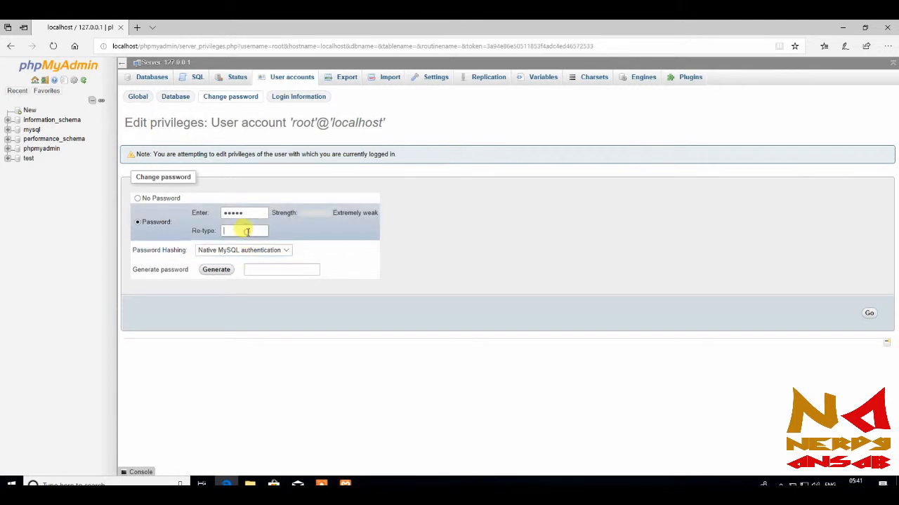
{"action": "type", "text": "•••••"}
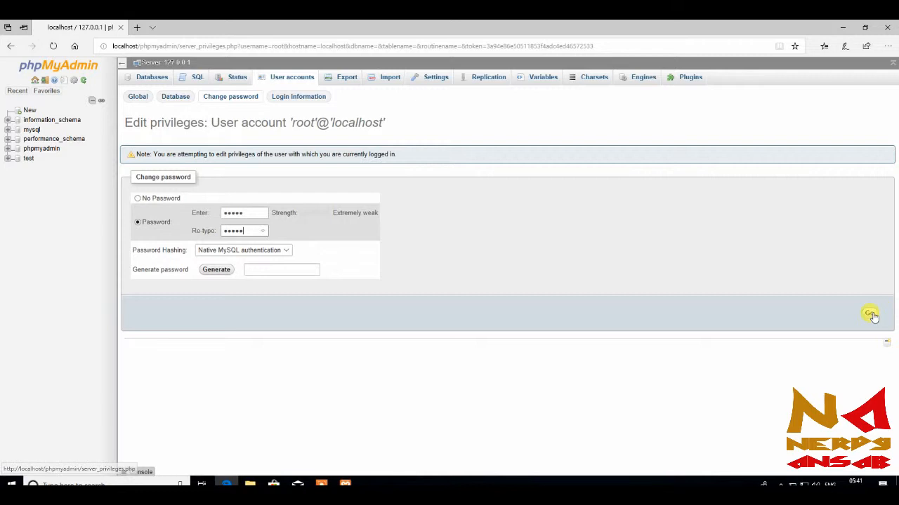
{"action": "left_click", "coordinate": [869, 314]}
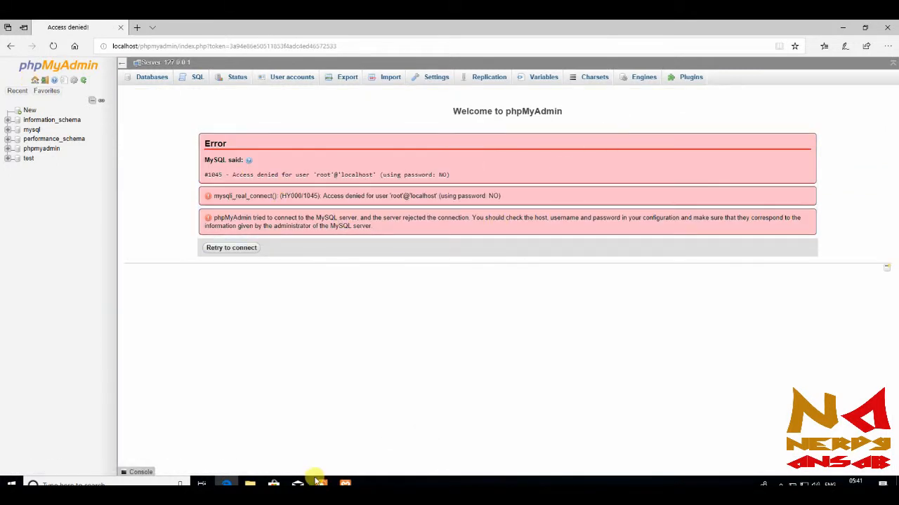
{"action": "left_click", "coordinate": [320, 483]}
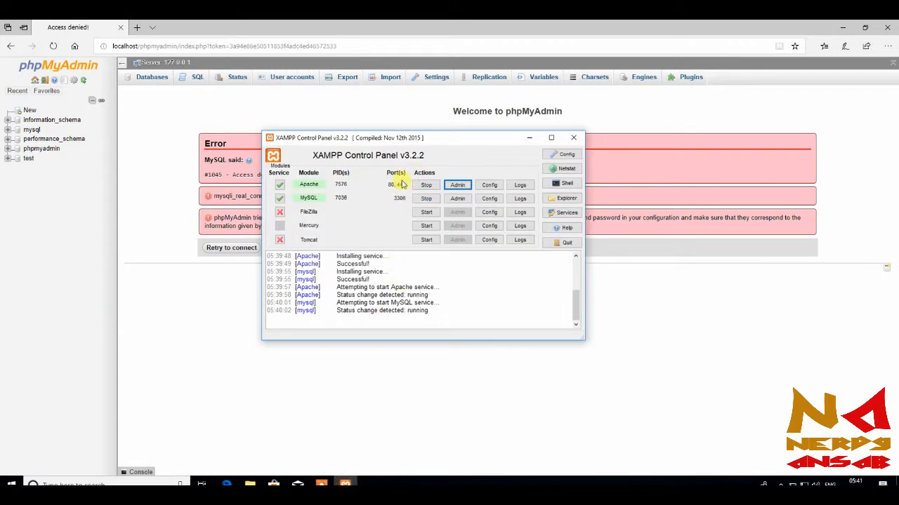
Step: Open File Explorer at This PC and open Local Disk (C:)
{"action": "left_click", "coordinate": [425, 185]}
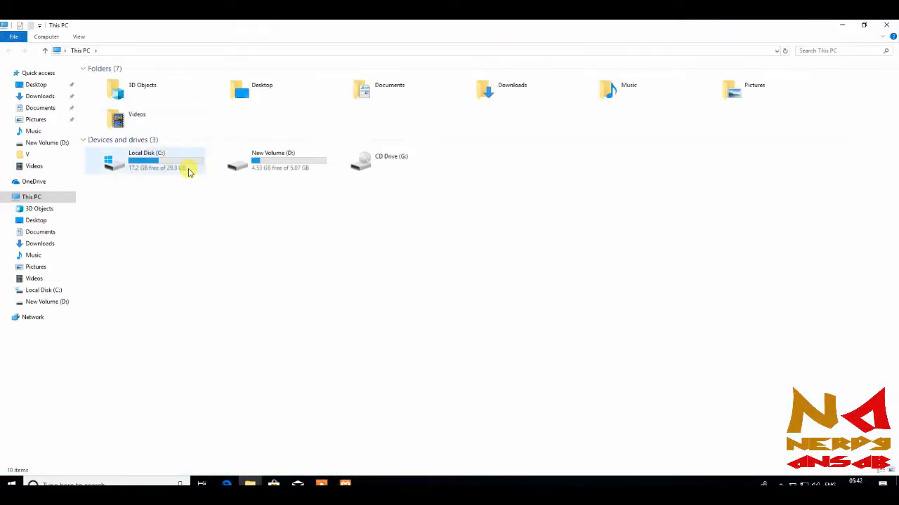
{"action": "double_click", "coordinate": [146, 161]}
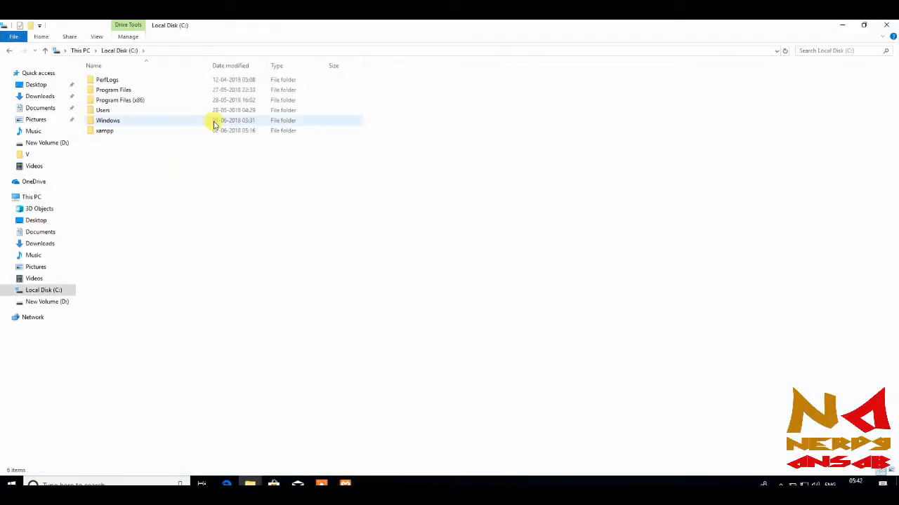
Step: Open config.inc from C:\xampp\phpMyAdmin in WordPad
{"action": "double_click", "coordinate": [103, 130]}
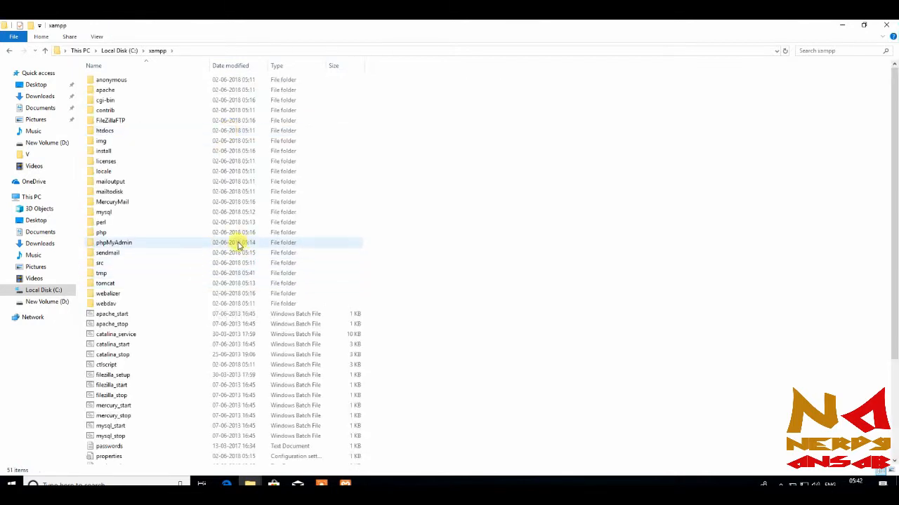
{"action": "double_click", "coordinate": [114, 242]}
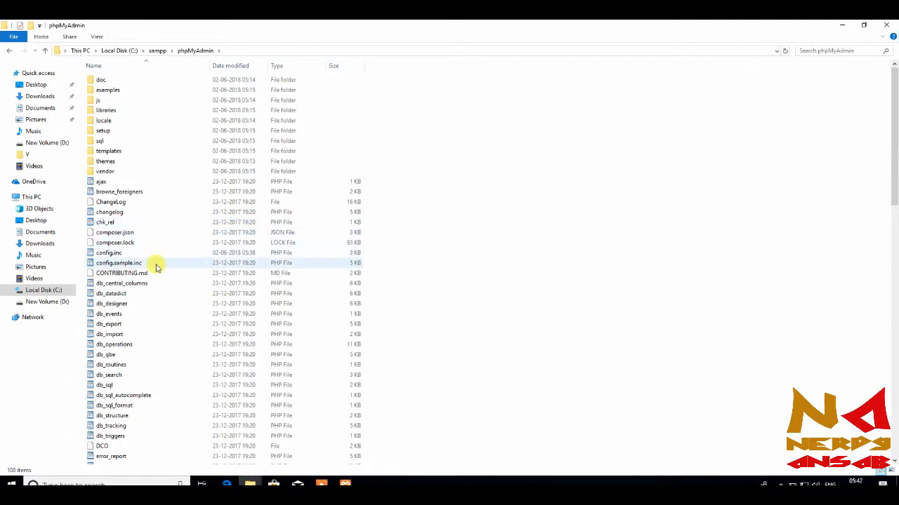
{"action": "mouse_move", "coordinate": [119, 263]}
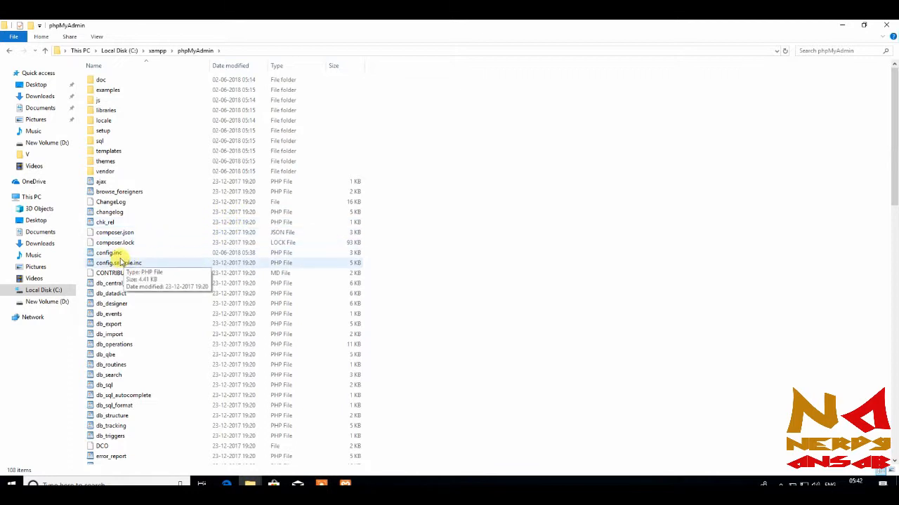
{"action": "right_click", "coordinate": [109, 252]}
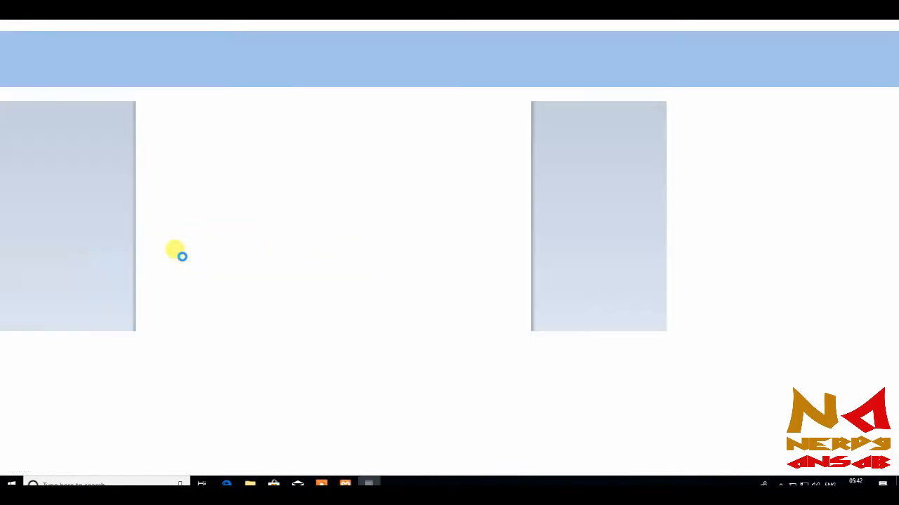
{"action": "left_click", "coordinate": [368, 484]}
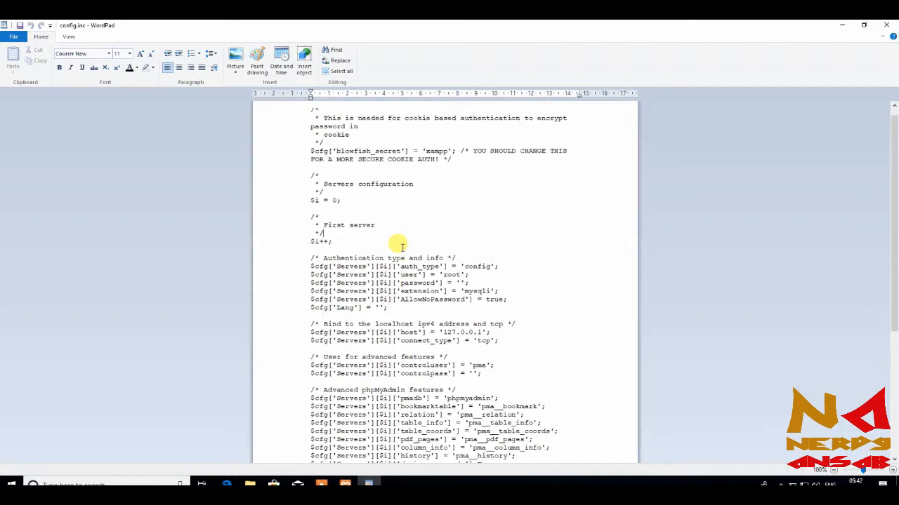
{"action": "scroll", "scroll_direction": "down", "scroll_amount": 3}
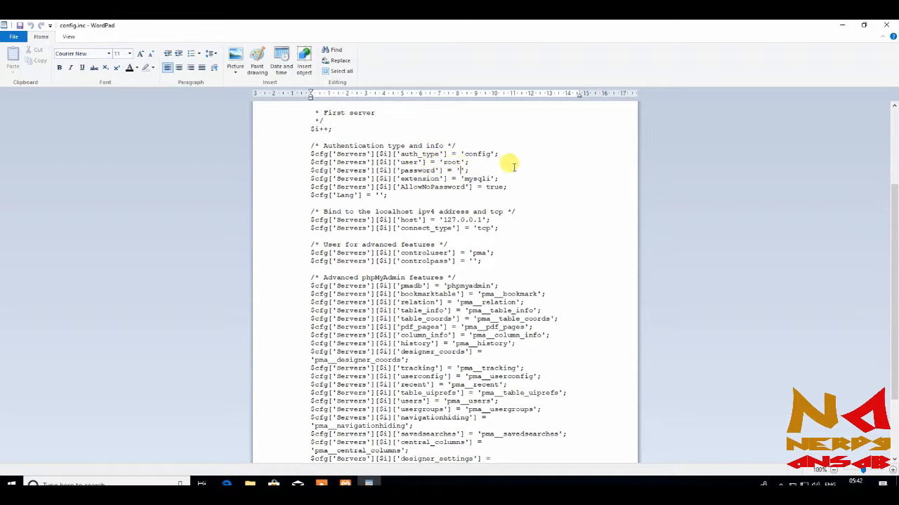
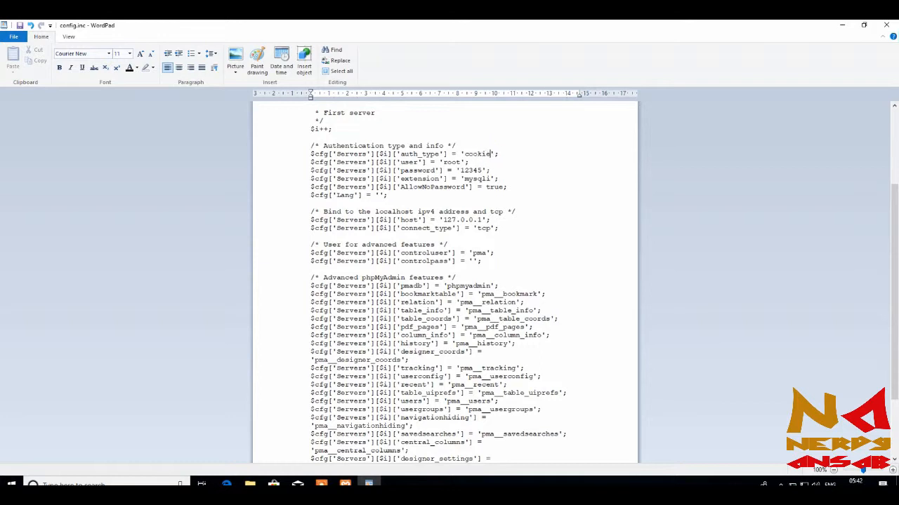
{"action": "scroll", "scroll_direction": "down", "scroll_amount": 3}
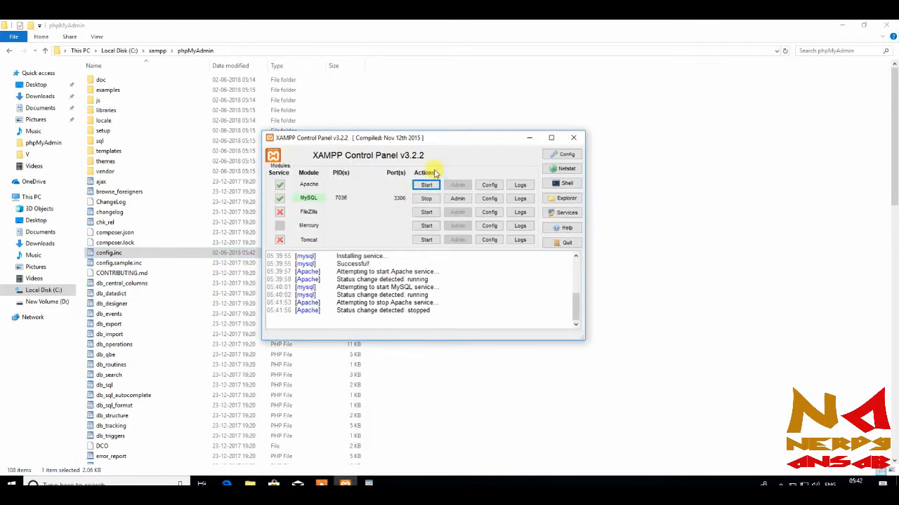
Step: Start Apache again from its row in XAMPP Control Panel
{"action": "left_click", "coordinate": [426, 184]}
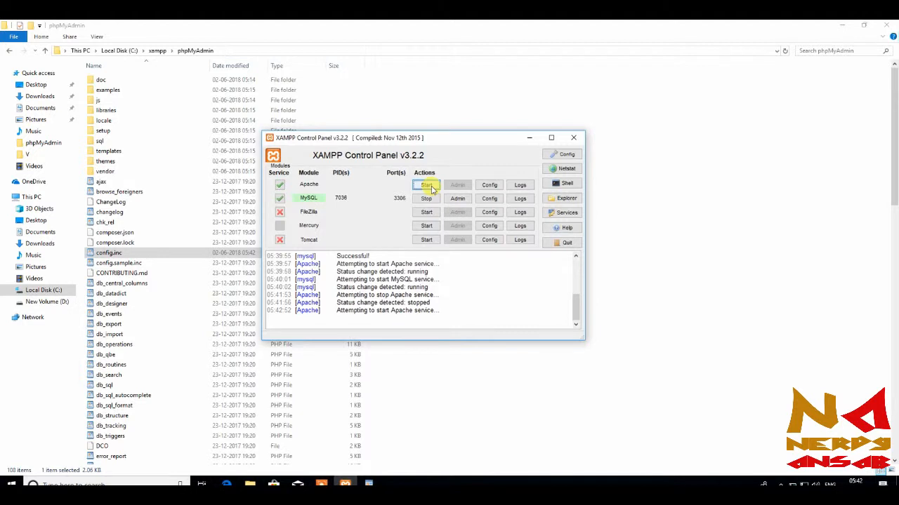
{"action": "left_click", "coordinate": [426, 184]}
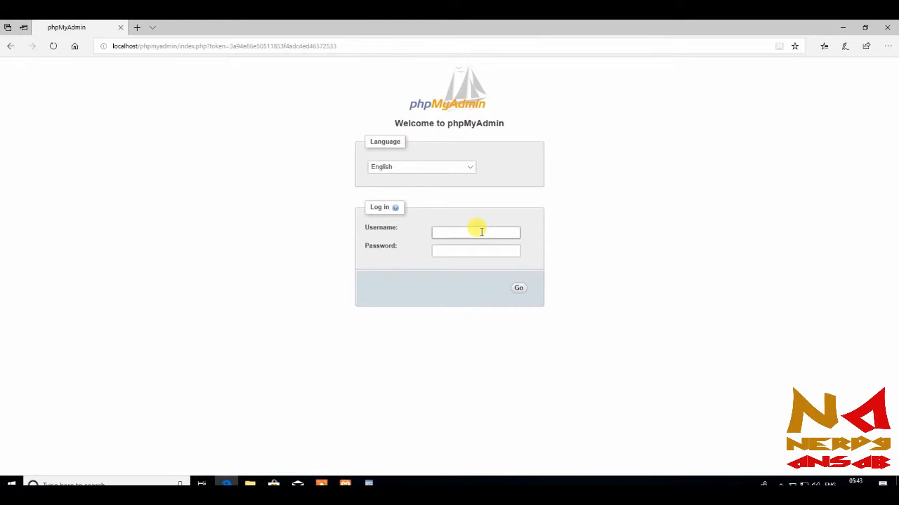
{"action": "mouse_move", "coordinate": [491, 233]}
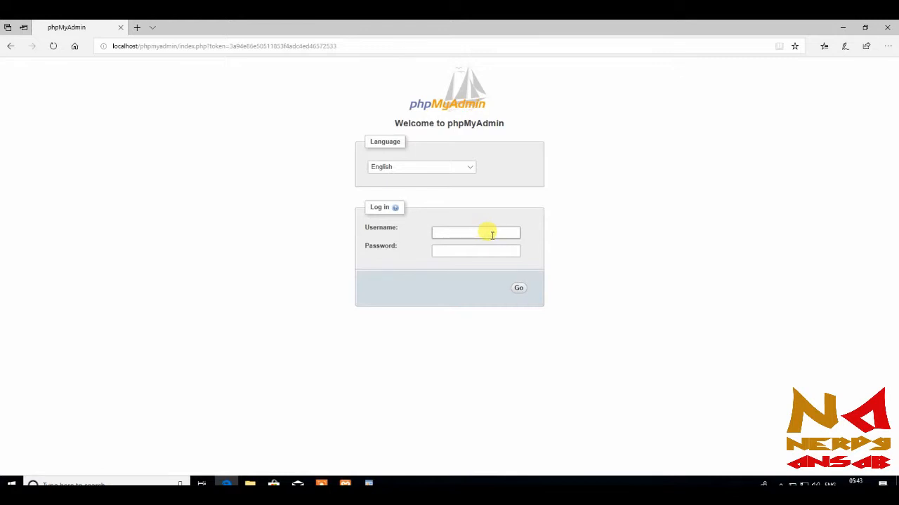
Step: Log in to phpMyAdmin as root with the new password, declining Edge's save-password prompt
{"action": "type", "text": "root"}
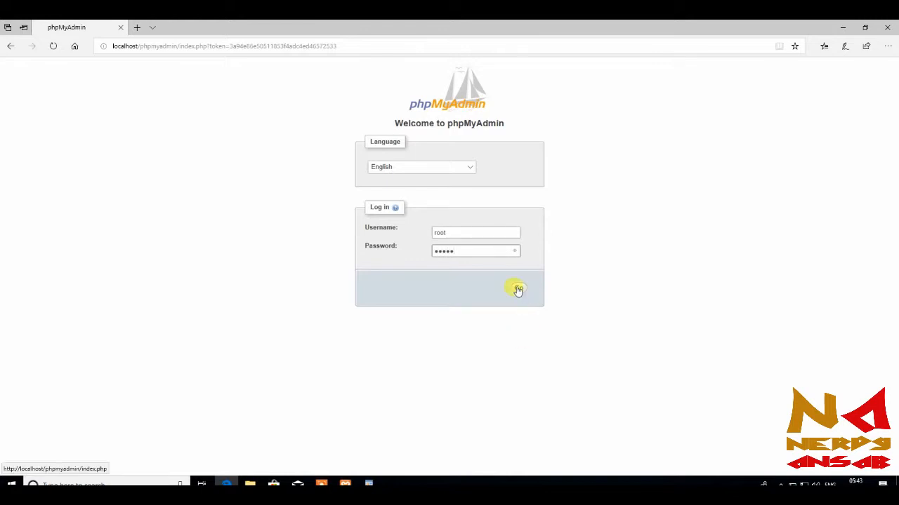
{"action": "left_click", "coordinate": [517, 290]}
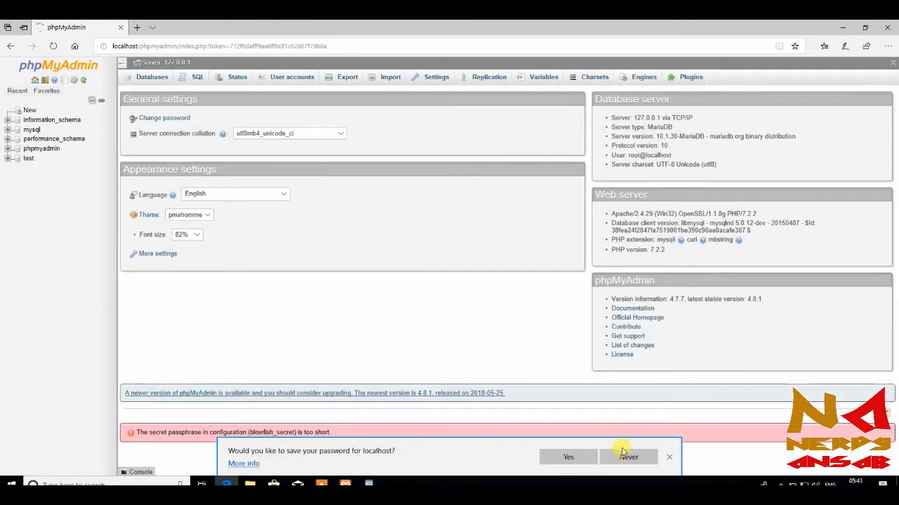
{"action": "left_click", "coordinate": [628, 457]}
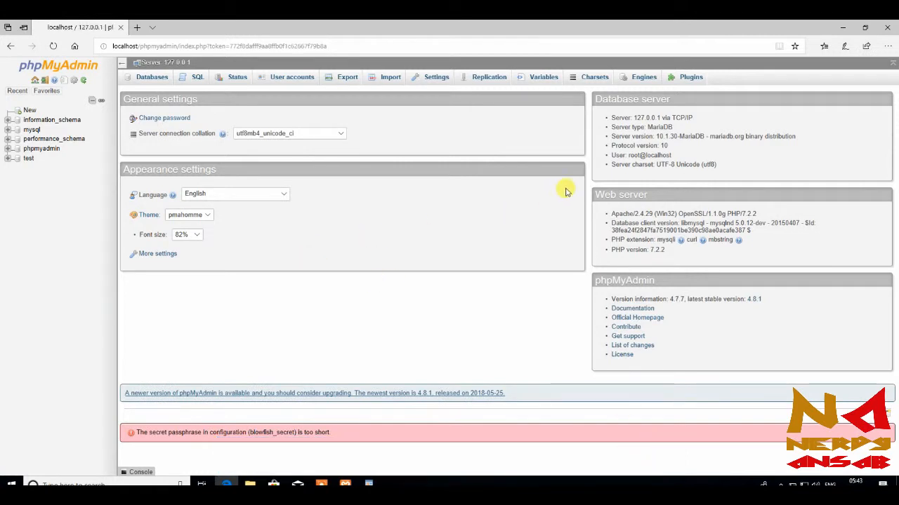
{"action": "mouse_move", "coordinate": [197, 265]}
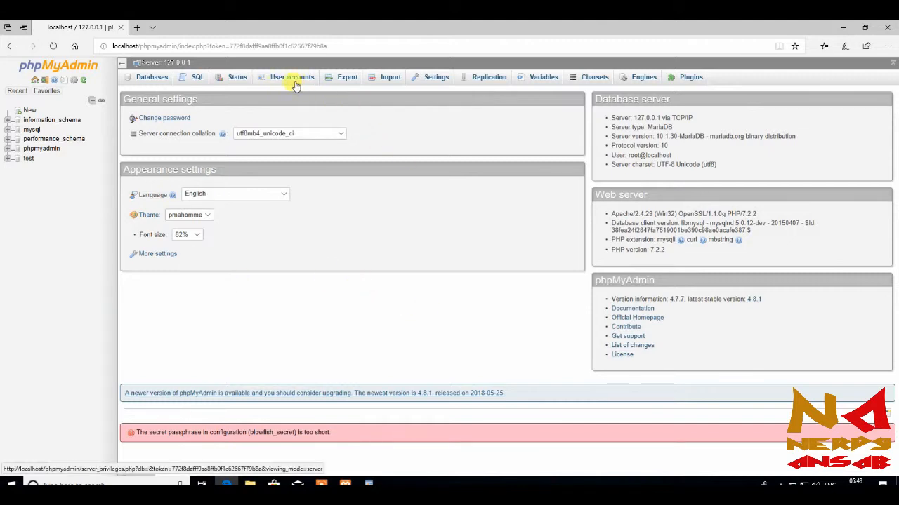
Step: Set a new password for root@::1 through User accounts > Edit privileges > Change password
{"action": "left_click", "coordinate": [291, 76]}
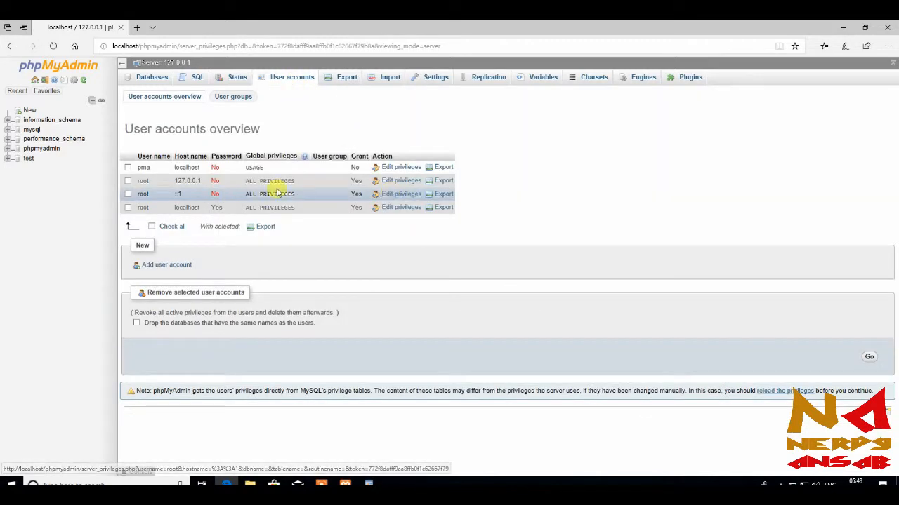
{"action": "left_click", "coordinate": [401, 194]}
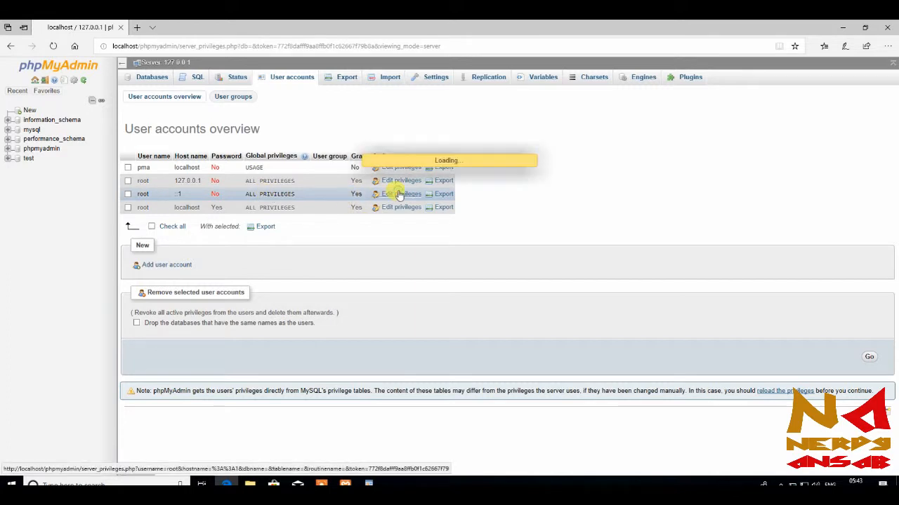
{"action": "left_click", "coordinate": [401, 194]}
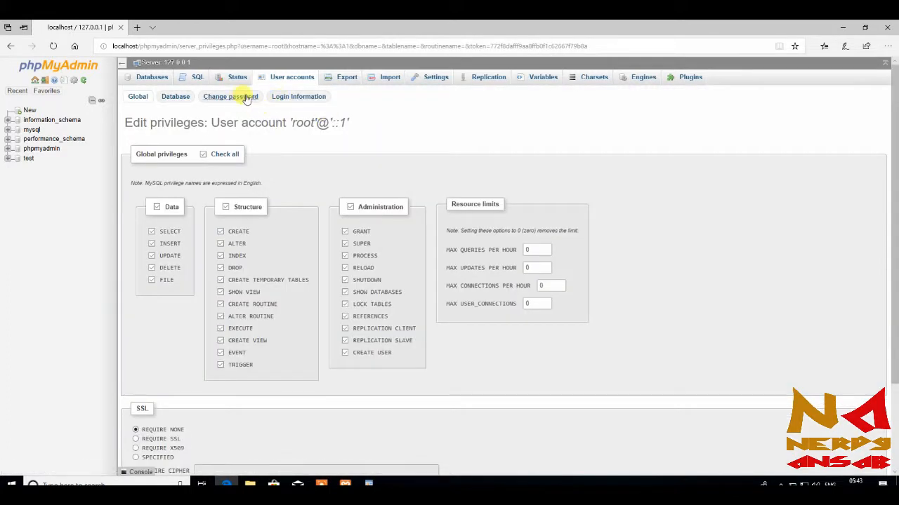
{"action": "left_click", "coordinate": [230, 96]}
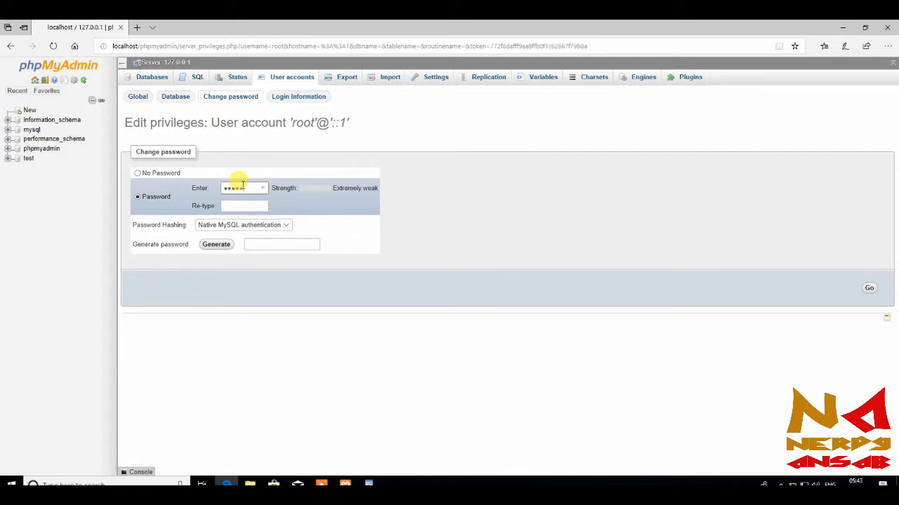
{"action": "type", "text": "••••"}
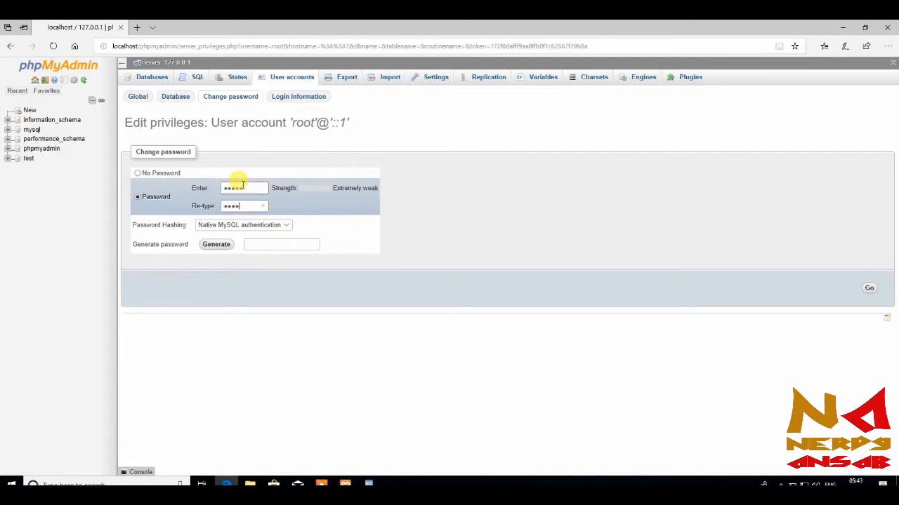
{"action": "left_click", "coordinate": [868, 288]}
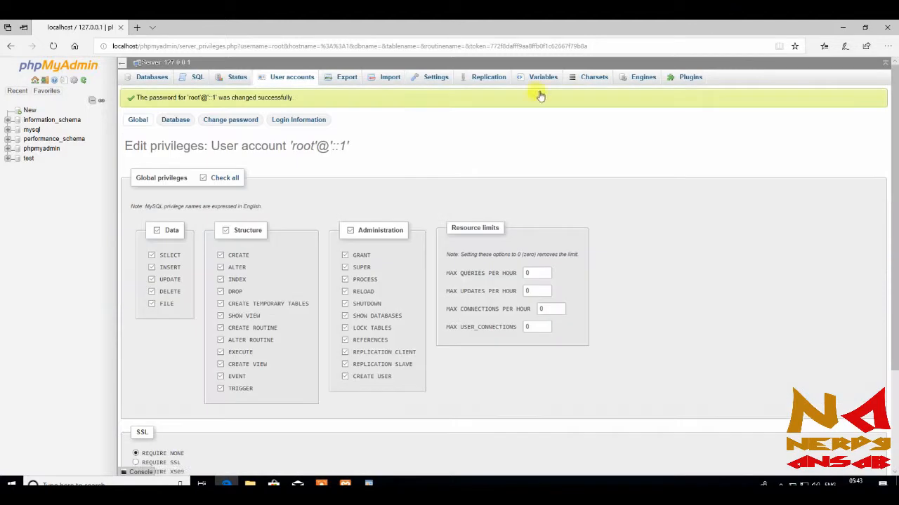
{"action": "left_click", "coordinate": [291, 76]}
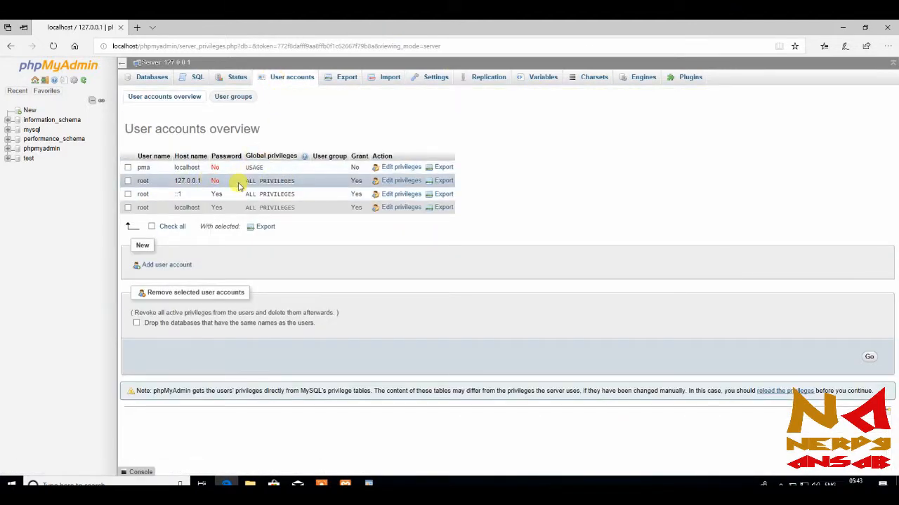
{"action": "left_click", "coordinate": [401, 180]}
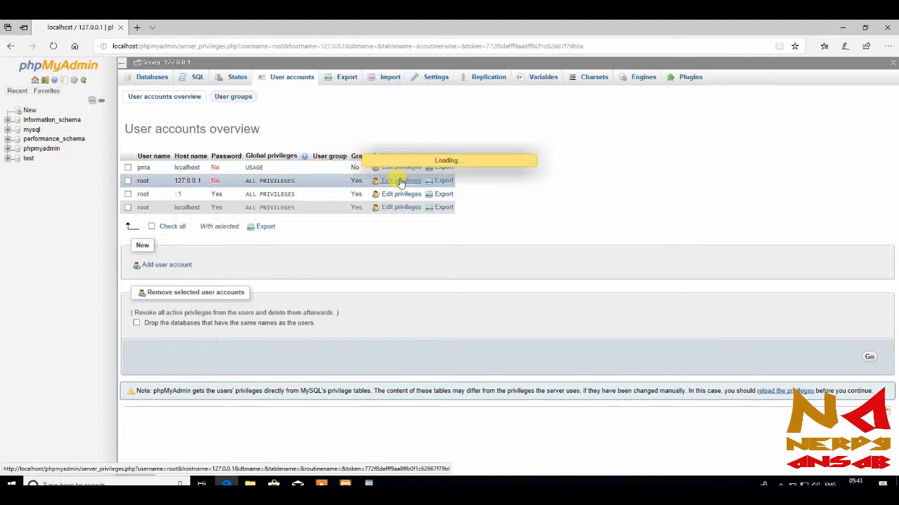
{"action": "left_click", "coordinate": [401, 180]}
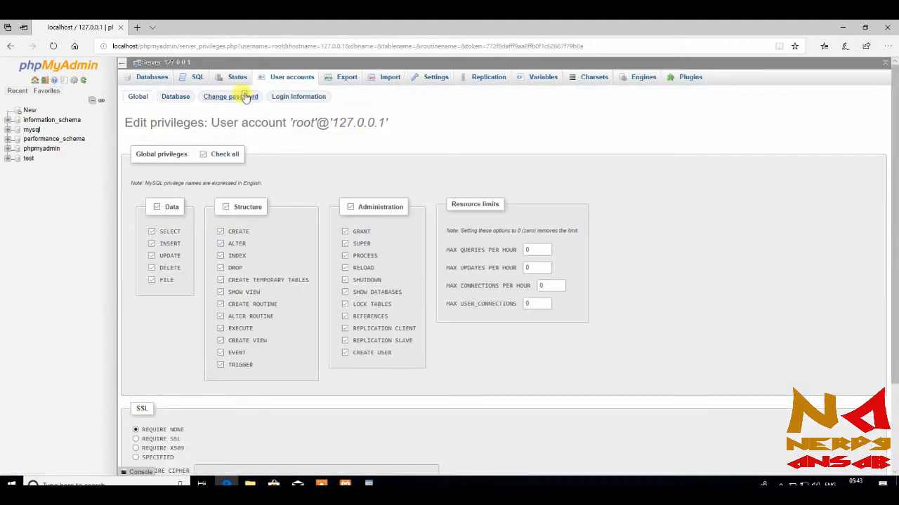
{"action": "left_click", "coordinate": [231, 96]}
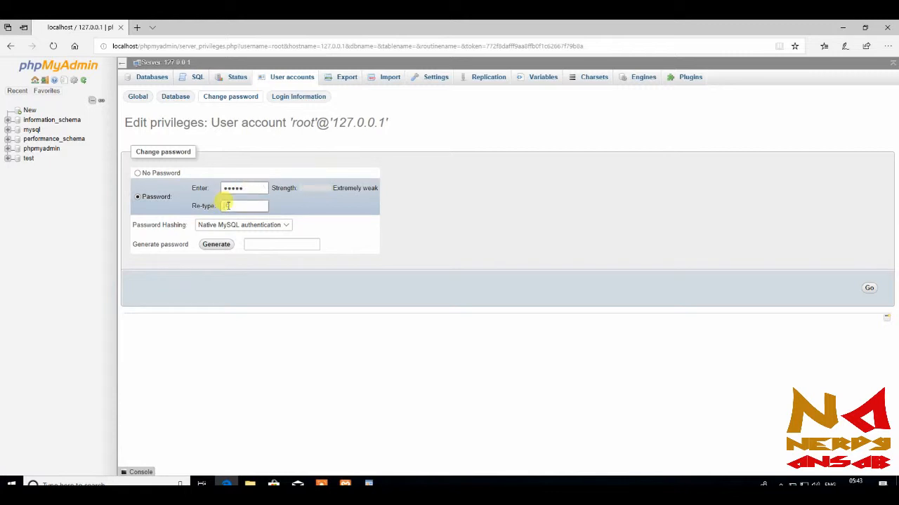
{"action": "type", "text": "•••••"}
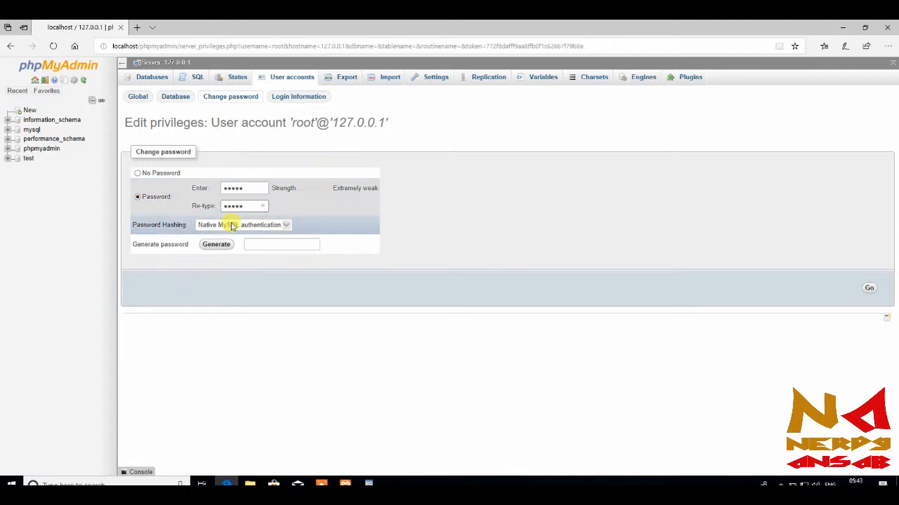
{"action": "left_click", "coordinate": [868, 288]}
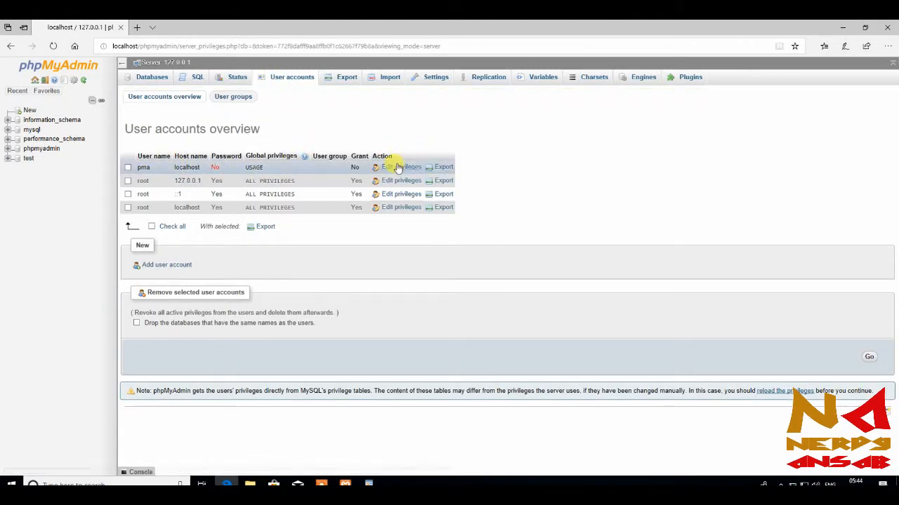
Step: Change the pma@localhost password and return to the phpMyAdmin home page
{"action": "left_click", "coordinate": [401, 167]}
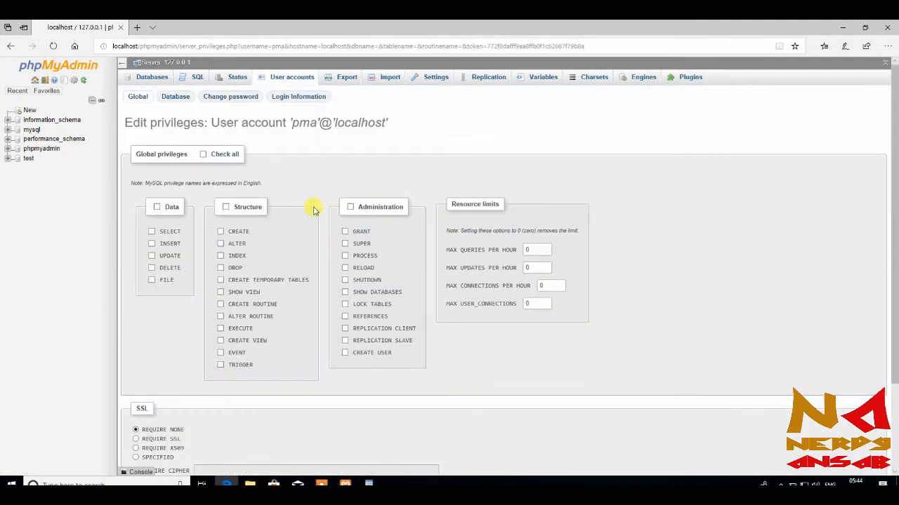
{"action": "left_click", "coordinate": [230, 96]}
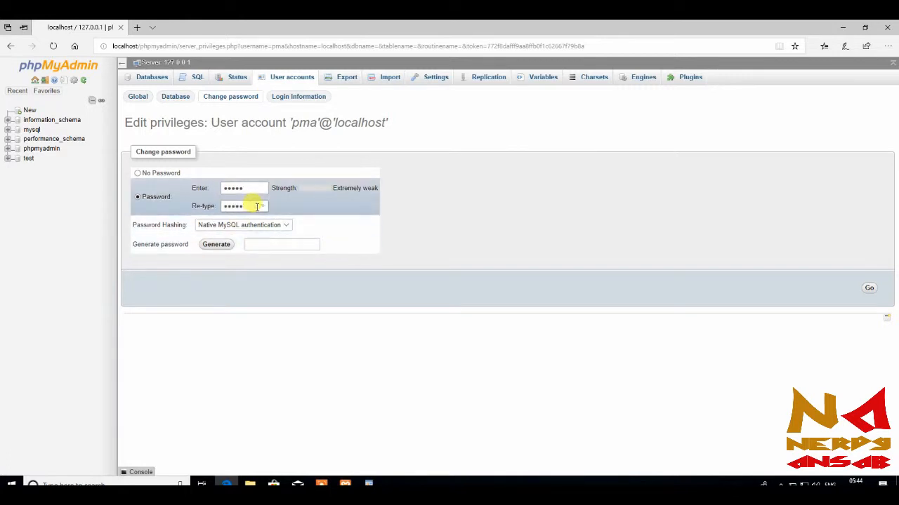
{"action": "left_click", "coordinate": [868, 288]}
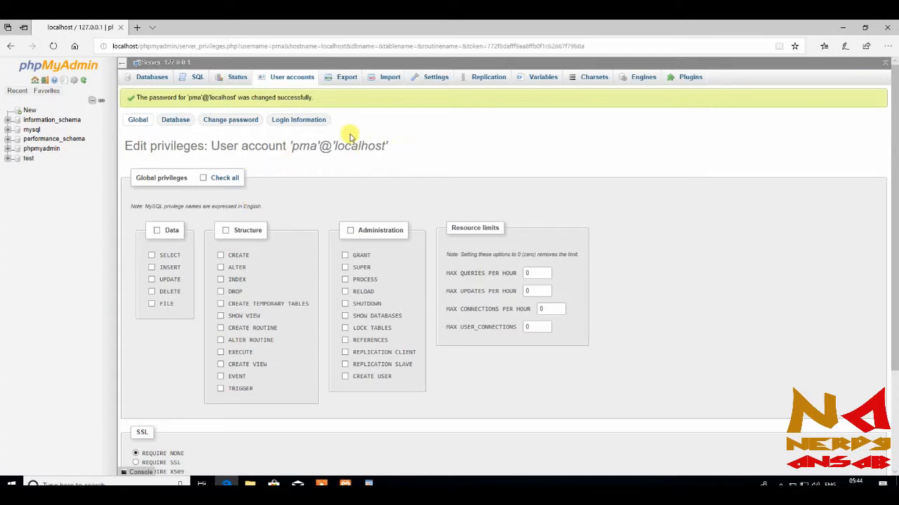
{"action": "left_click", "coordinate": [291, 76]}
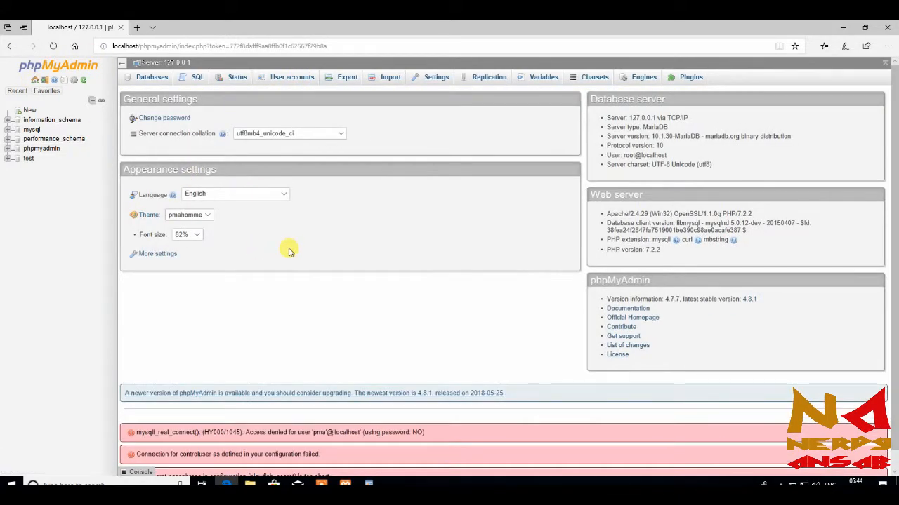
{"action": "scroll", "scroll_direction": "down", "scroll_amount": 3}
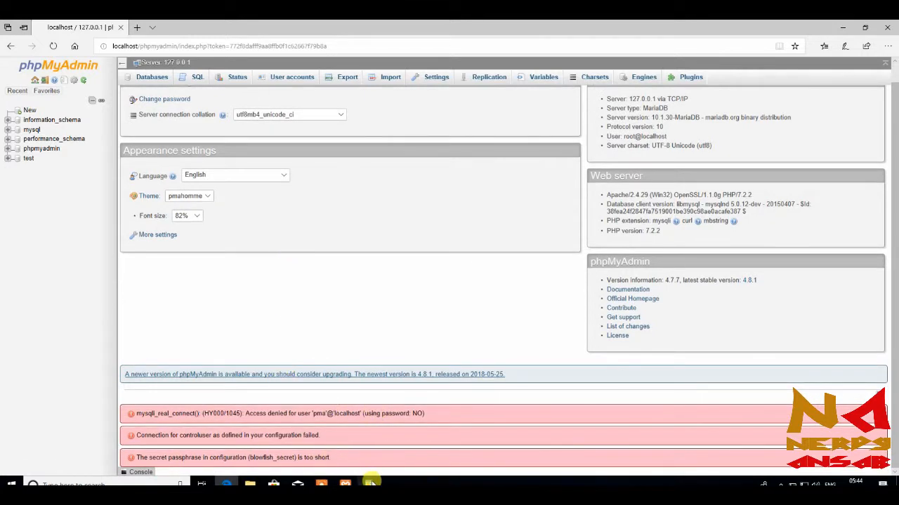
{"action": "left_click", "coordinate": [368, 484]}
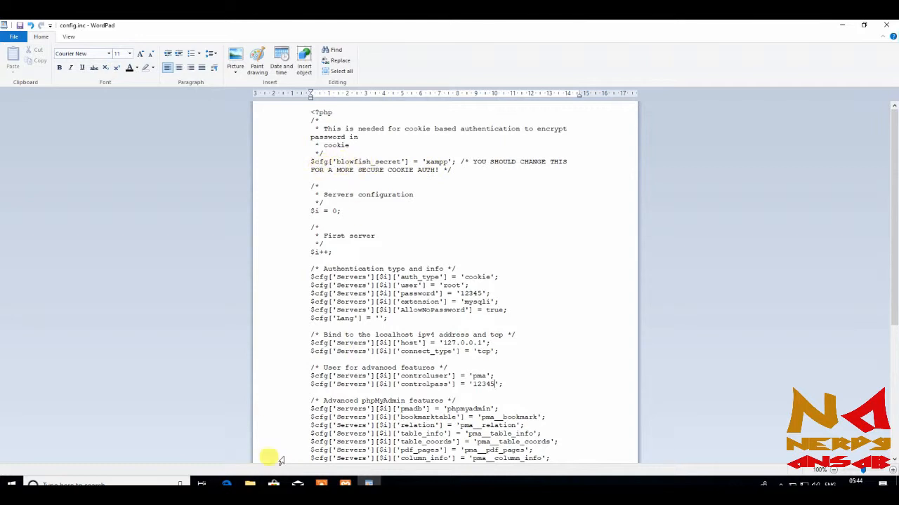
{"action": "mouse_move", "coordinate": [337, 470]}
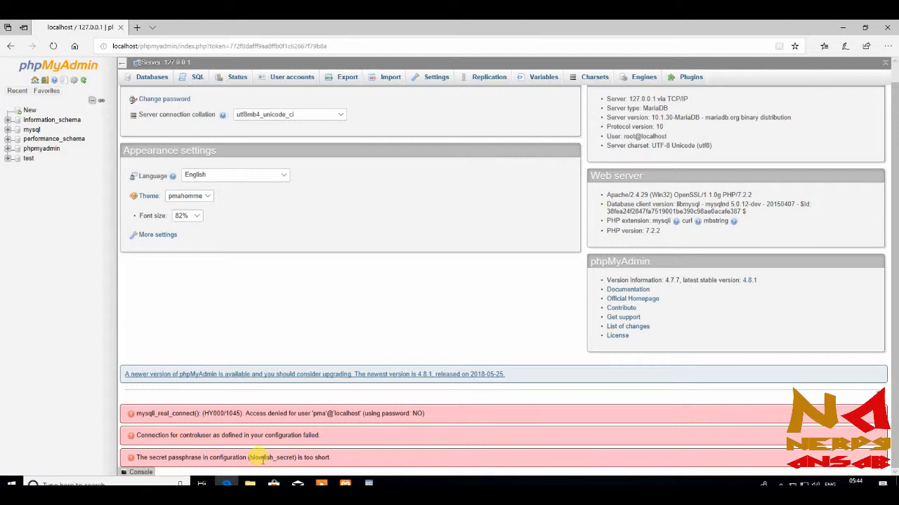
Step: Select and copy the word 'blowfish' from phpMyAdmin's short-passphrase warning
{"action": "double_click", "coordinate": [260, 457]}
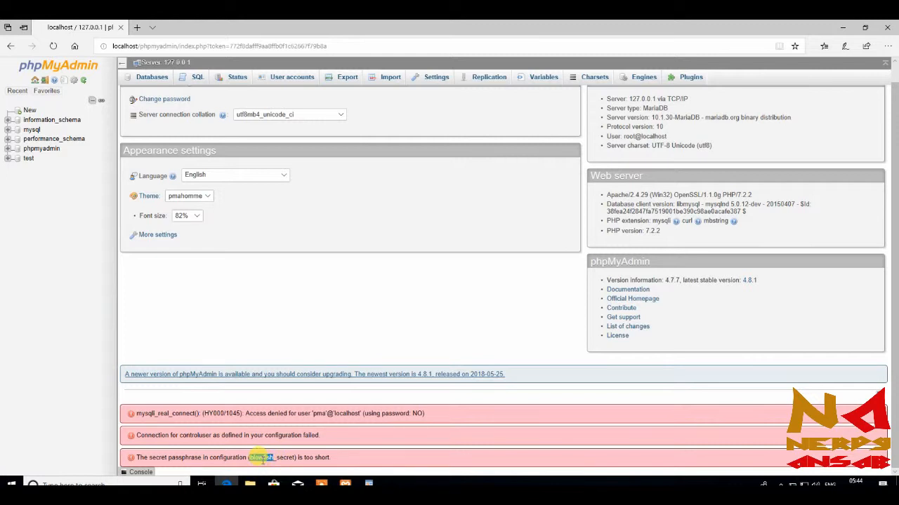
{"action": "right_click", "coordinate": [261, 457]}
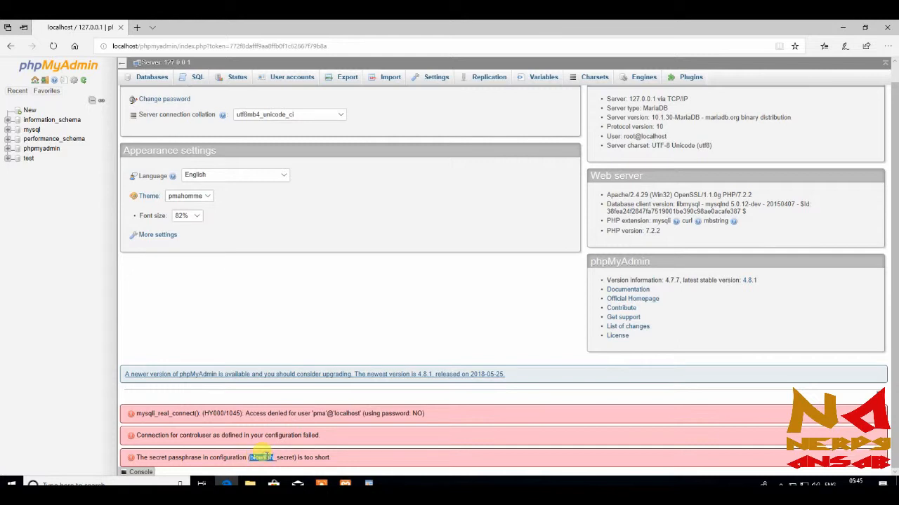
{"action": "right_click", "coordinate": [261, 457]}
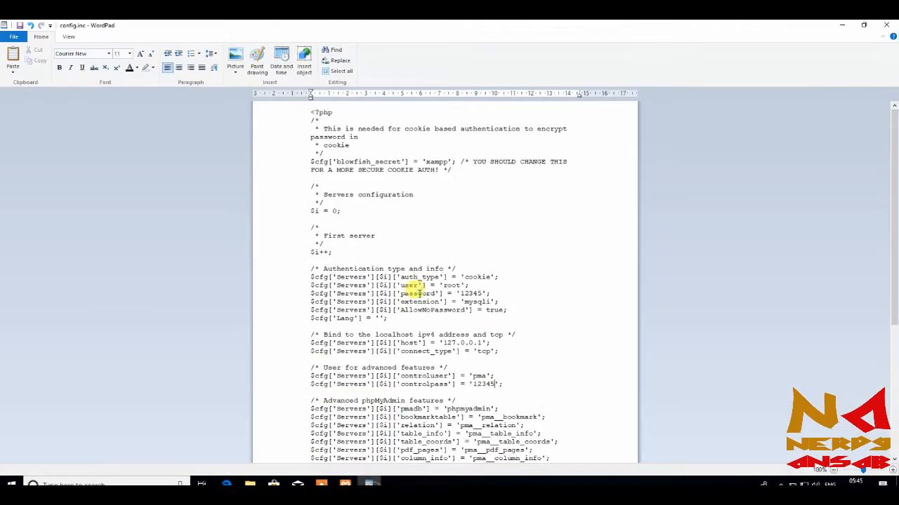
{"action": "left_click", "coordinate": [337, 49]}
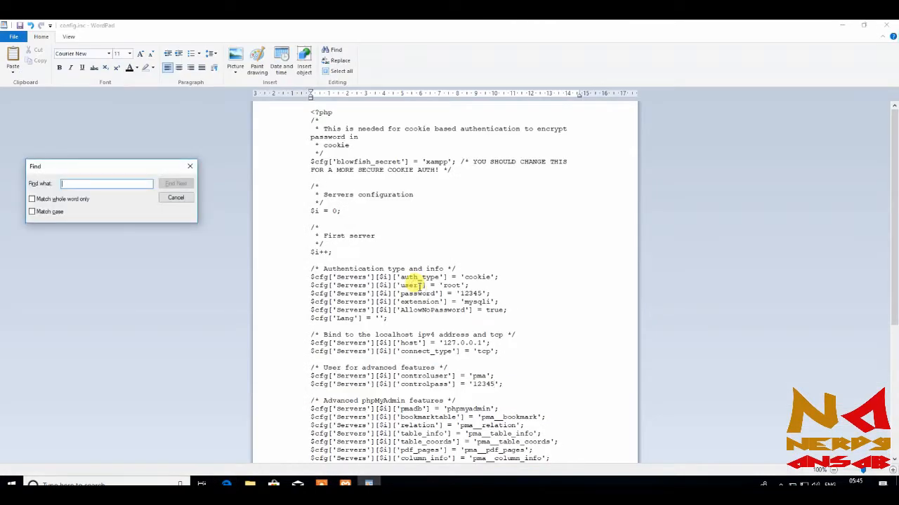
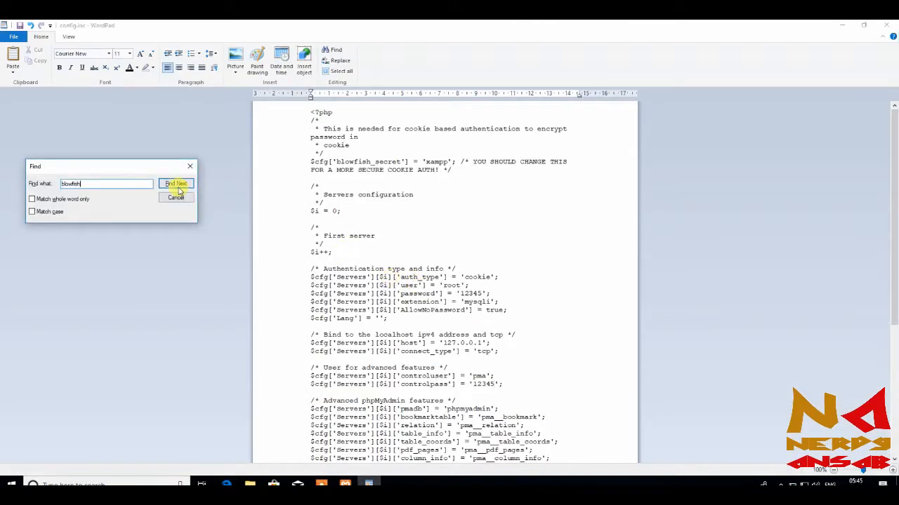
{"action": "left_click", "coordinate": [176, 183]}
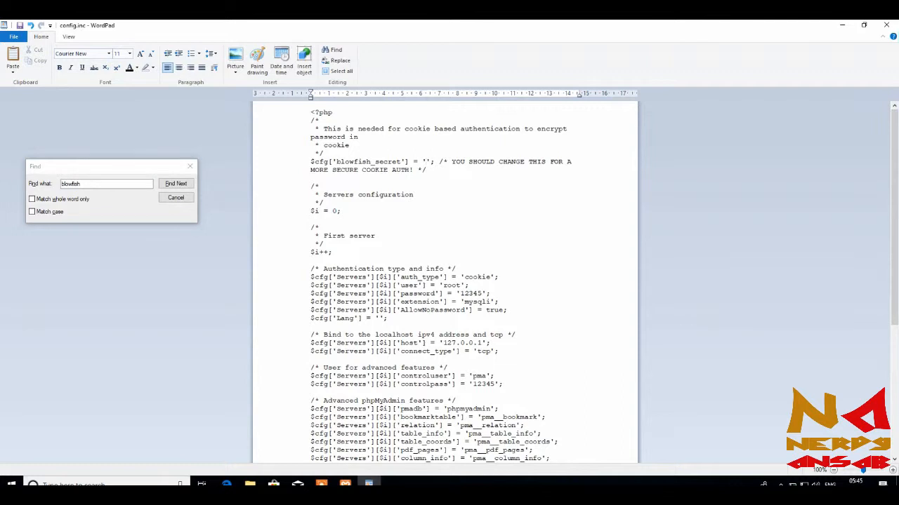
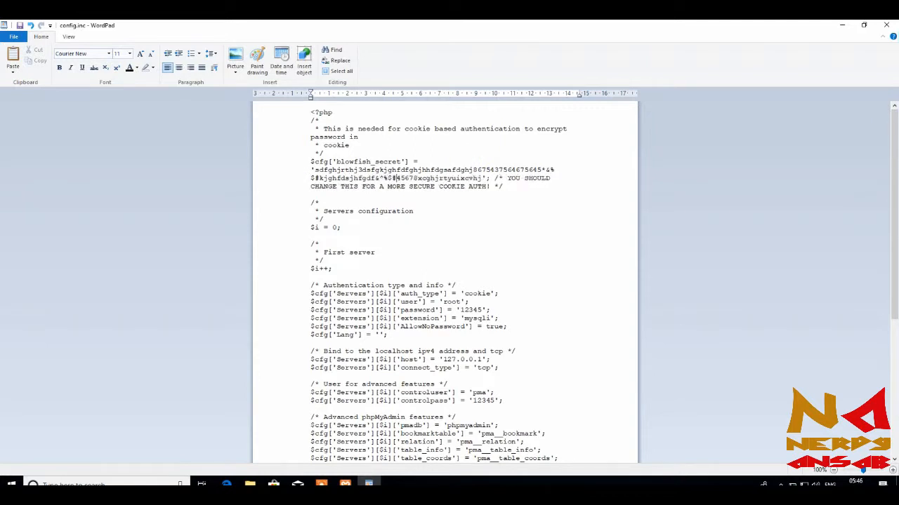
{"action": "scroll", "scroll_direction": "down", "scroll_amount": 3}
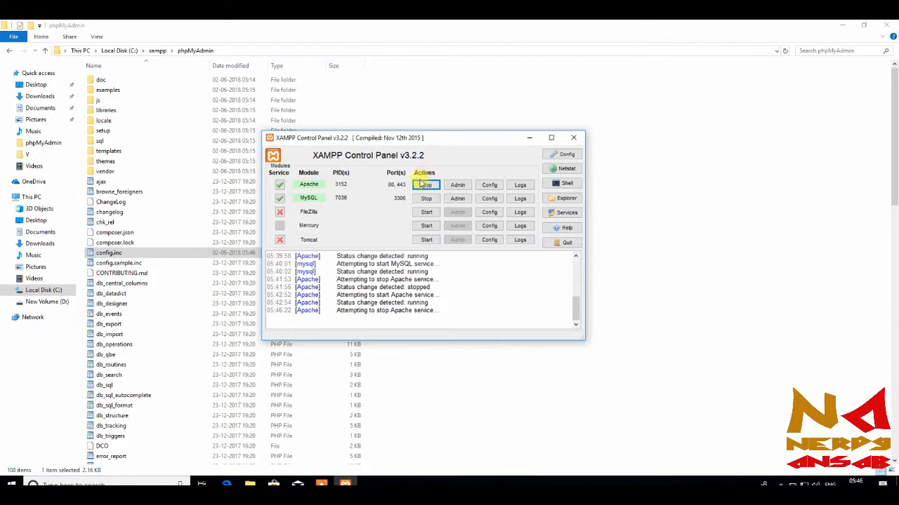
Step: Stop and start Apache, then reload the phpMyAdmin page in Edge
{"action": "left_click", "coordinate": [426, 185]}
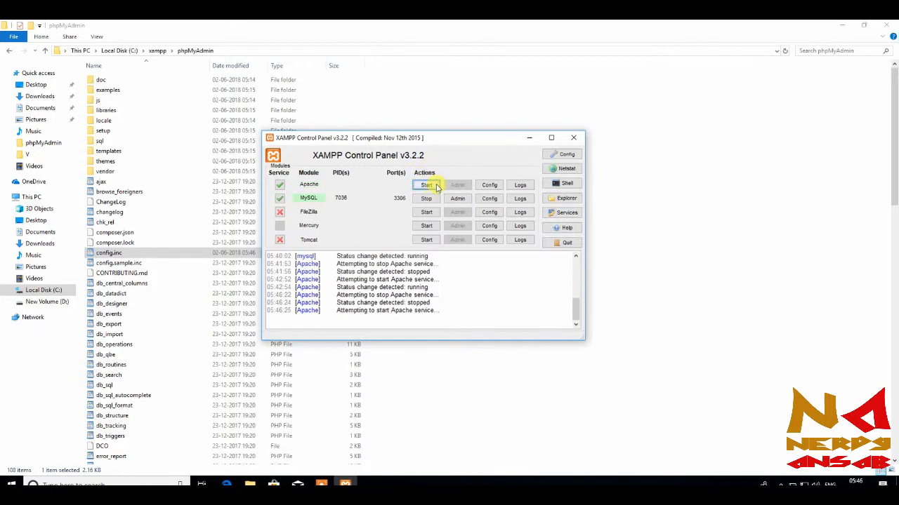
{"action": "left_click", "coordinate": [425, 185]}
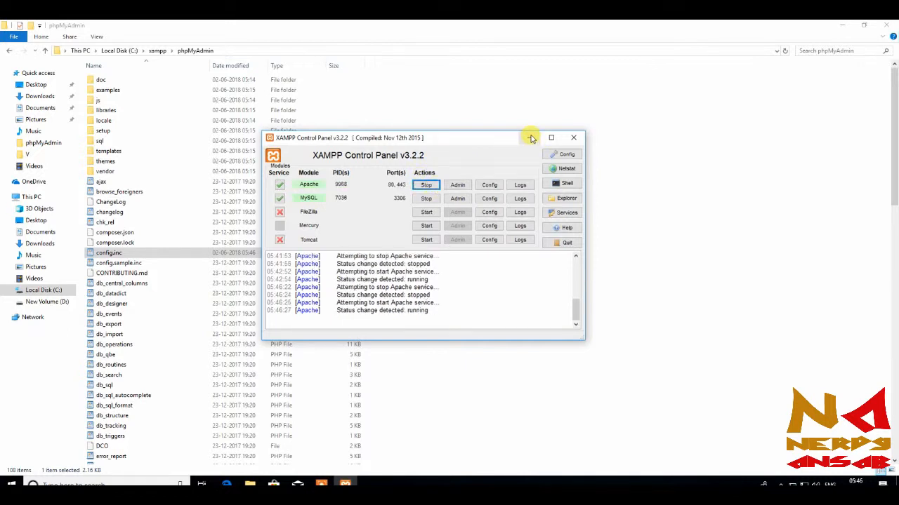
{"action": "left_click", "coordinate": [531, 137]}
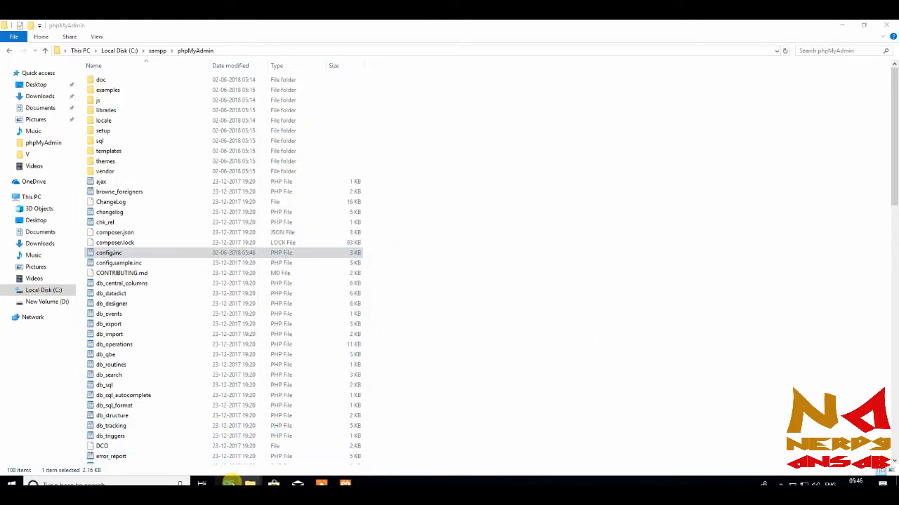
{"action": "left_click", "coordinate": [226, 483]}
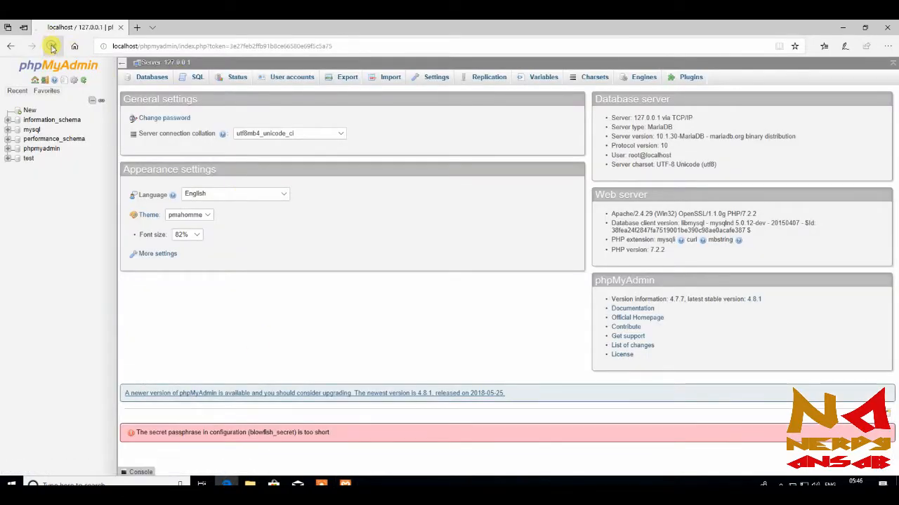
{"action": "left_click", "coordinate": [53, 46]}
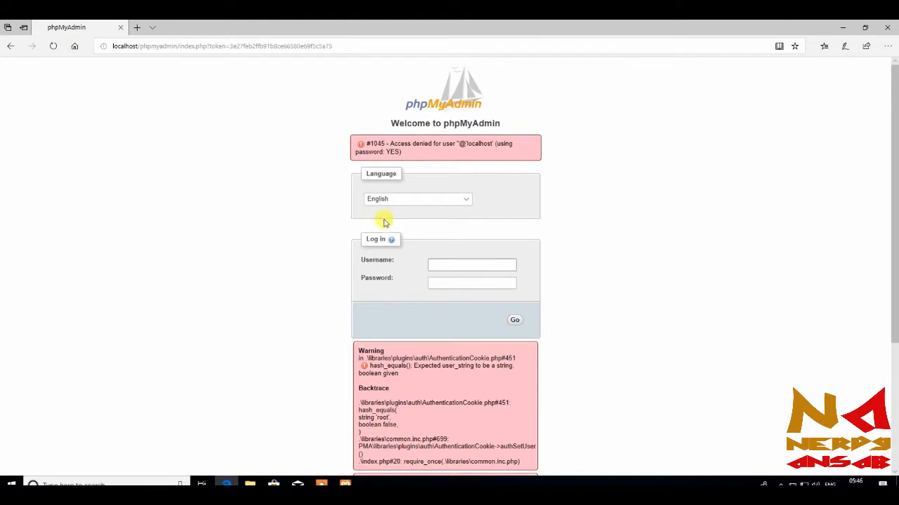
Step: Log in to phpMyAdmin as root, retrying after the first rejected attempt
{"action": "left_click", "coordinate": [471, 264]}
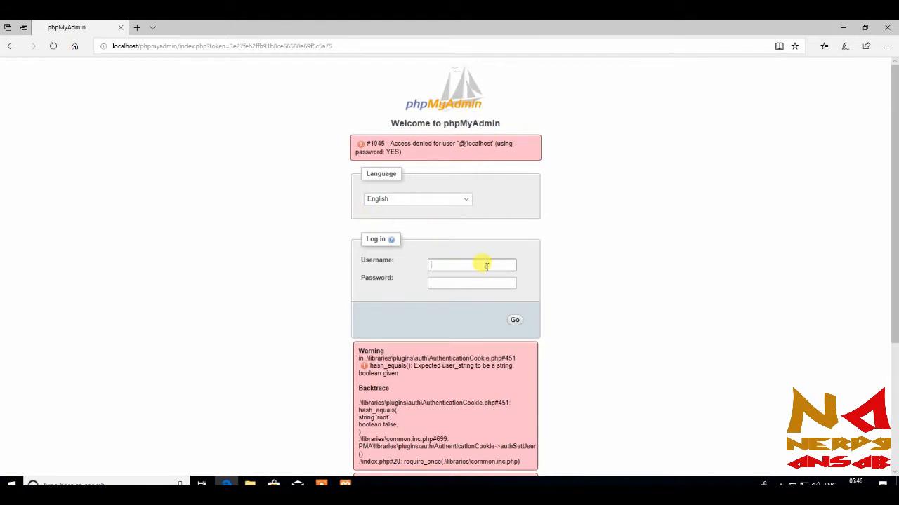
{"action": "type", "text": "root"}
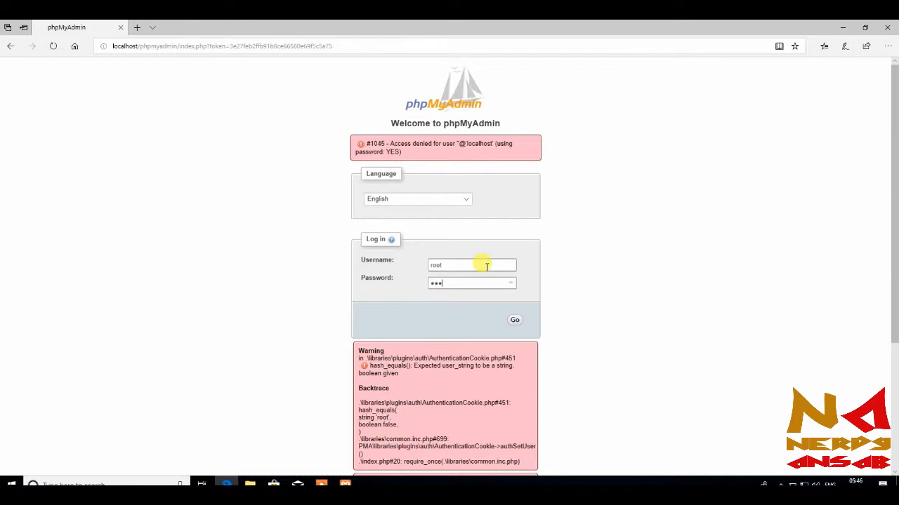
{"action": "left_click", "coordinate": [515, 320]}
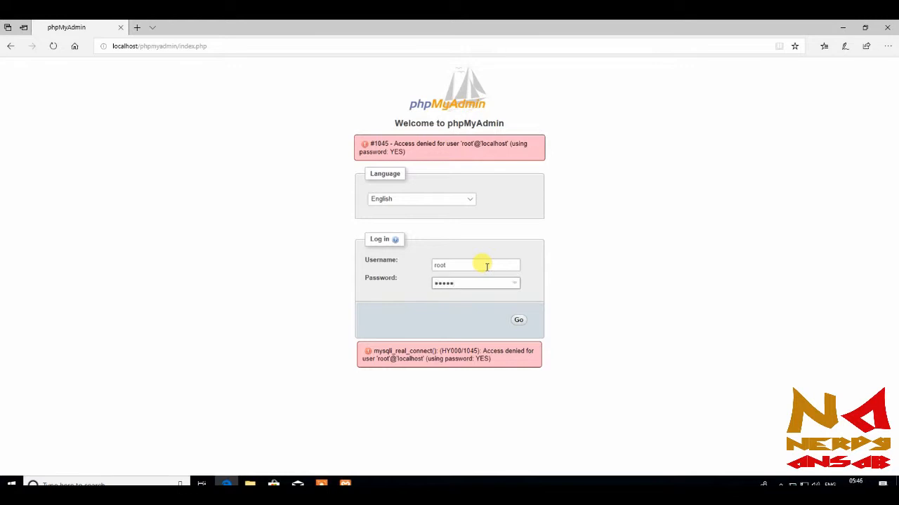
{"action": "left_click", "coordinate": [519, 321]}
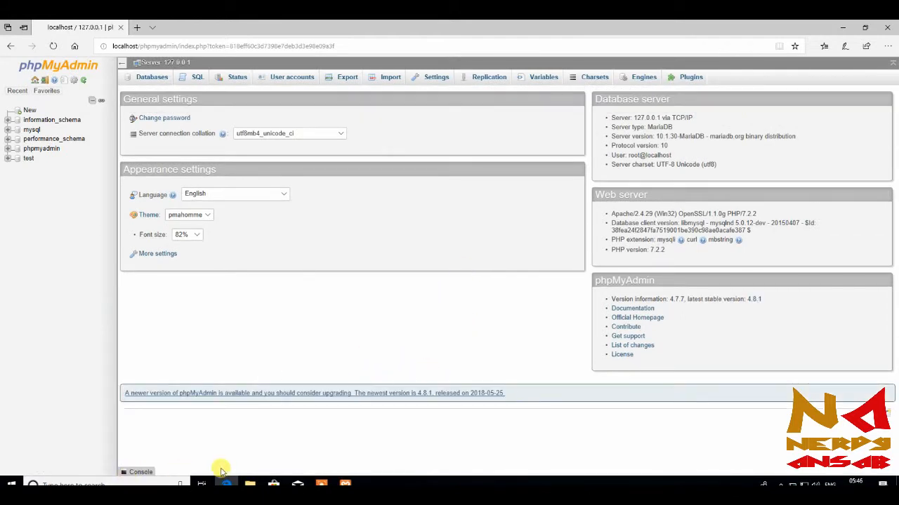
{"action": "mouse_move", "coordinate": [706, 426]}
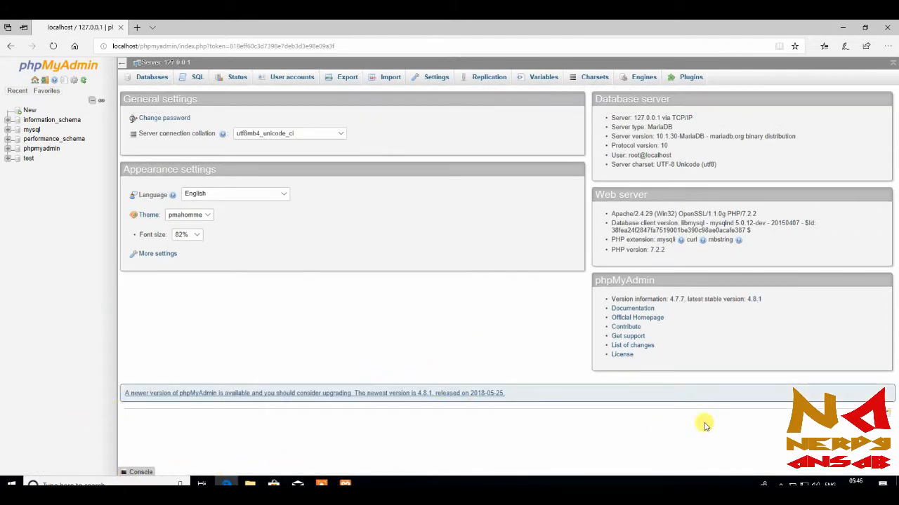
{"action": "mouse_move", "coordinate": [747, 412]}
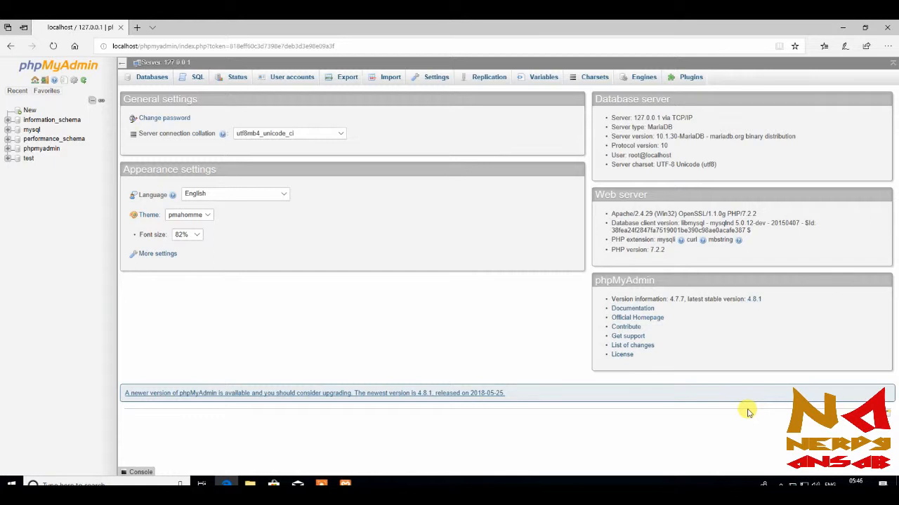
{"action": "mouse_move", "coordinate": [361, 236]}
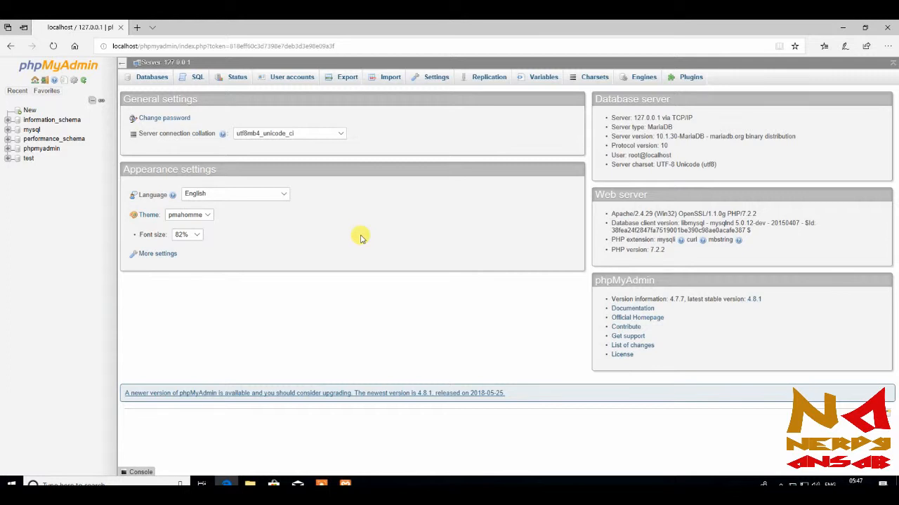
{"action": "mouse_move", "coordinate": [206, 144]}
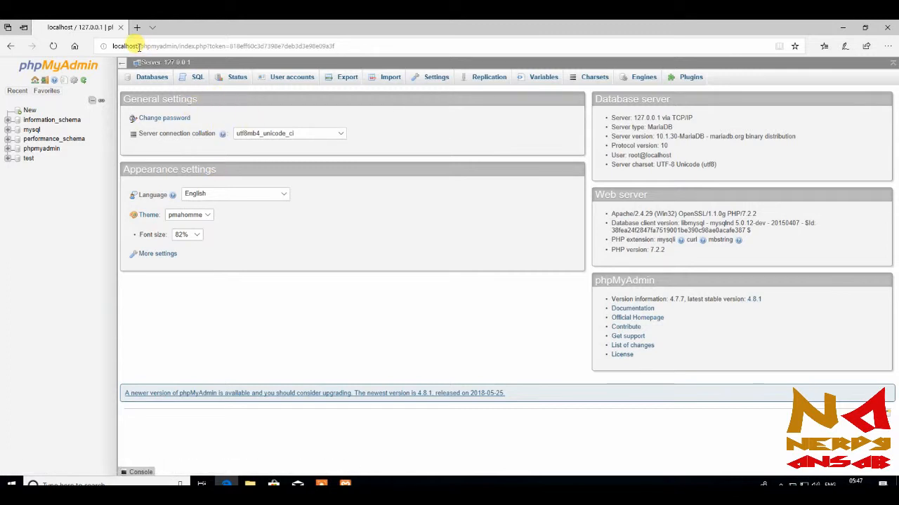
{"action": "mouse_move", "coordinate": [177, 46]}
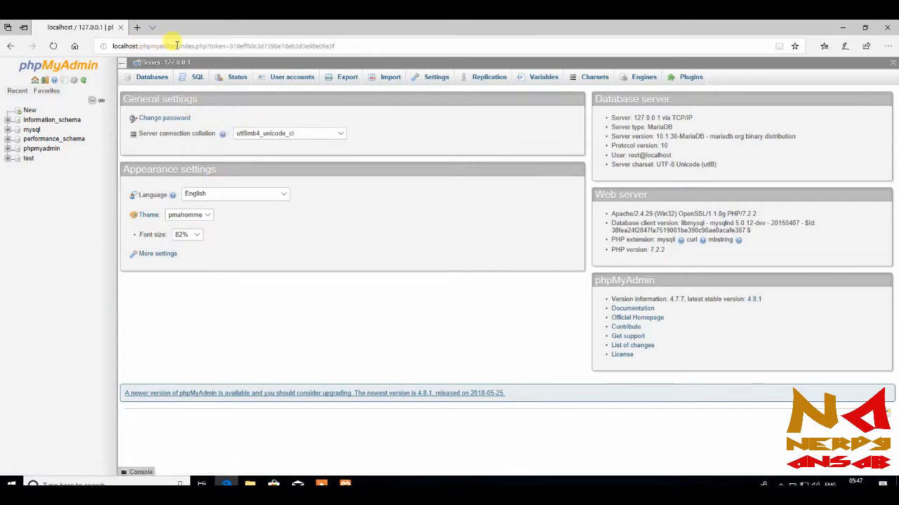
{"action": "mouse_move", "coordinate": [171, 51]}
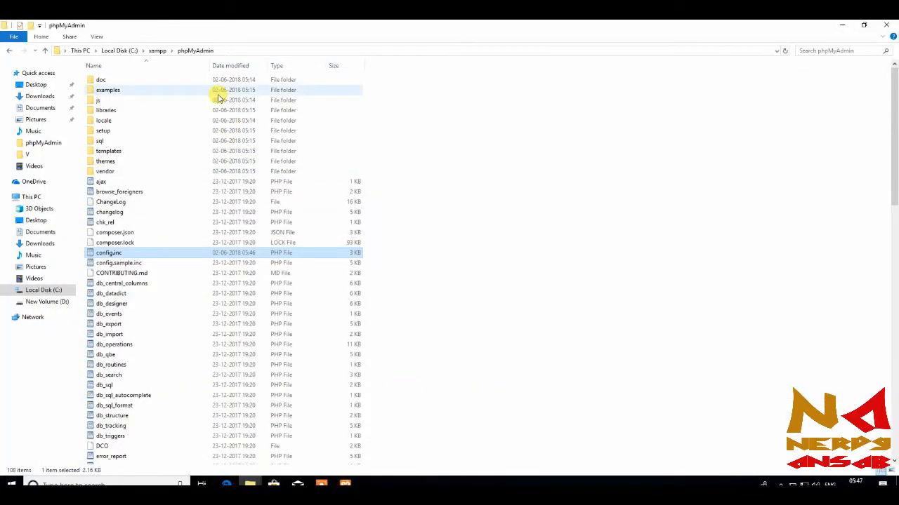
Step: Navigate File Explorer to C:\xampp\apache\conf\extra
{"action": "left_click", "coordinate": [14, 50]}
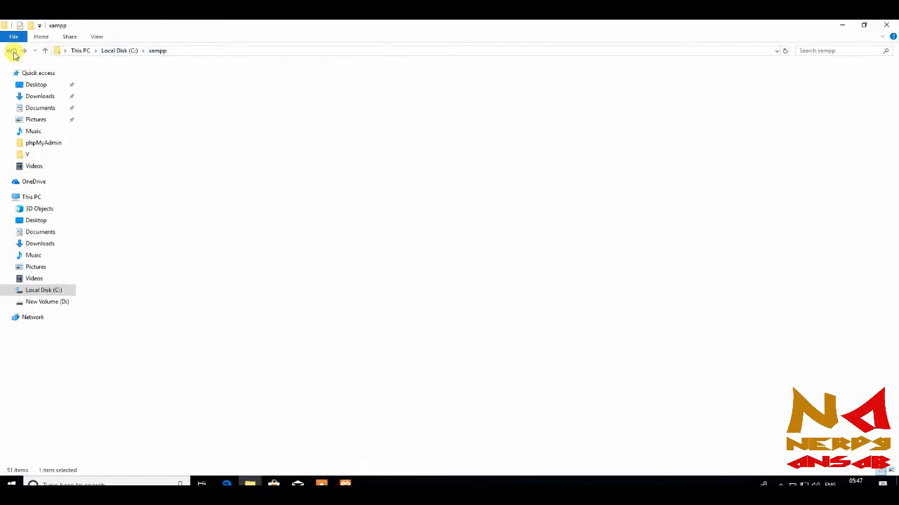
{"action": "left_click", "coordinate": [14, 51]}
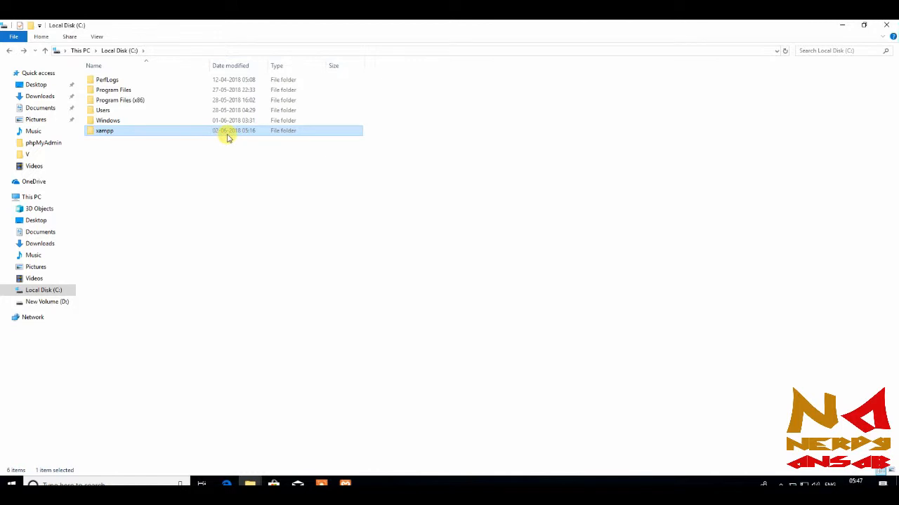
{"action": "double_click", "coordinate": [104, 131]}
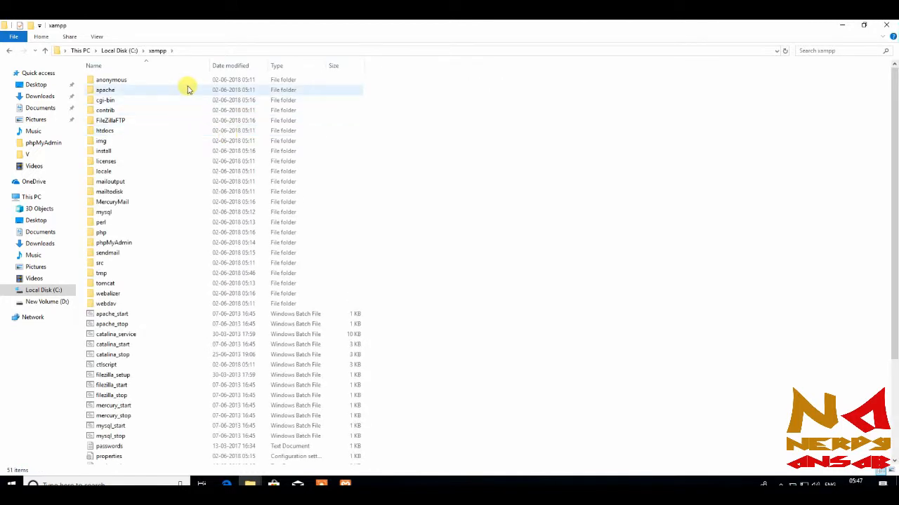
{"action": "double_click", "coordinate": [104, 90]}
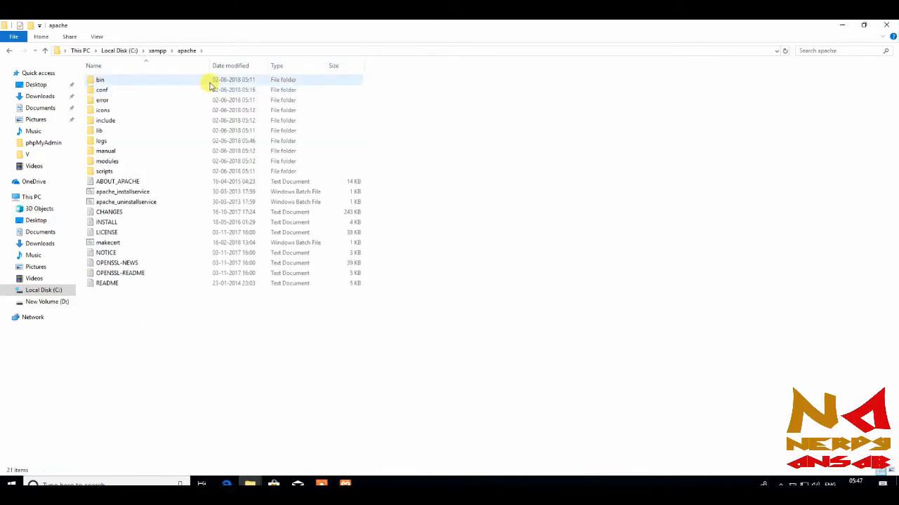
{"action": "double_click", "coordinate": [102, 90]}
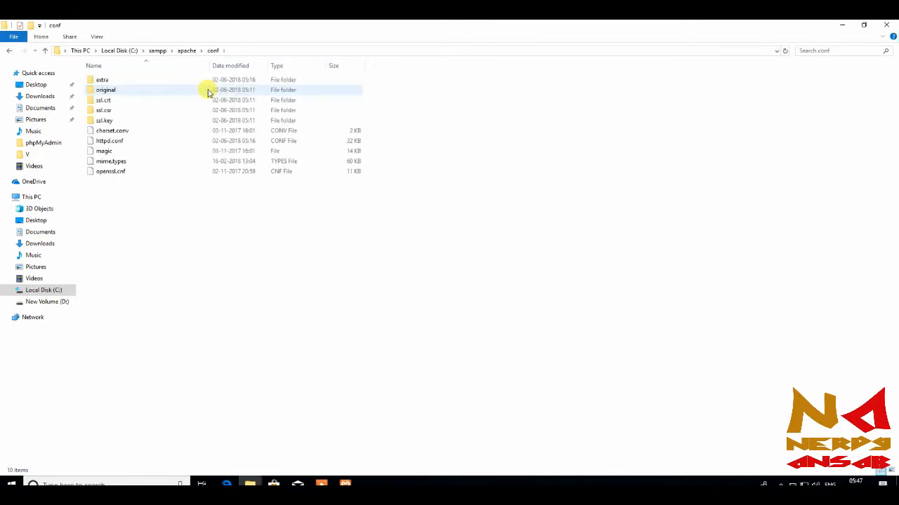
{"action": "double_click", "coordinate": [101, 80]}
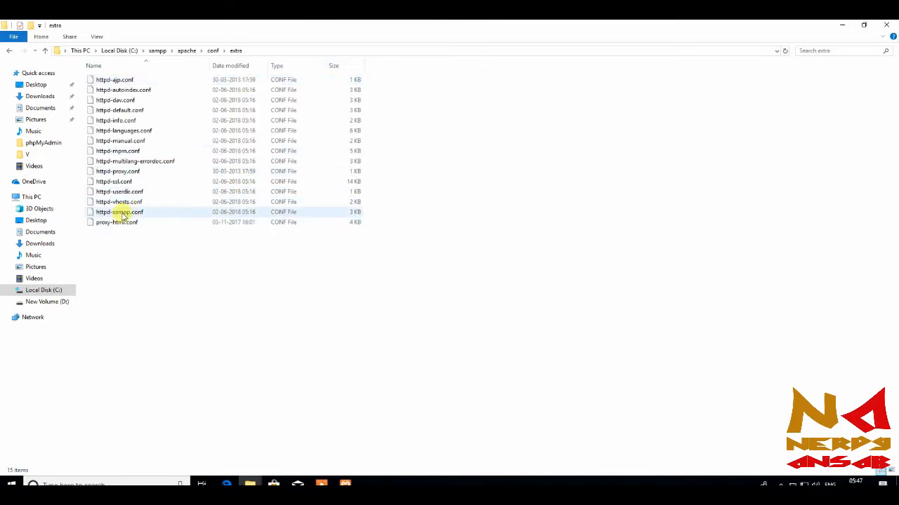
{"action": "mouse_move", "coordinate": [144, 212]}
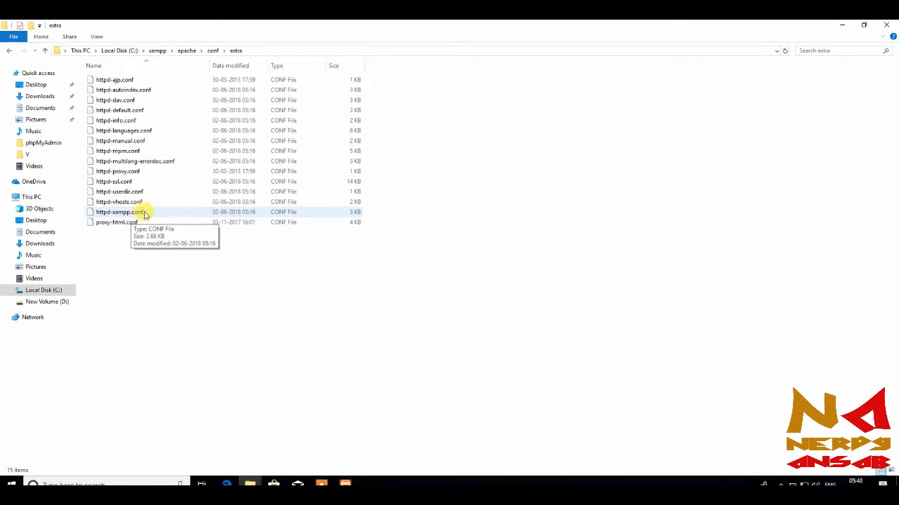
Step: Open httpd-xampp.conf in WordPad without making it the default for .conf files
{"action": "right_click", "coordinate": [120, 211]}
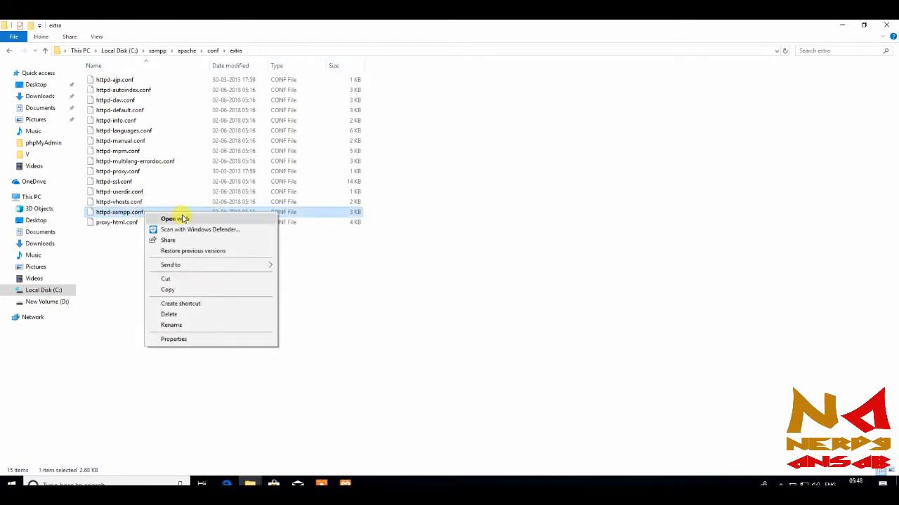
{"action": "left_click", "coordinate": [169, 218]}
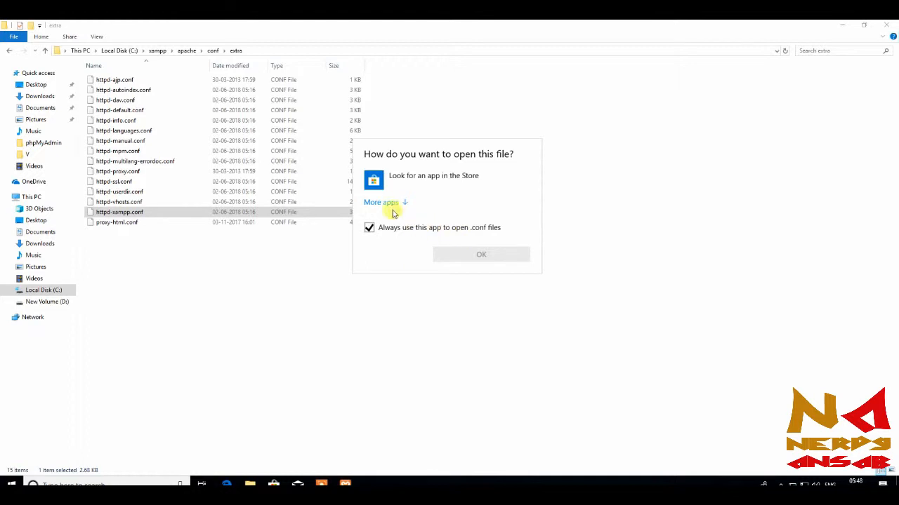
{"action": "left_click", "coordinate": [382, 202]}
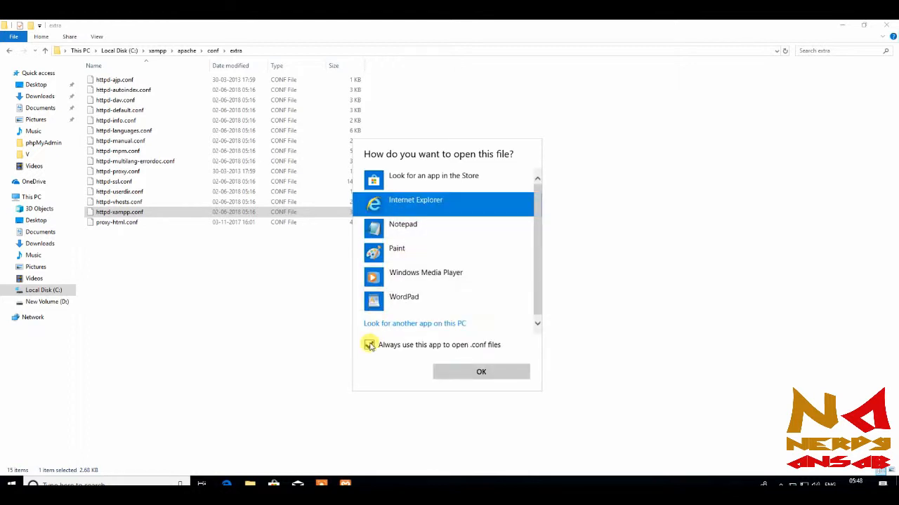
{"action": "left_click", "coordinate": [404, 297]}
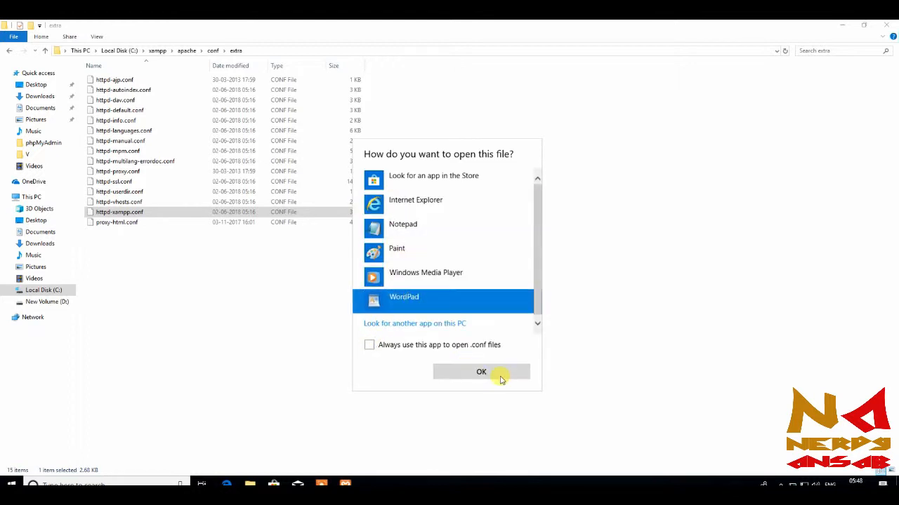
{"action": "left_click", "coordinate": [481, 371]}
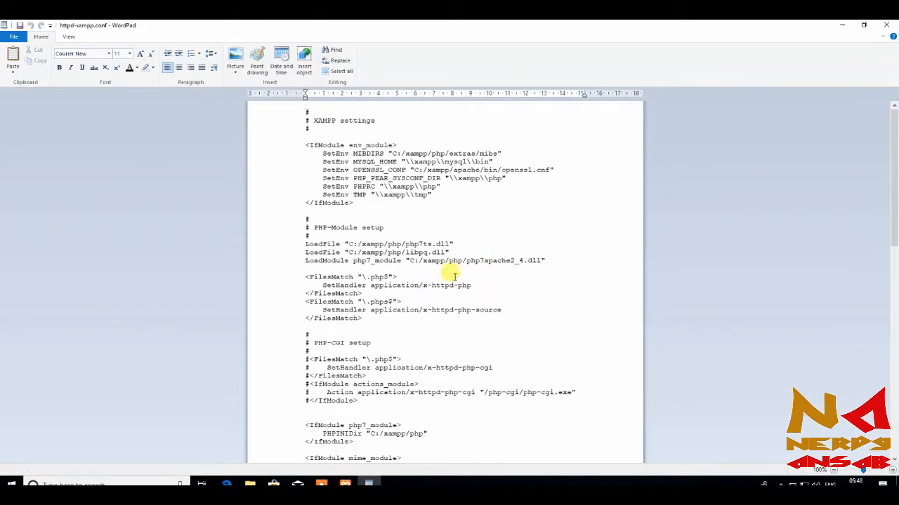
Step: Scroll to the phpMyAdmin Alias line and start typing the new 'secureurl' alias
{"action": "scroll", "scroll_direction": "down", "scroll_amount": 3}
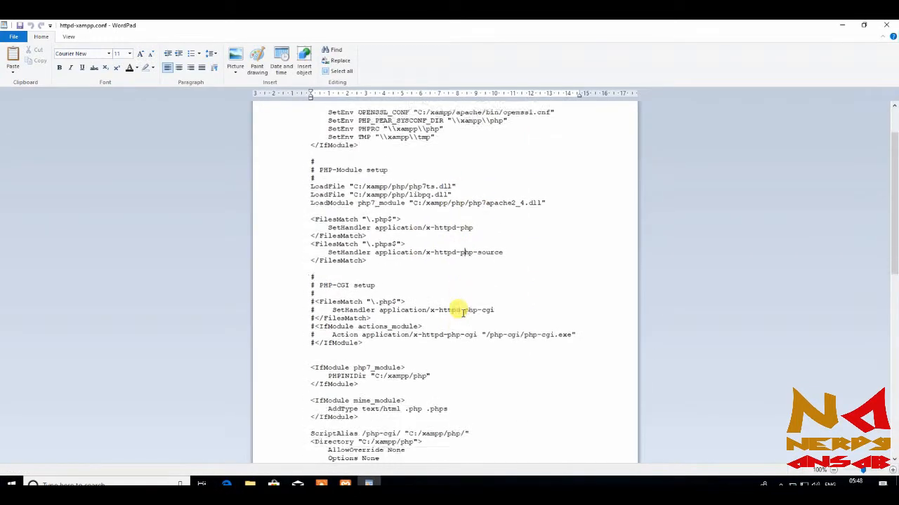
{"action": "scroll", "scroll_direction": "down", "scroll_amount": 3}
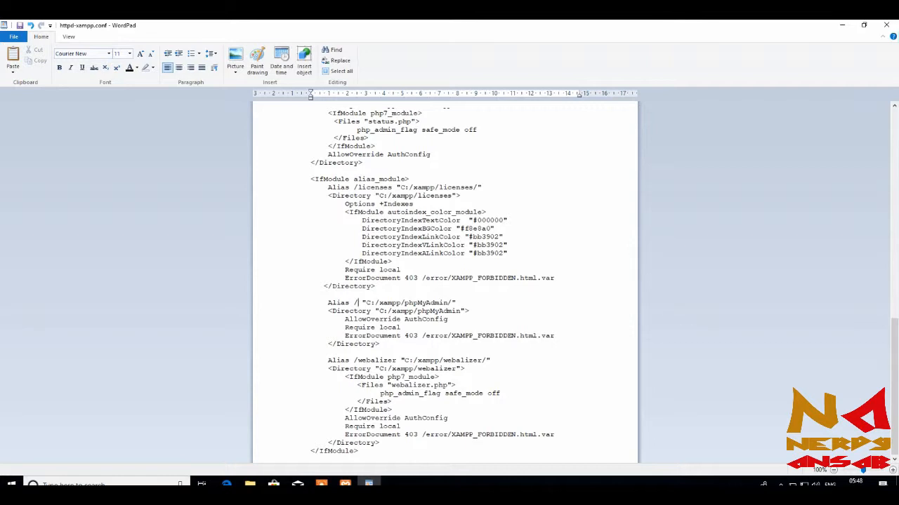
{"action": "type", "text": "se"}
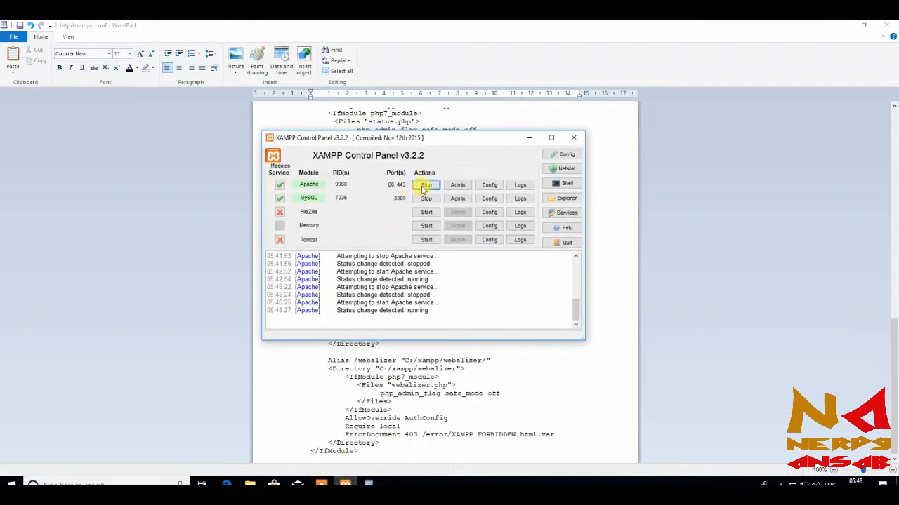
Step: Stop Apache and MySQL, then start both services again
{"action": "left_click", "coordinate": [426, 198]}
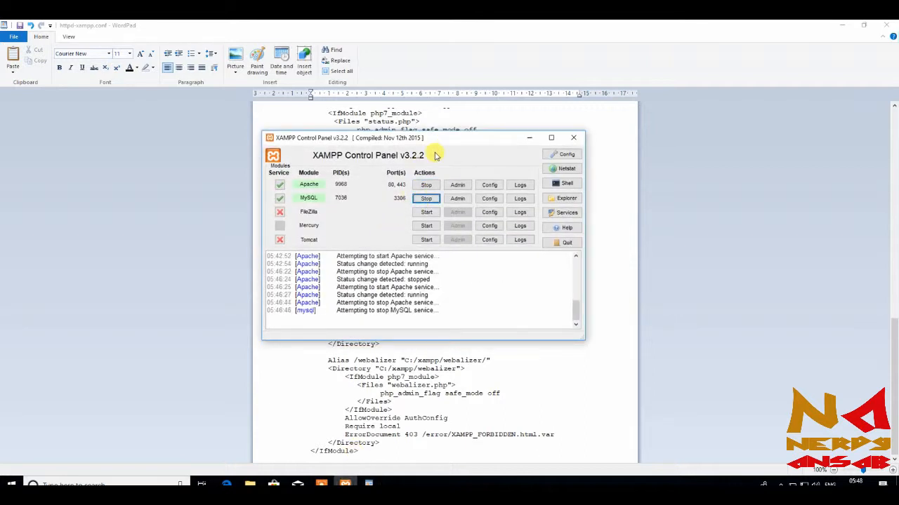
{"action": "left_click", "coordinate": [426, 184]}
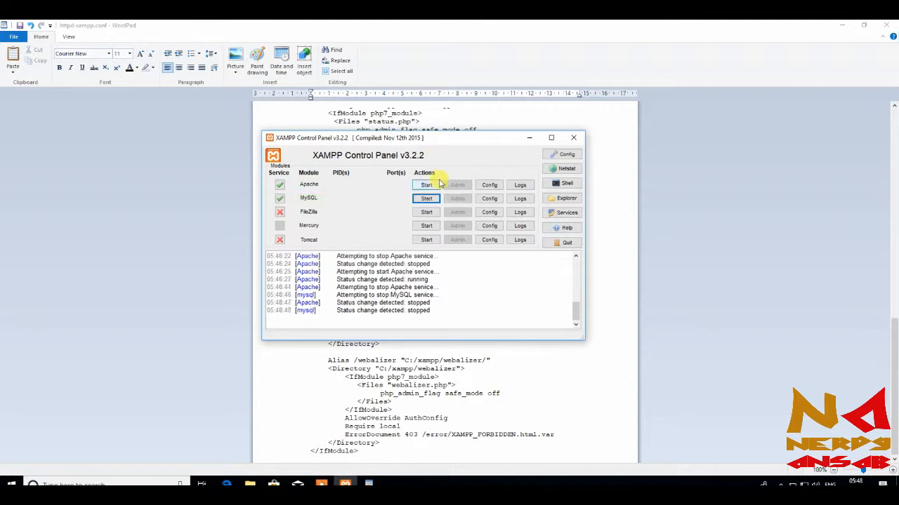
{"action": "left_click", "coordinate": [426, 198]}
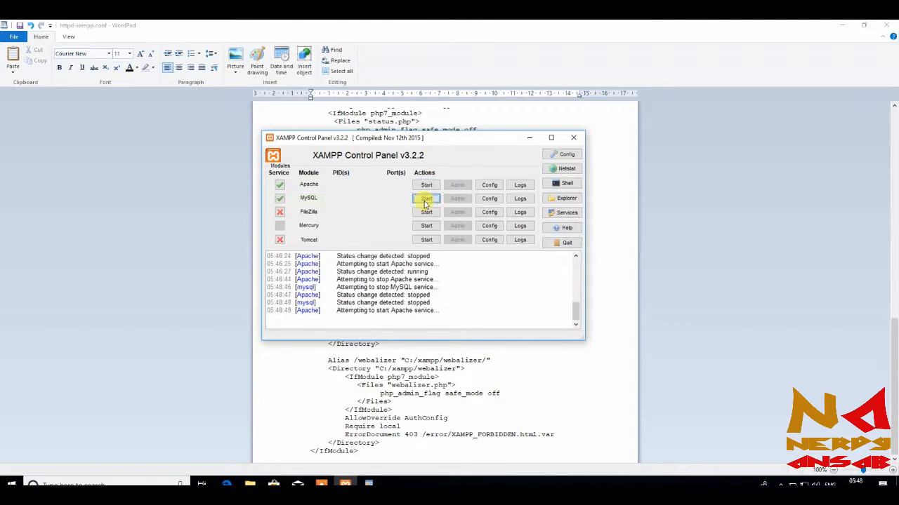
{"action": "left_click", "coordinate": [426, 198]}
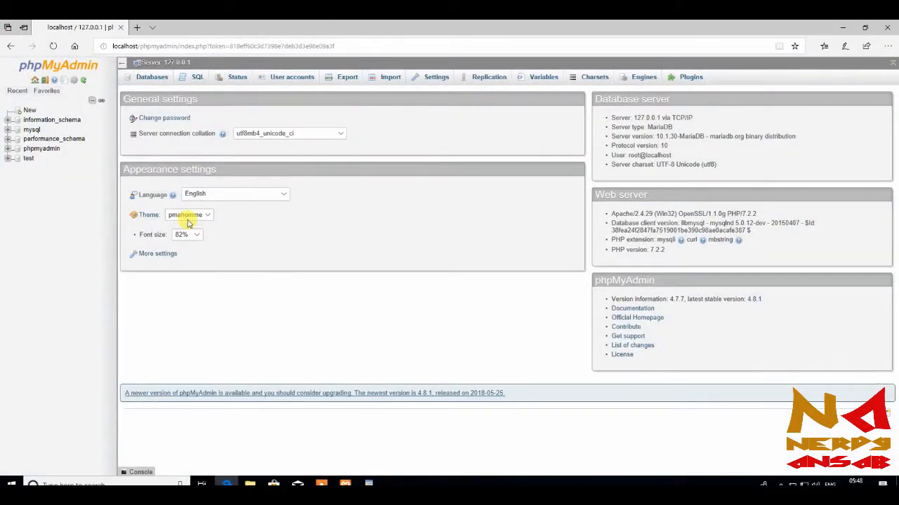
Step: Reload phpMyAdmin and test the old 127.0.0.1/phpmyadmin address
{"action": "left_click", "coordinate": [54, 46]}
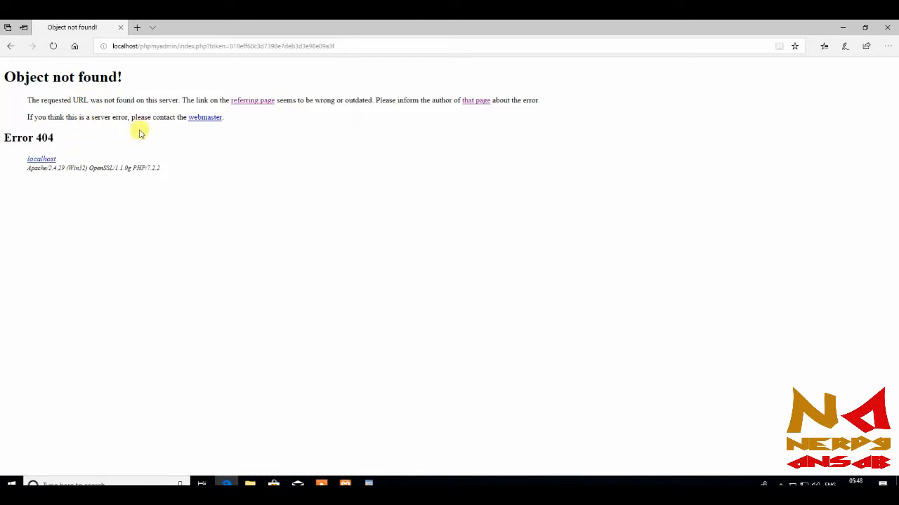
{"action": "left_click", "coordinate": [224, 45]}
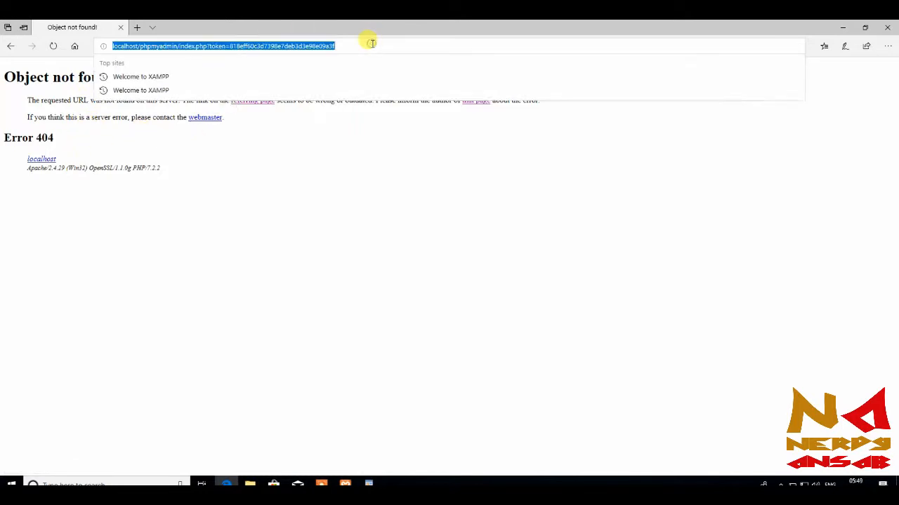
{"action": "type", "text": "127.0.0.1/"}
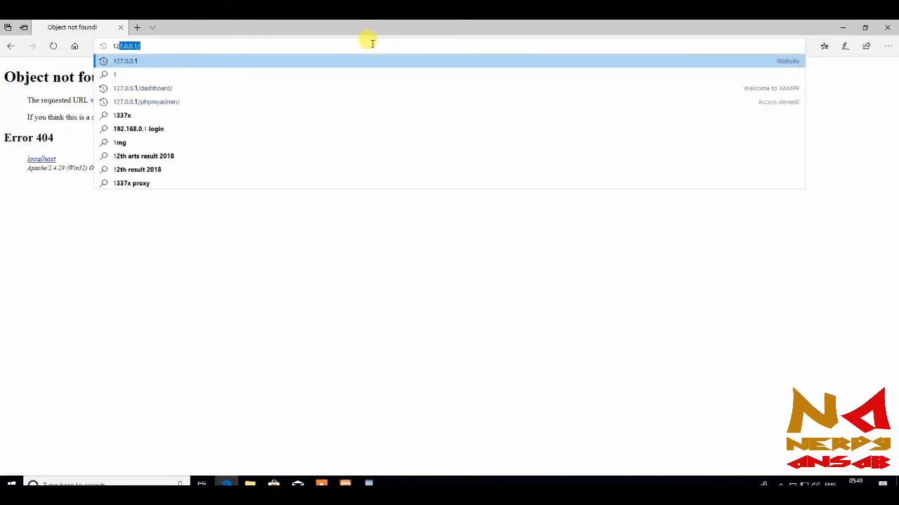
{"action": "left_click", "coordinate": [146, 101]}
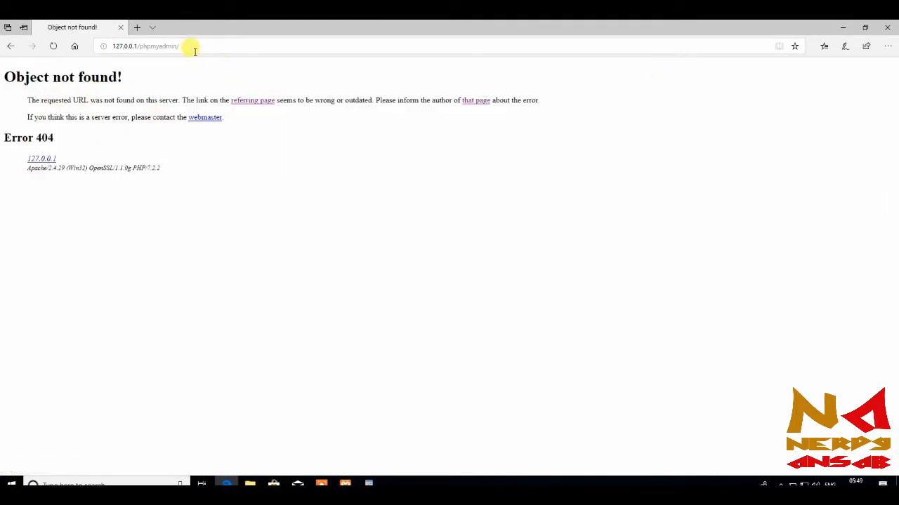
Step: Change the address to 127.0.0.1/secureurl to reach the login page
{"action": "left_click", "coordinate": [189, 45]}
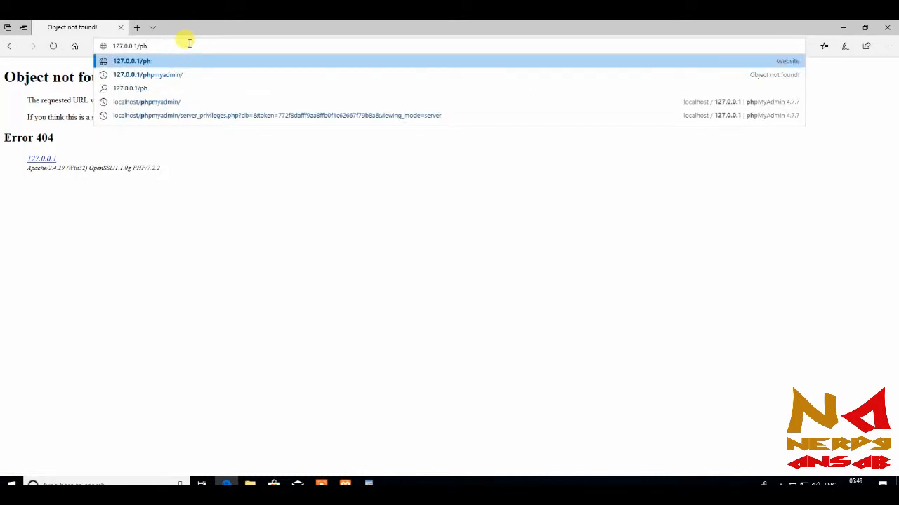
{"action": "key", "text": "Backspace"}
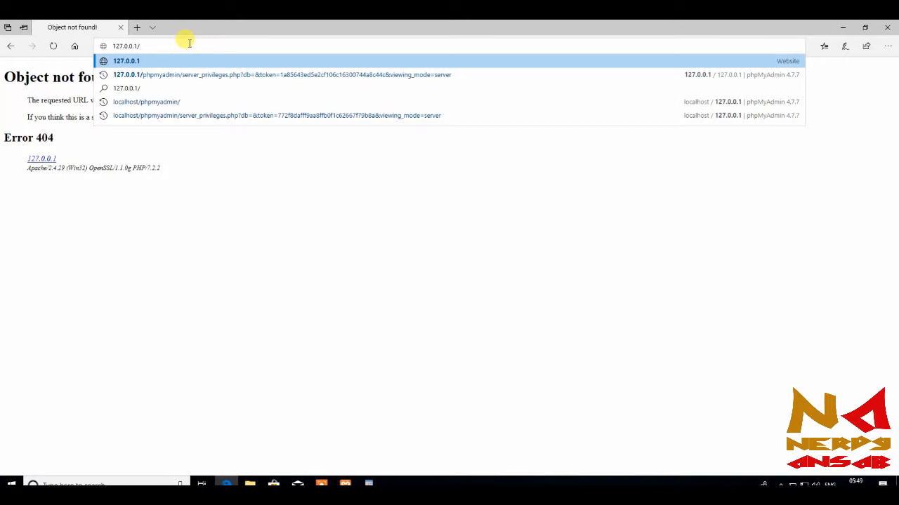
{"action": "type", "text": "secure"}
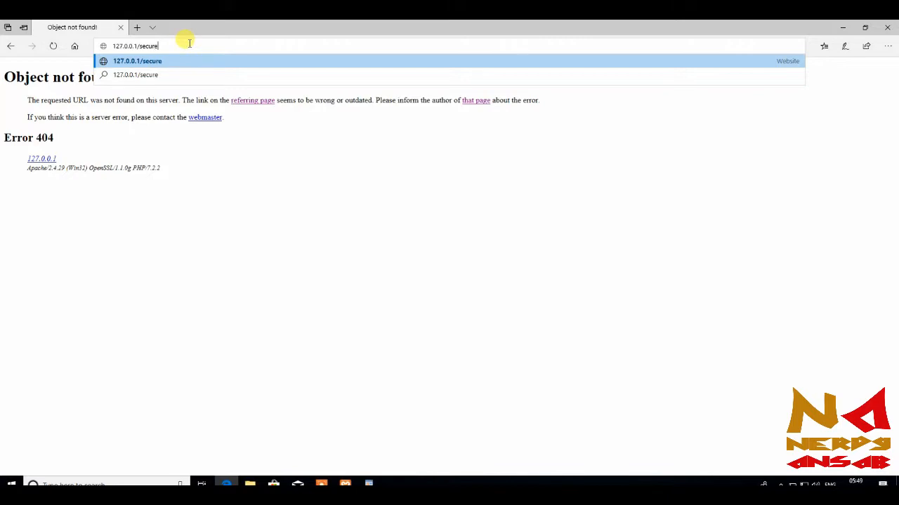
{"action": "type", "text": "url/"}
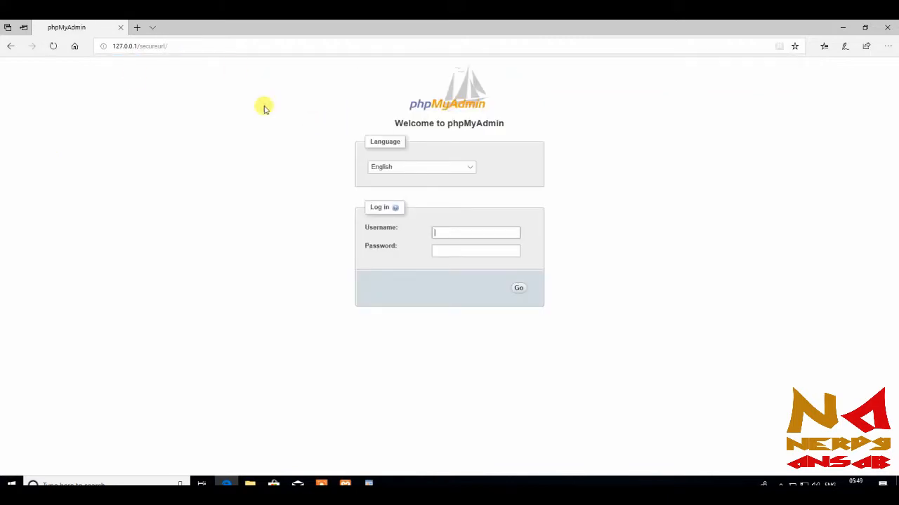
{"action": "mouse_move", "coordinate": [536, 259]}
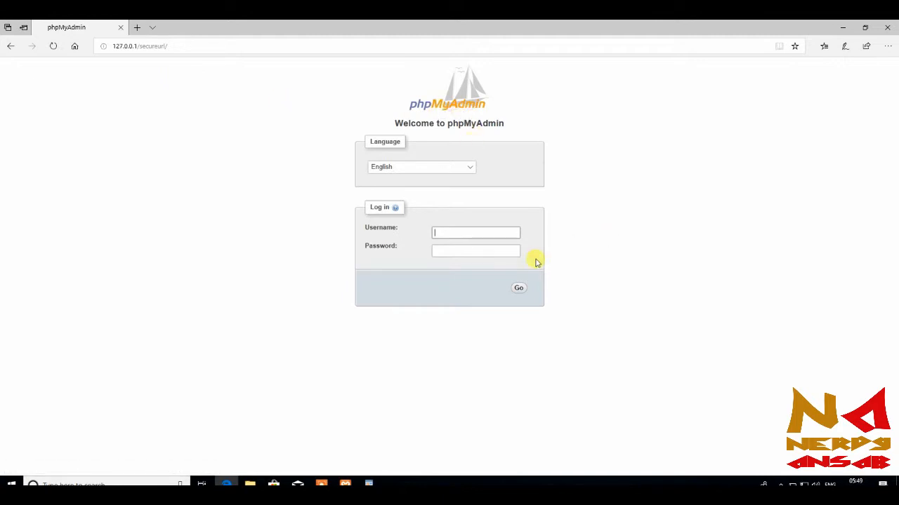
{"action": "mouse_move", "coordinate": [478, 272]}
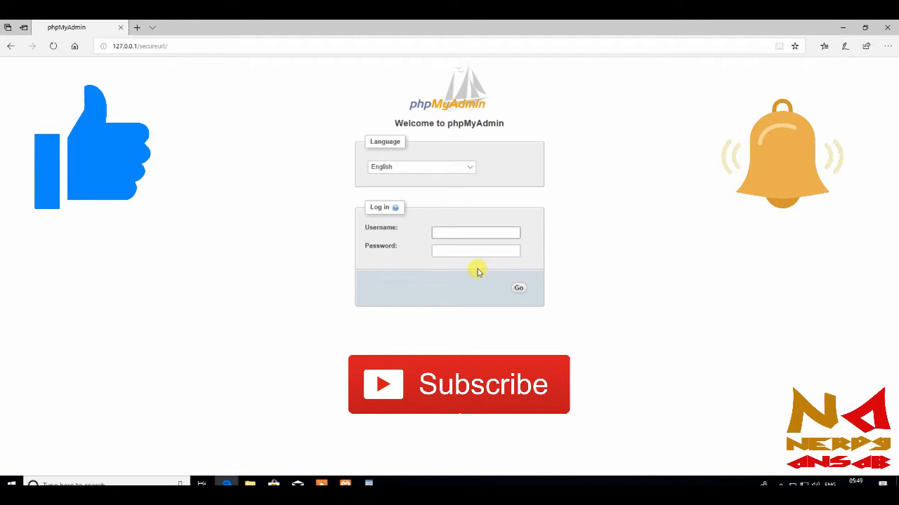
{"action": "left_click", "coordinate": [475, 233]}
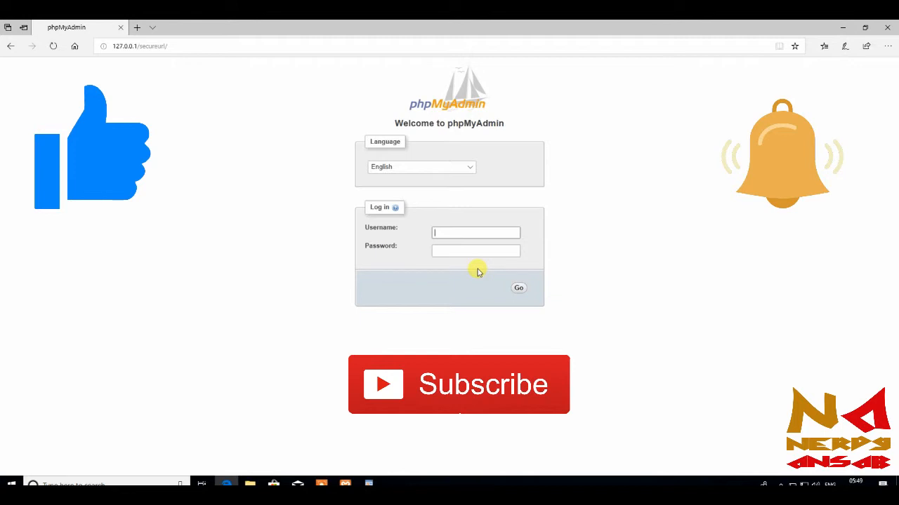